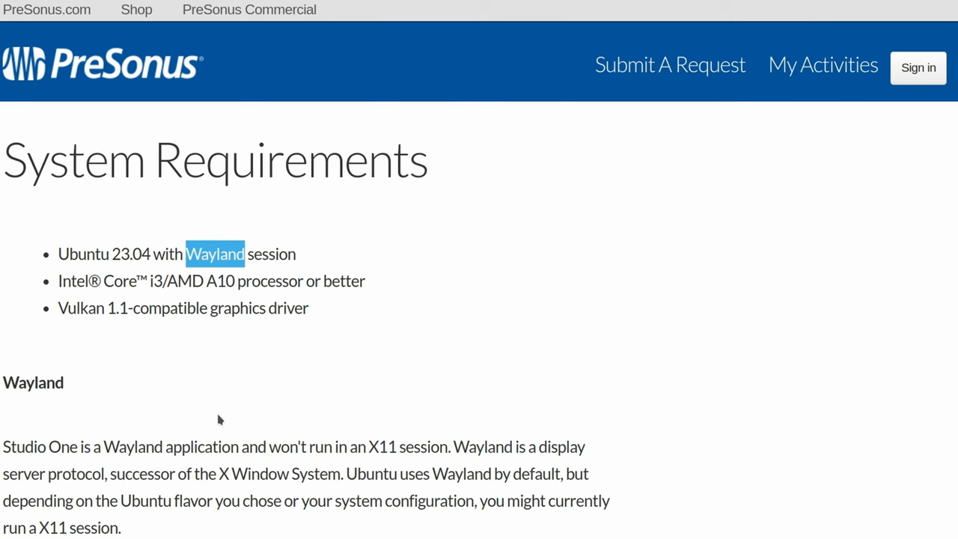
# - Mark the word 'Wayland' in the Linux system requirements article
pyautogui.doubleClick(81, 308)
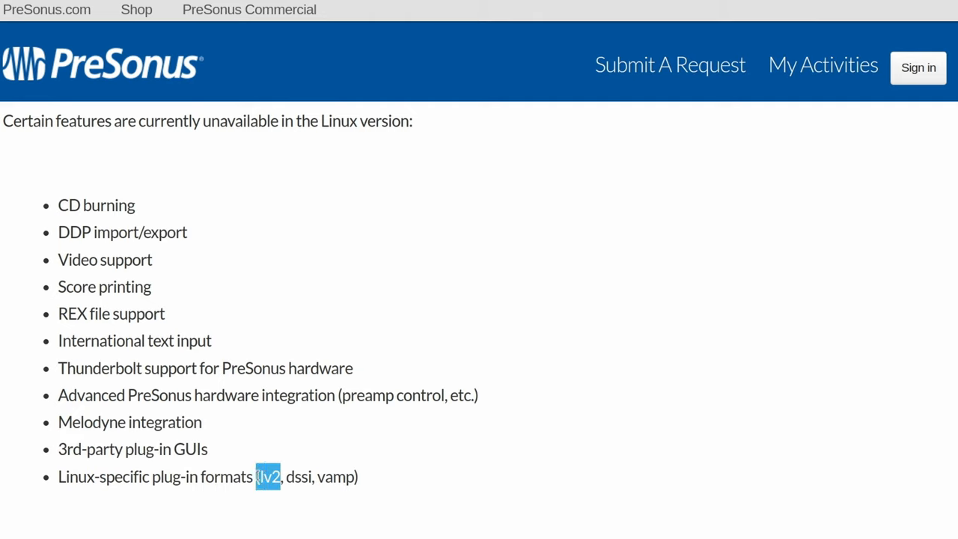
pyautogui.moveTo(268, 516)
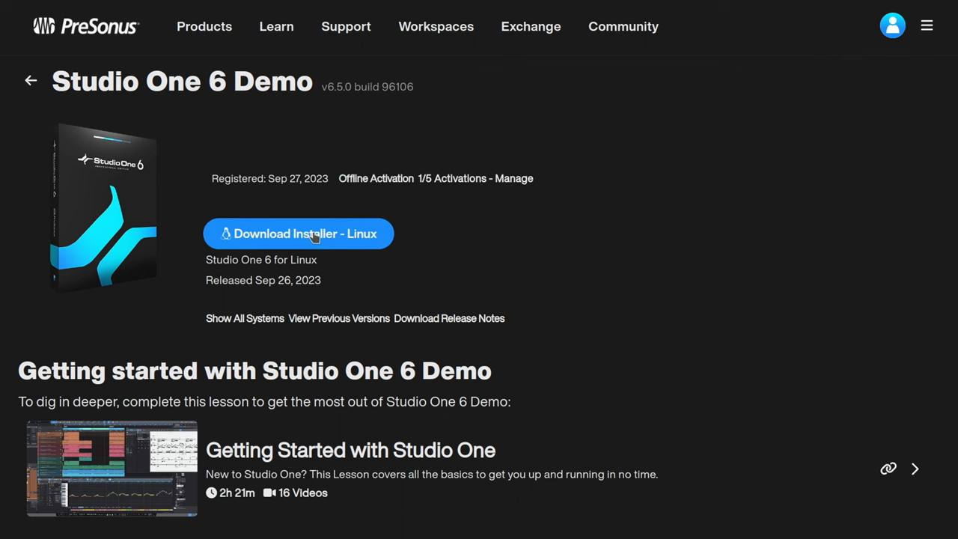
# - Download the Studio One 6 Linux installer so the .deb lands in Downloads
pyautogui.click(298, 234)
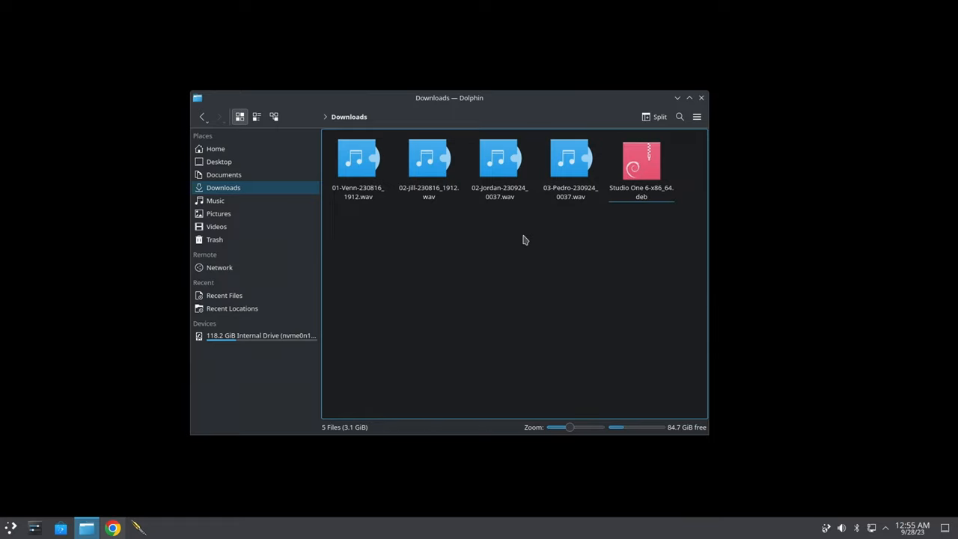
# - From a terminal in Downloads, run echo $XDG_SESSION_TYPE to confirm the session is wayland
pyautogui.rightClick(523, 240)
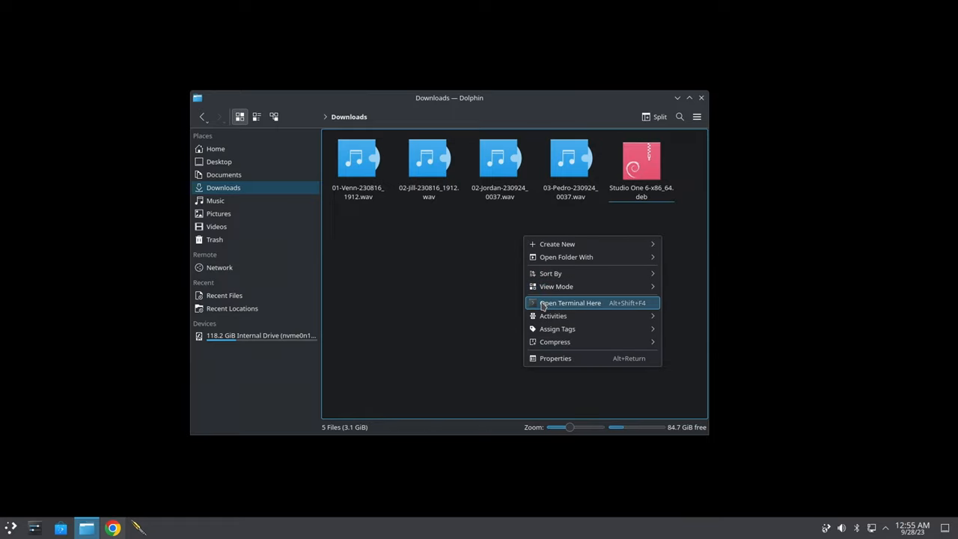
pyautogui.click(571, 302)
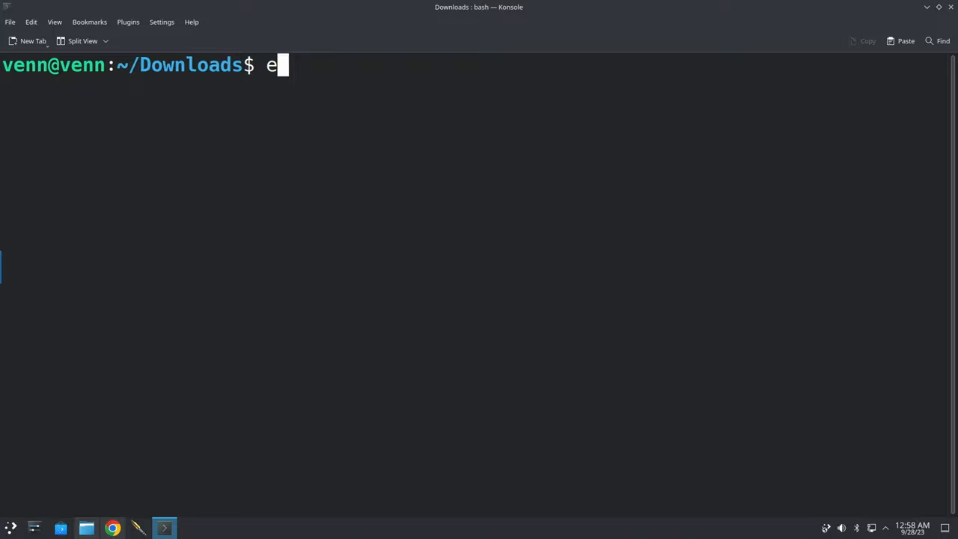
pyautogui.write('cho')
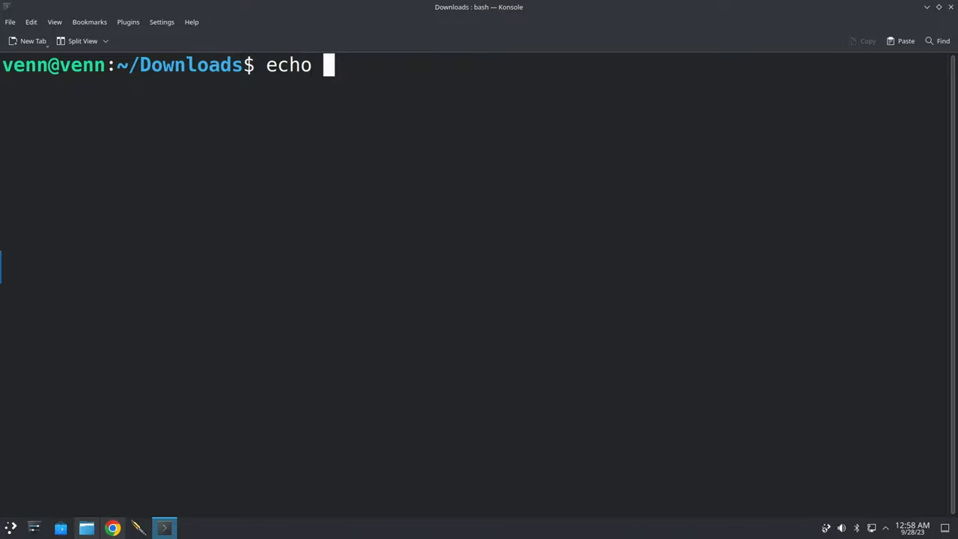
pyautogui.write('$')
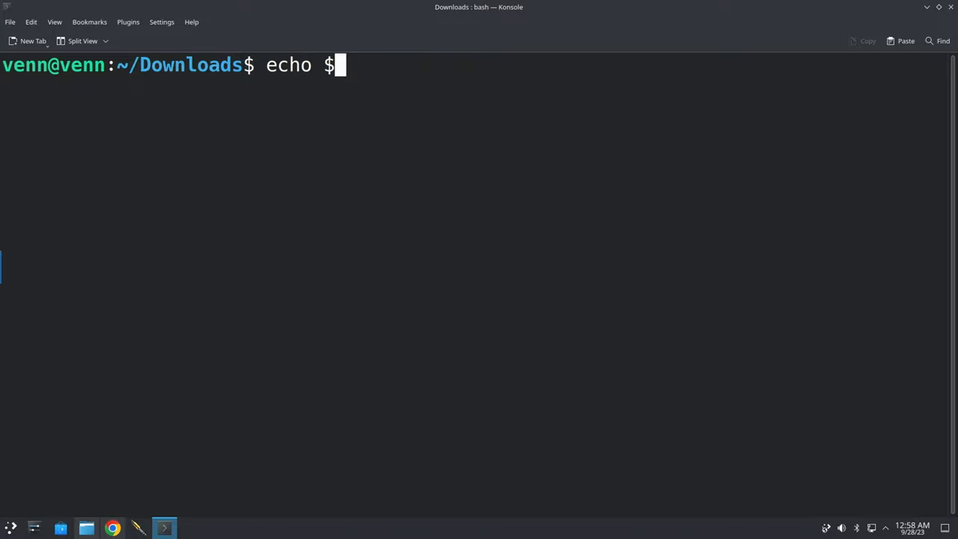
pyautogui.write('XDG_SES')
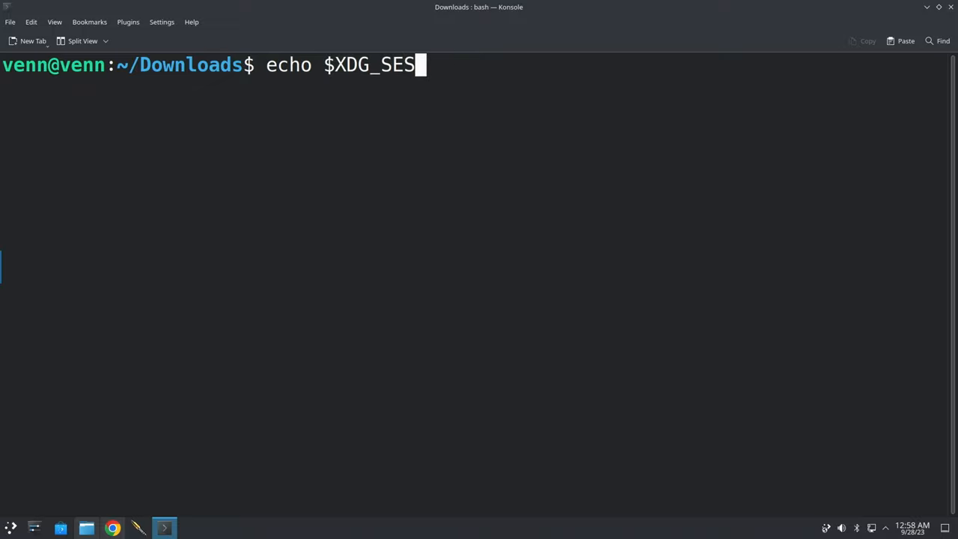
pyautogui.write('SION_TY')
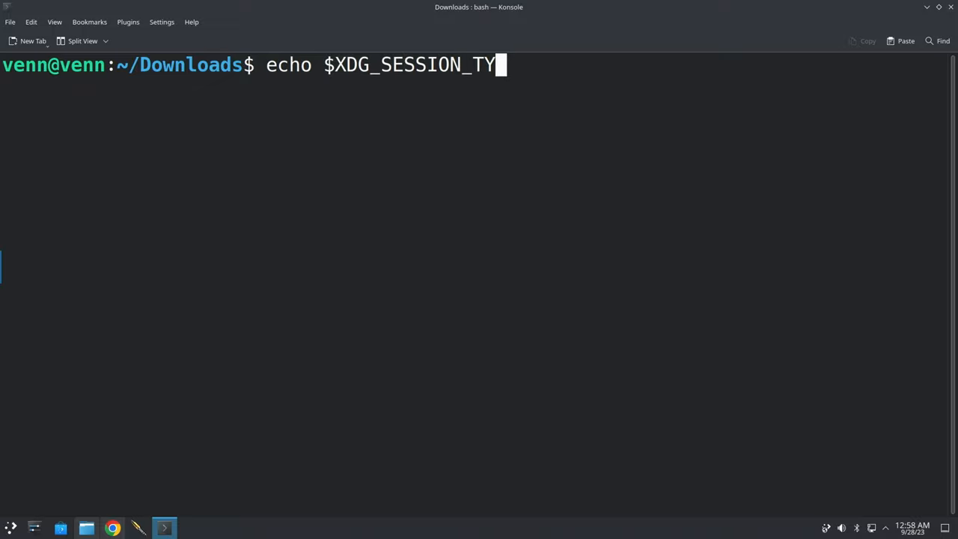
pyautogui.press('Return')
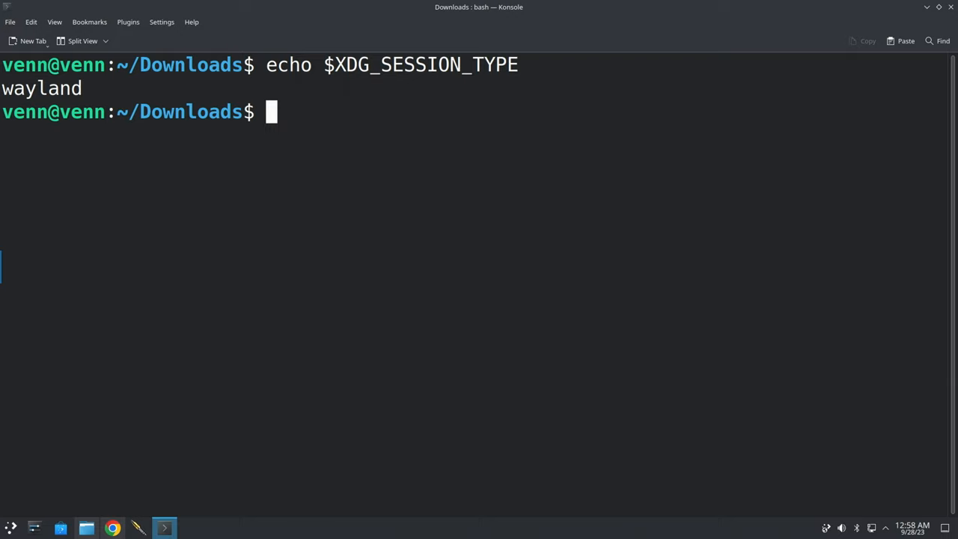
pyautogui.moveTo(943, 74)
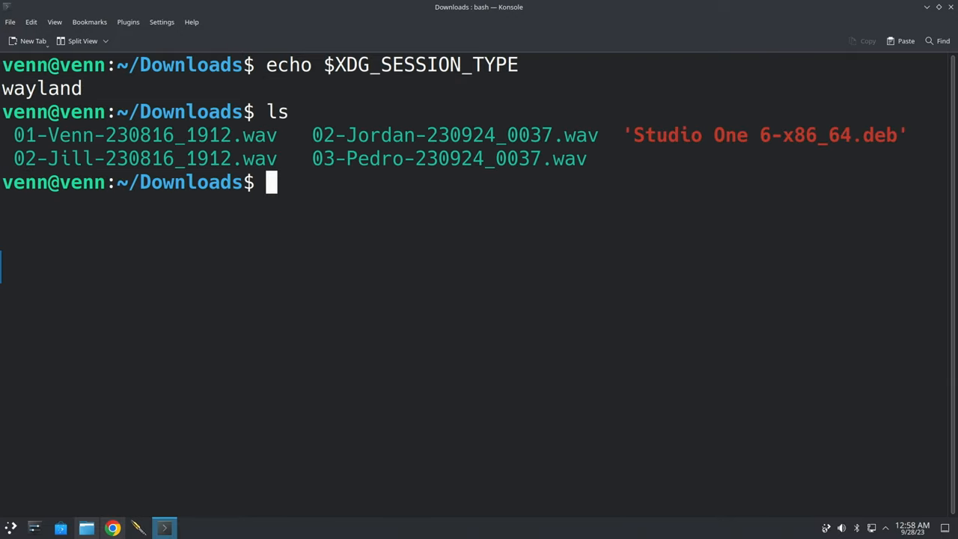
# - Run sudo apt install ./Studio One 6-x86_64.deb and confirm the dependencies with y
pyautogui.write('sudo ap')
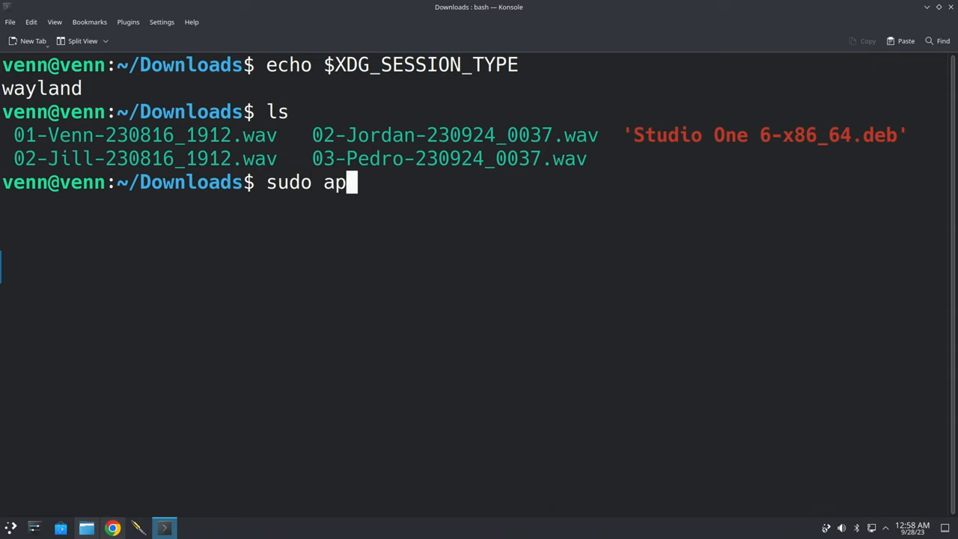
pyautogui.write('t install .')
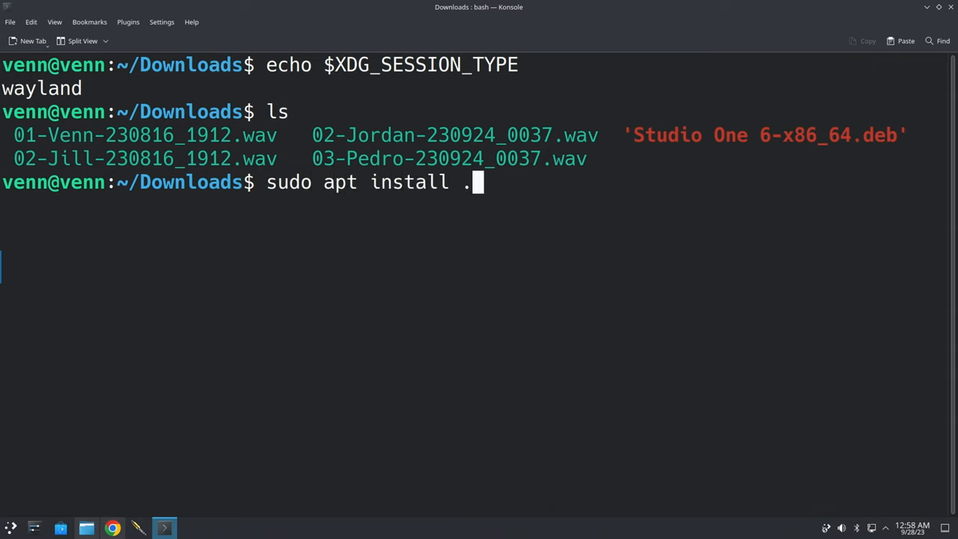
pyautogui.write('/Stq')
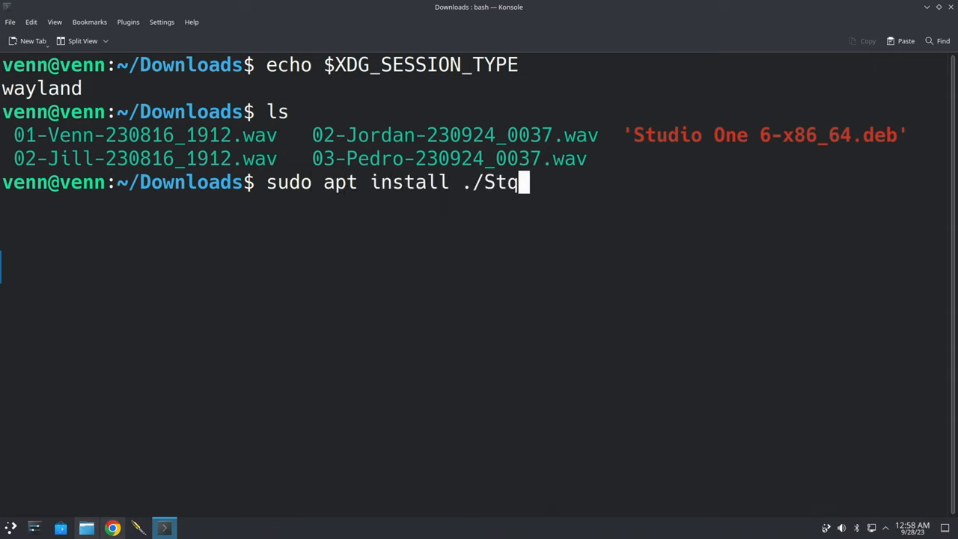
pyautogui.press('Tab')
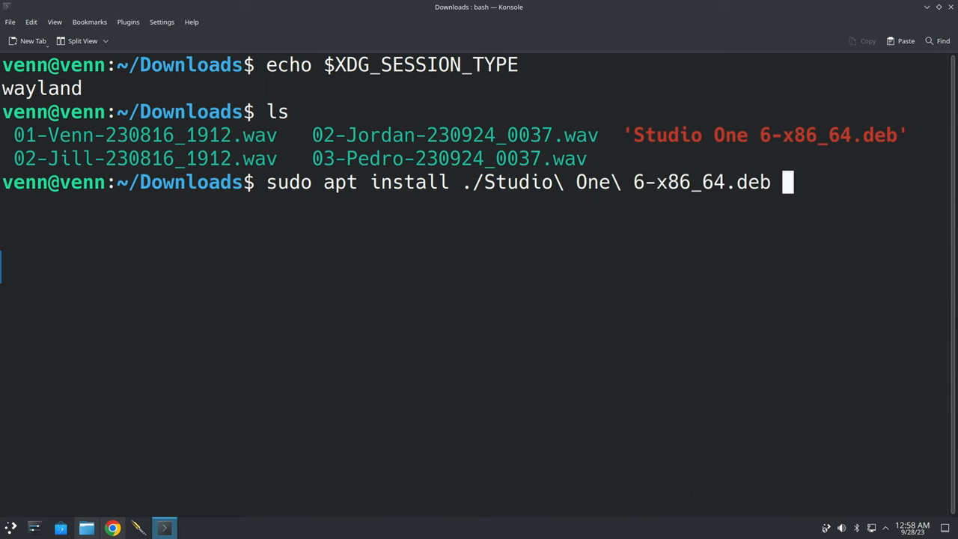
pyautogui.press('Return')
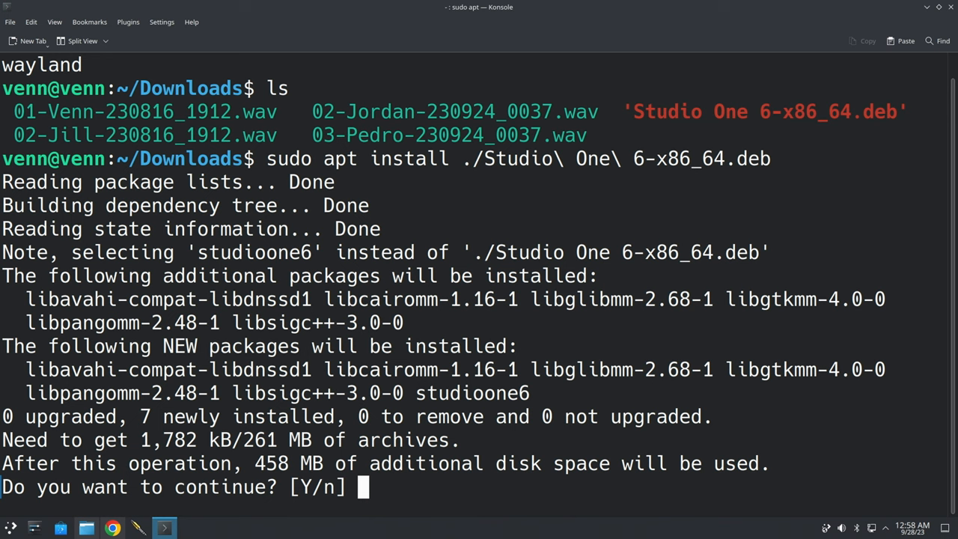
pyautogui.write('y')
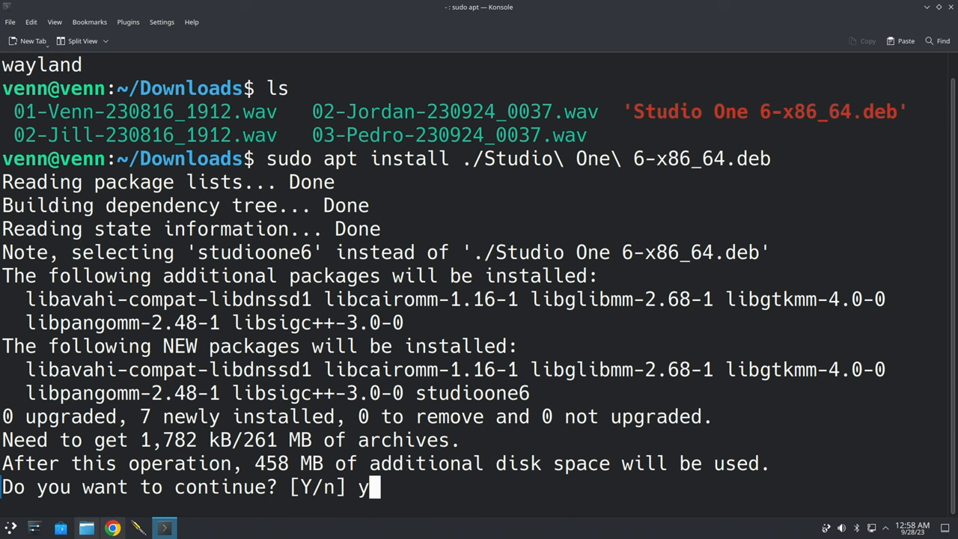
pyautogui.press('Return')
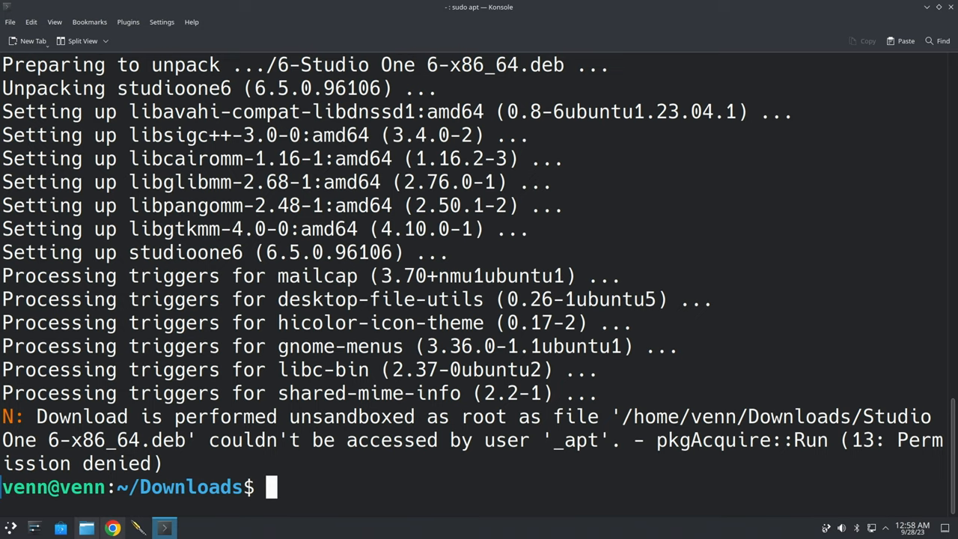
# - Launch Studio One, accept the license agreement and confirm the activation message
pyautogui.click(11, 527)
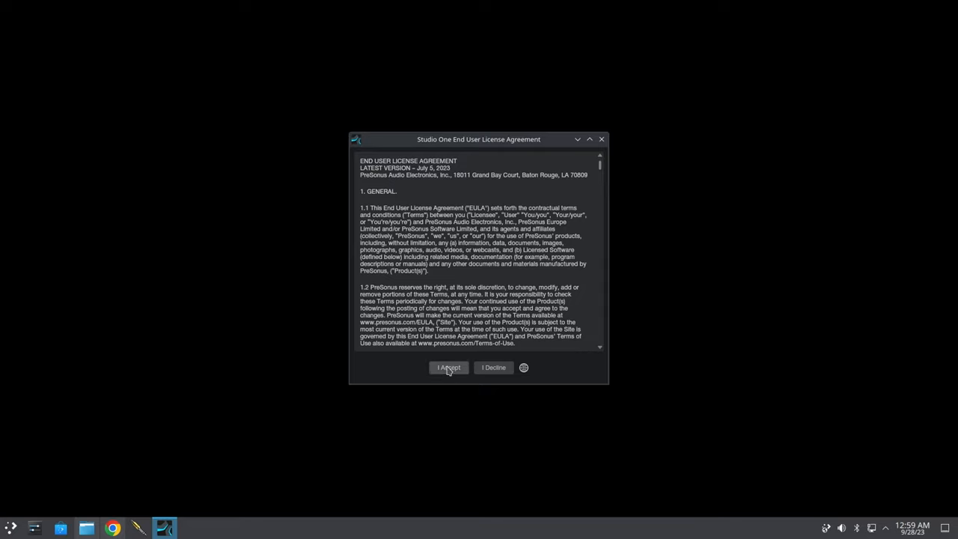
pyautogui.click(449, 368)
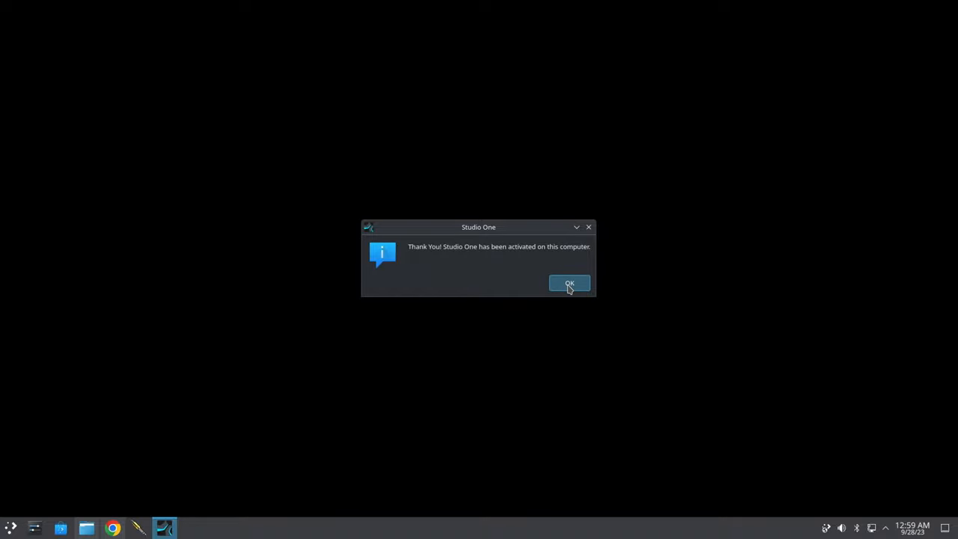
pyautogui.click(569, 285)
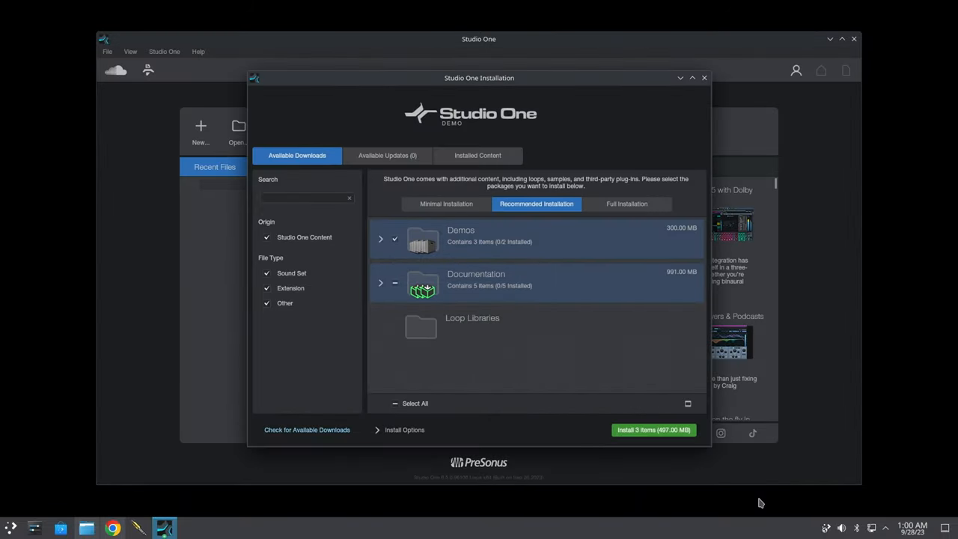
# - Choose Minimal Installation so only Documentation is queued, then proceed past the installer
pyautogui.click(446, 204)
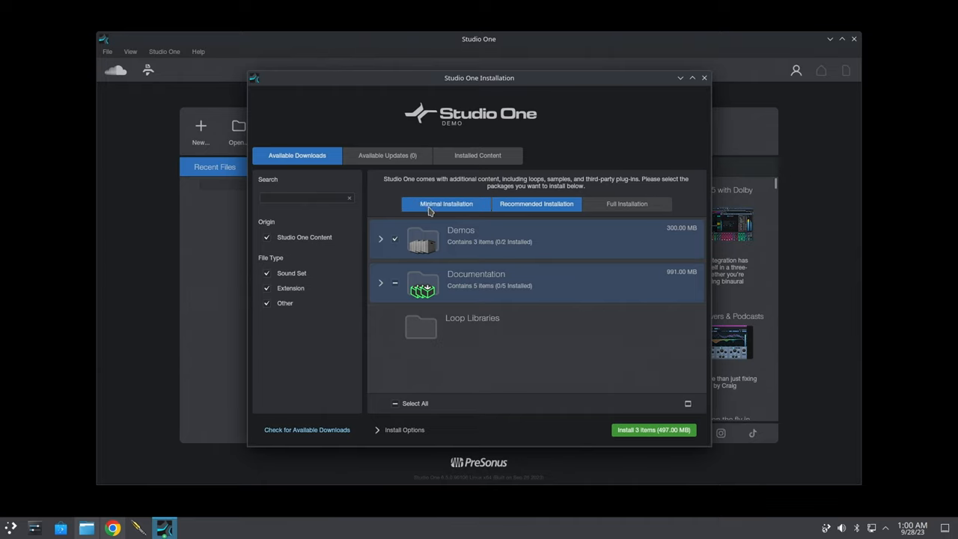
pyautogui.click(447, 203)
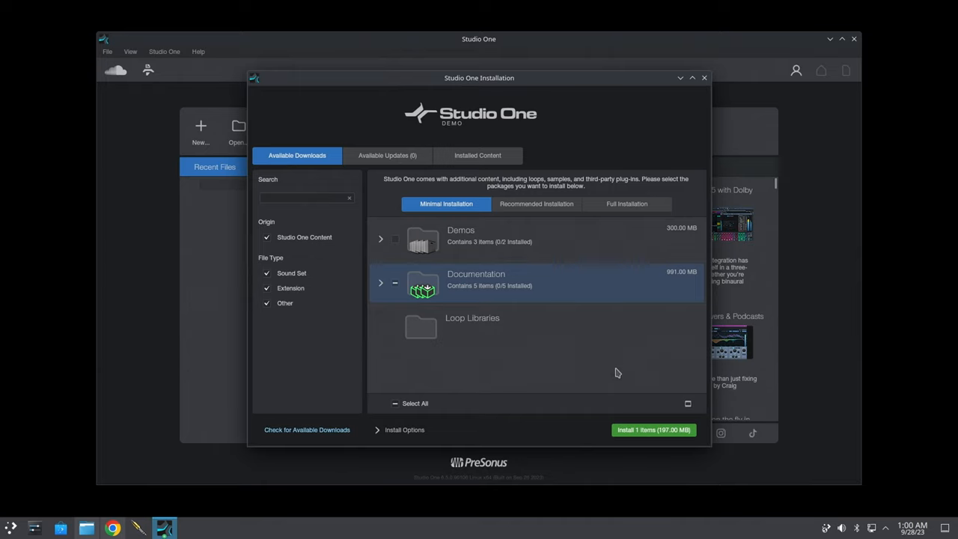
pyautogui.click(652, 430)
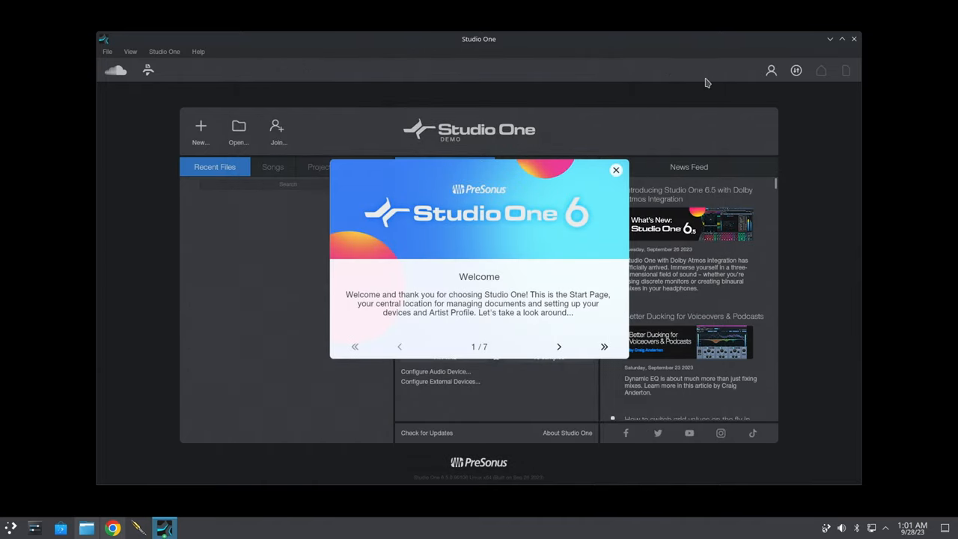
pyautogui.moveTo(542, 323)
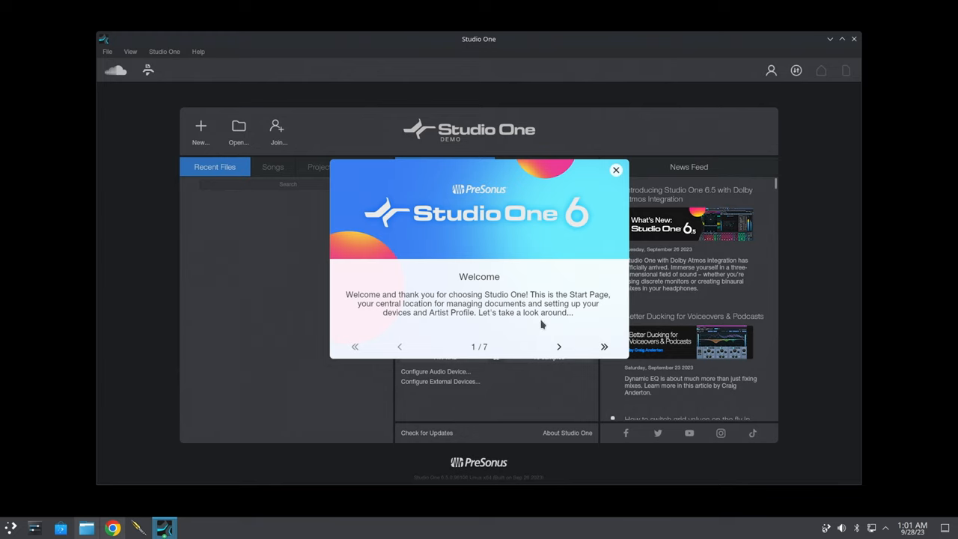
# - Step through the Studio One 6 welcome tour pages and close the pop-up
pyautogui.click(558, 345)
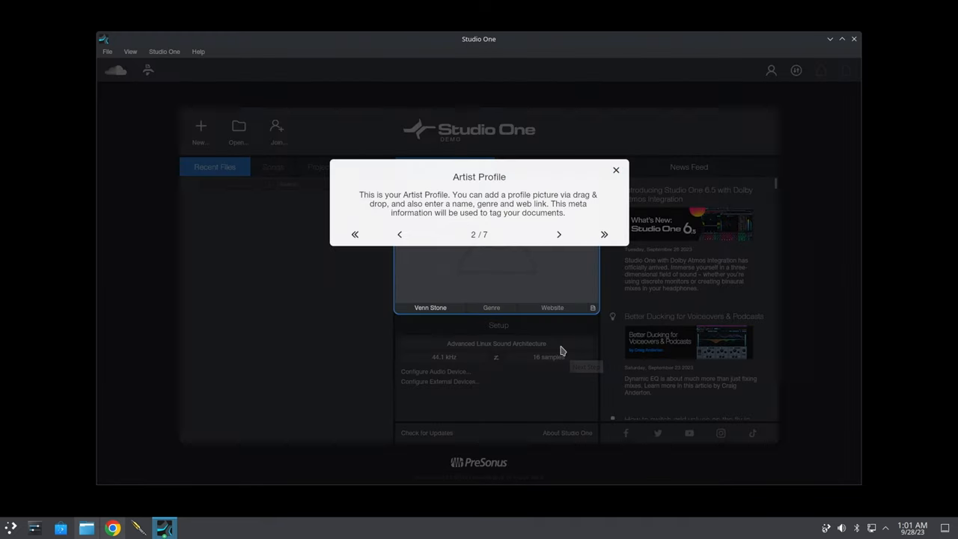
pyautogui.moveTo(559, 237)
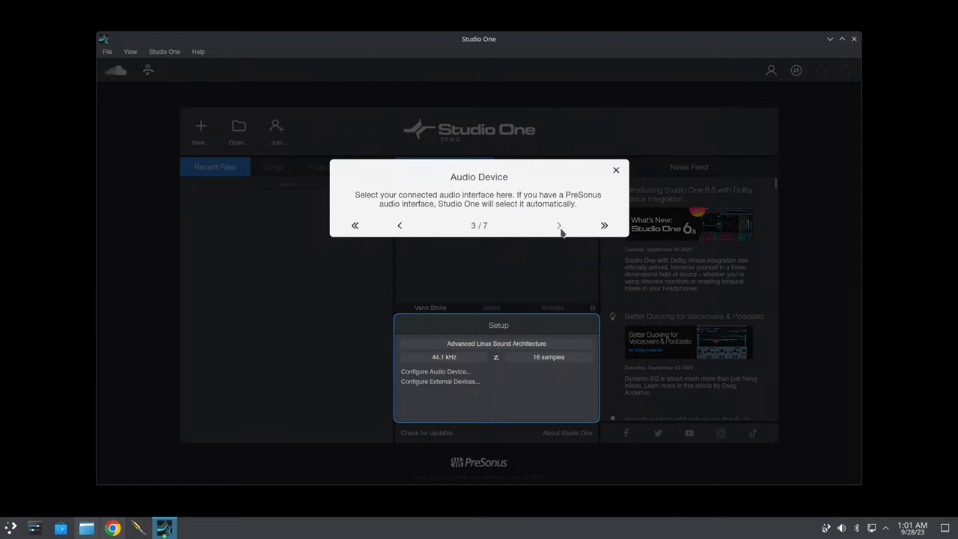
pyautogui.click(558, 224)
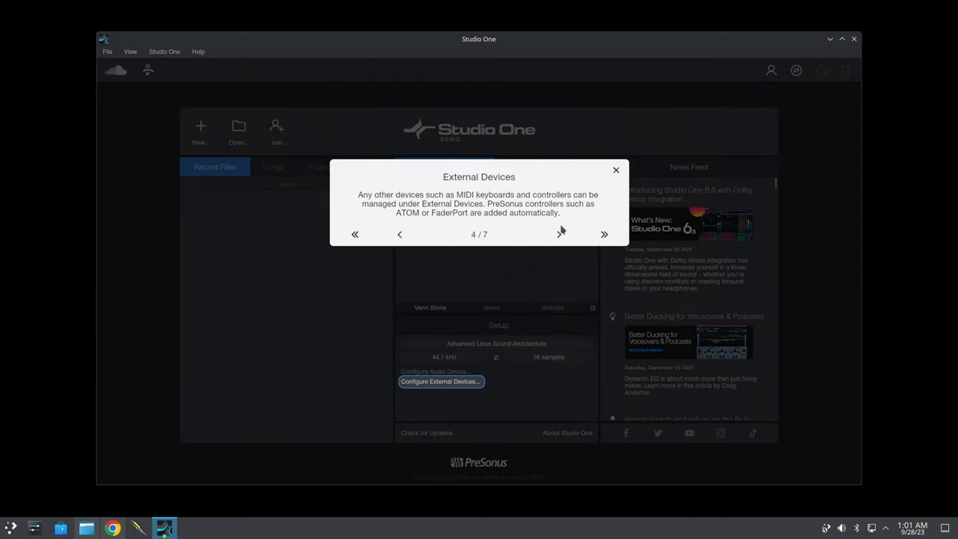
pyautogui.moveTo(560, 235)
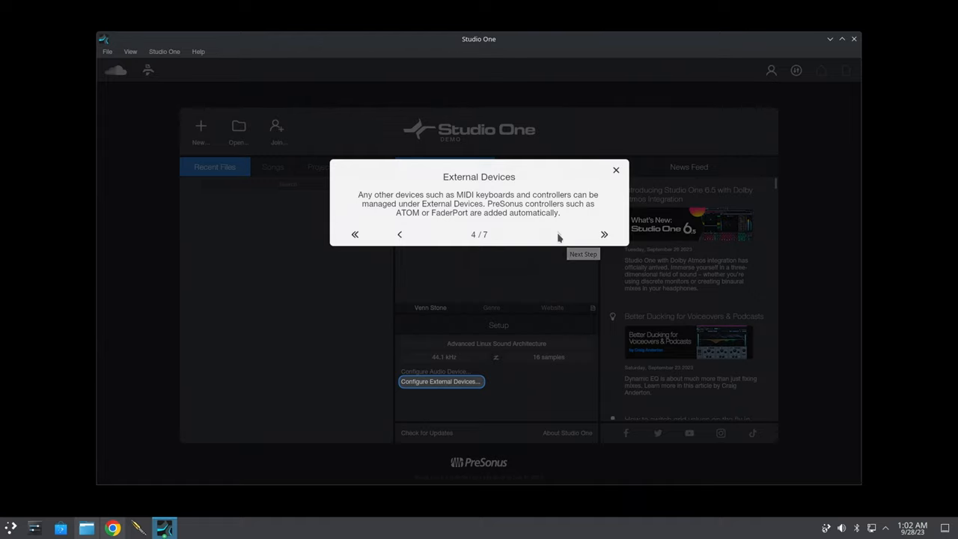
pyautogui.click(604, 233)
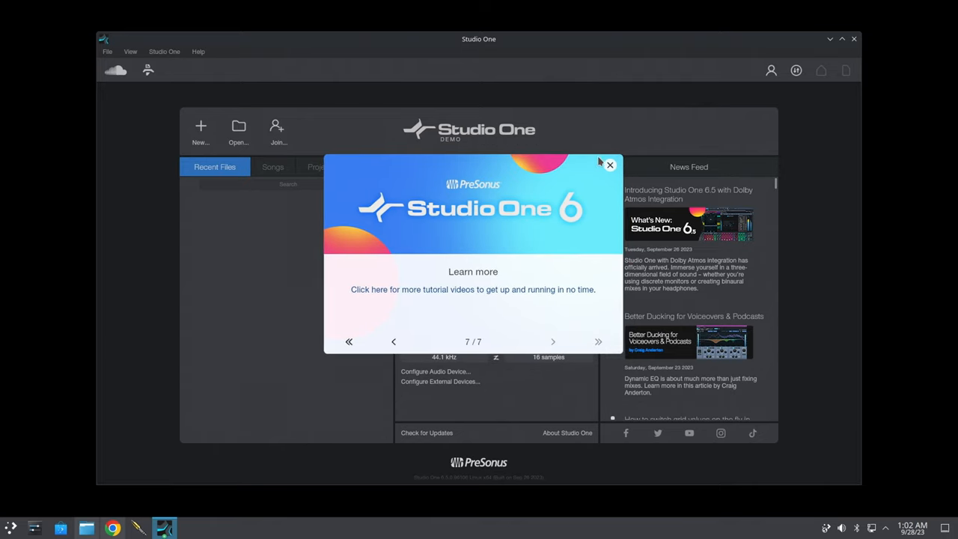
pyautogui.click(609, 164)
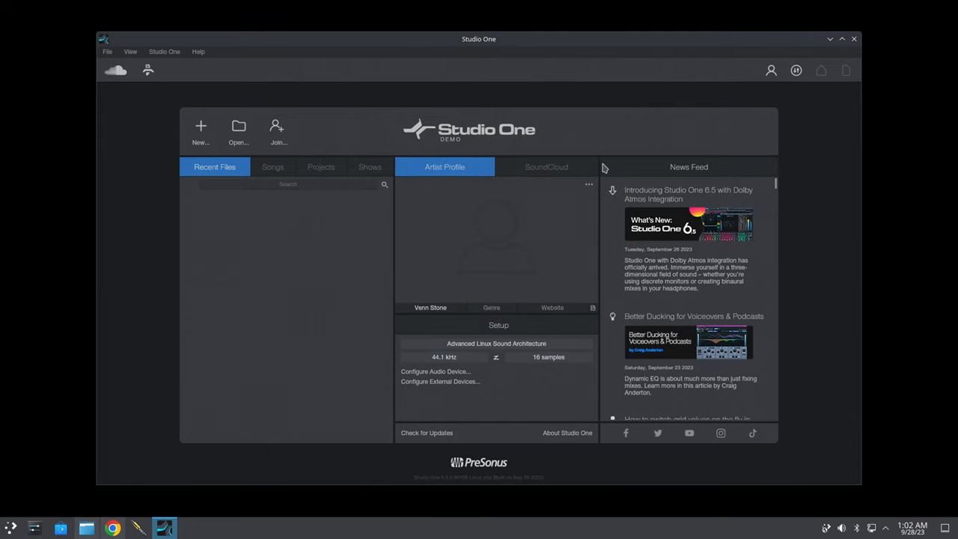
pyautogui.moveTo(515, 344)
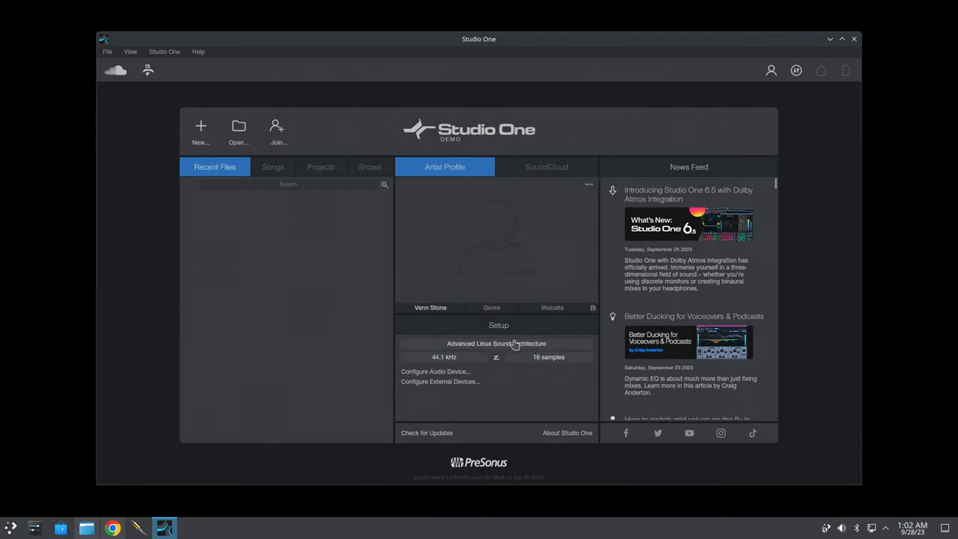
# - Select JACK Audio Connection Kit as the audio device, keeping connect to system ports on startup
pyautogui.click(434, 372)
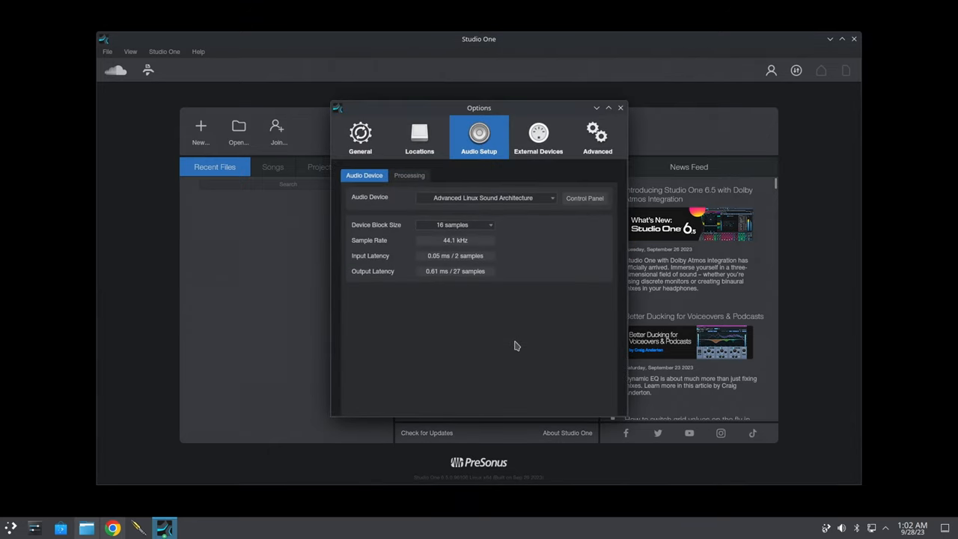
pyautogui.moveTo(521, 198)
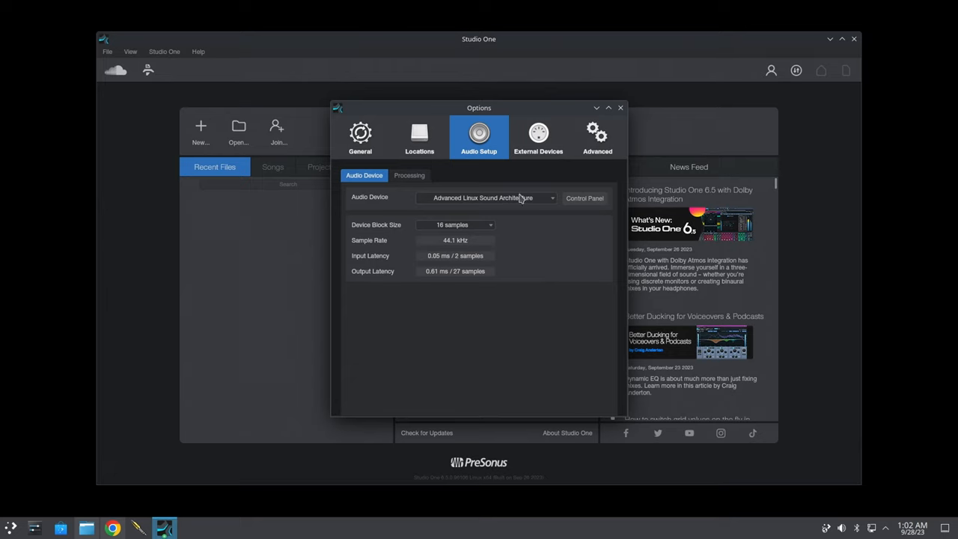
pyautogui.click(552, 197)
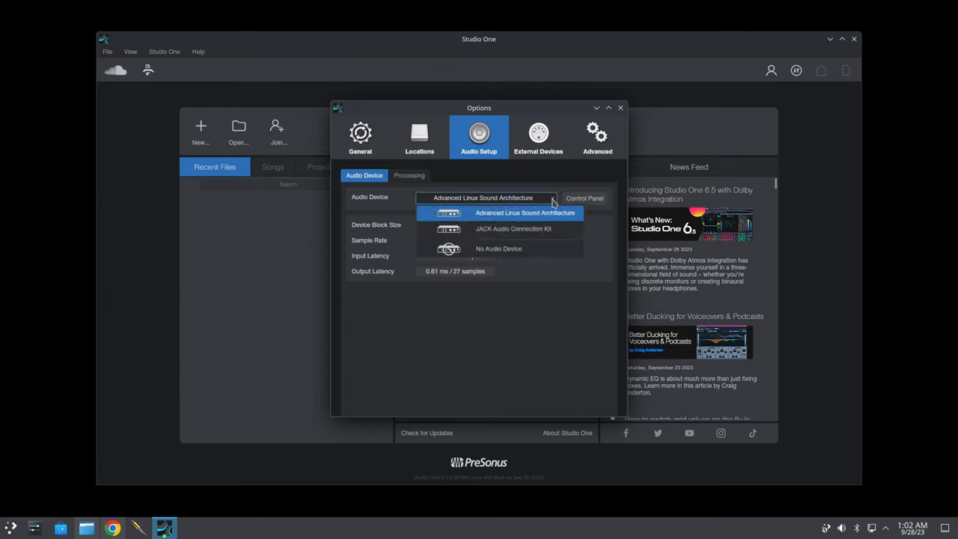
pyautogui.moveTo(499, 249)
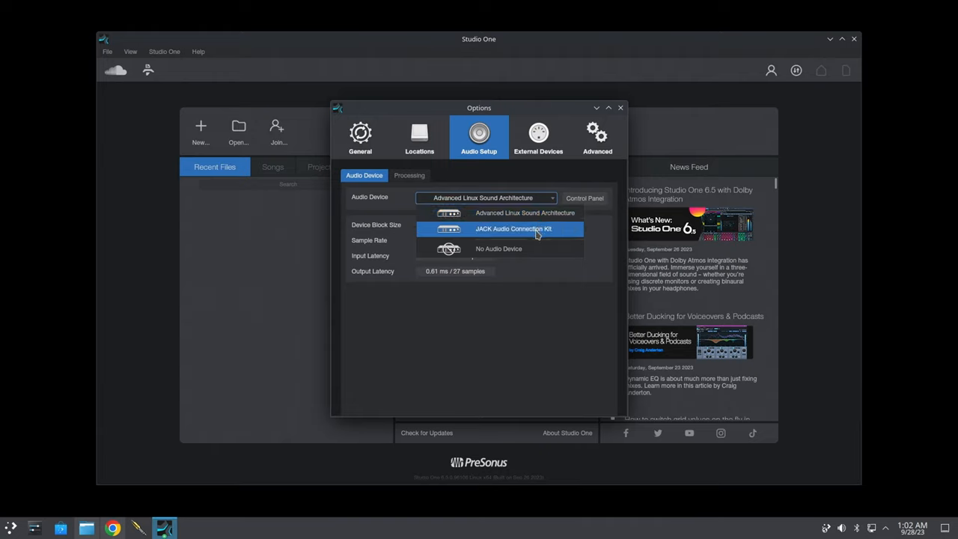
pyautogui.click(513, 227)
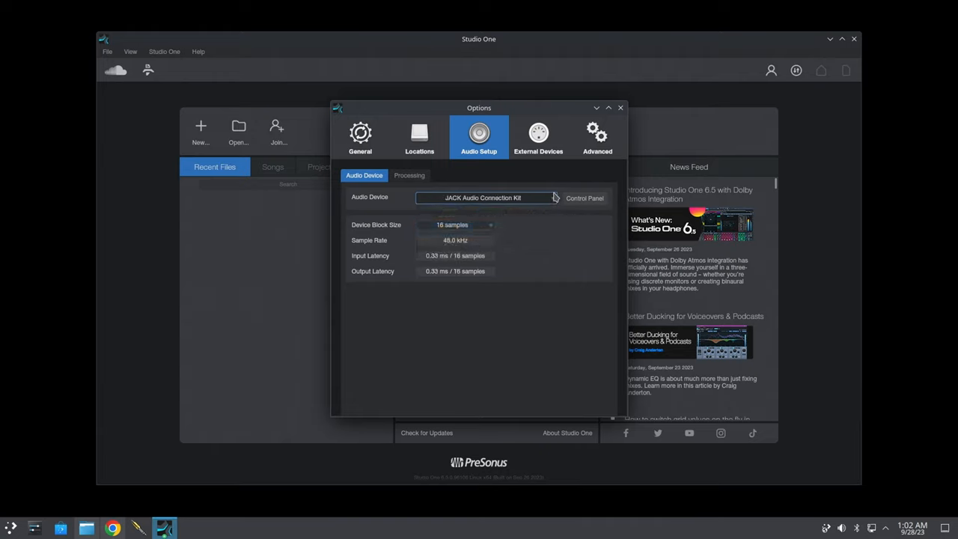
pyautogui.click(584, 198)
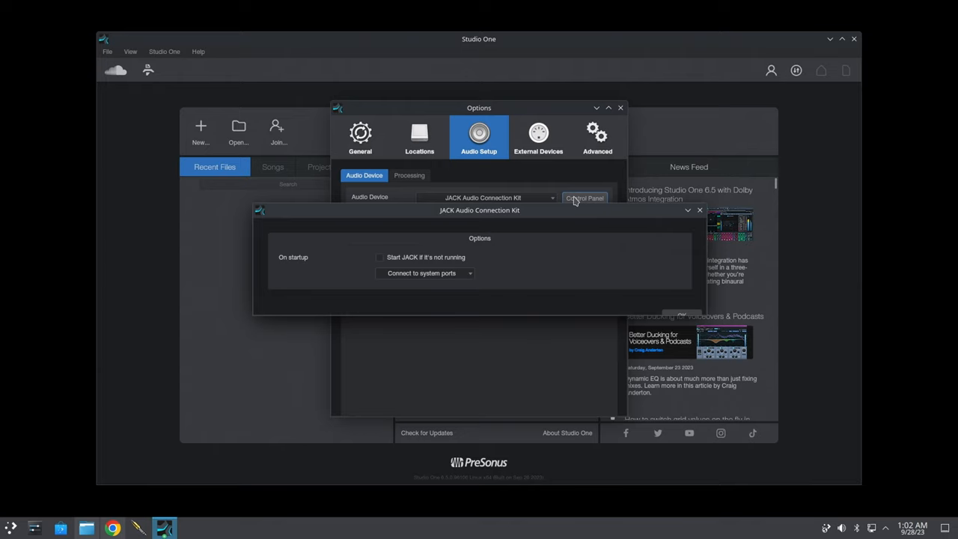
pyautogui.moveTo(458, 283)
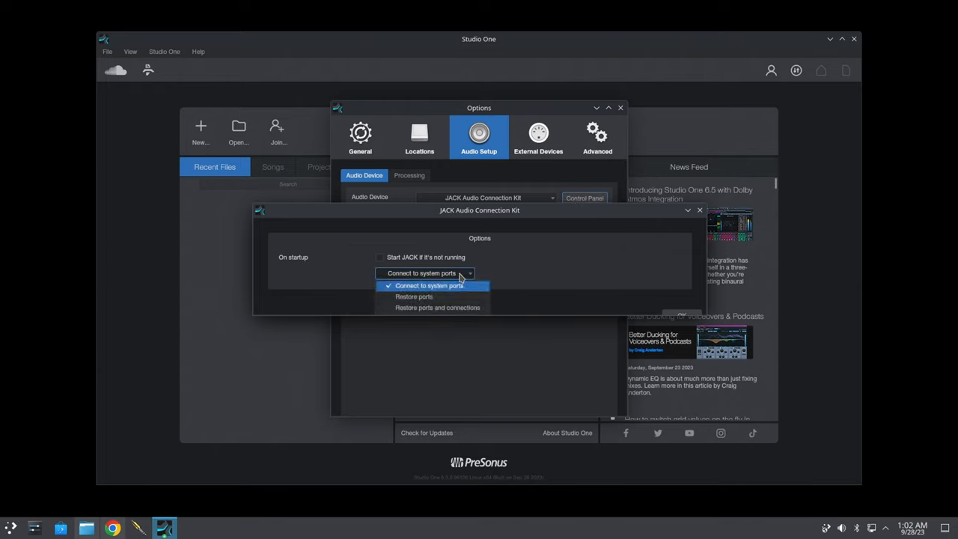
pyautogui.click(428, 284)
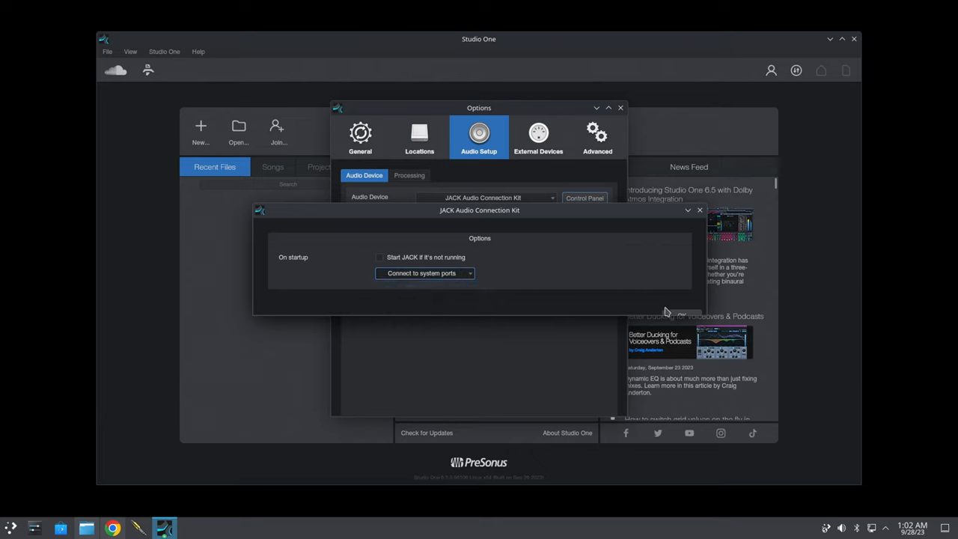
pyautogui.click(700, 210)
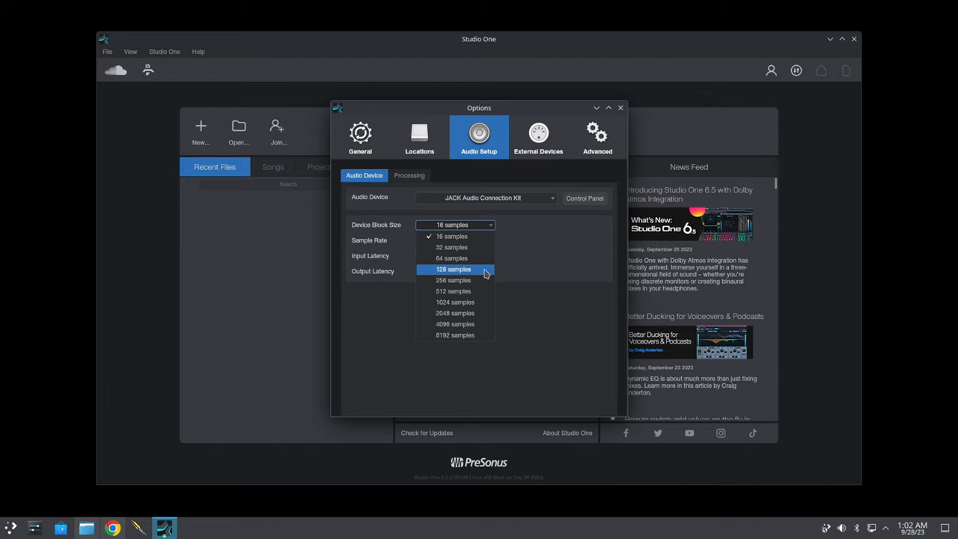
# - Set the device block size to 128 samples and review the processing settings
pyautogui.click(410, 175)
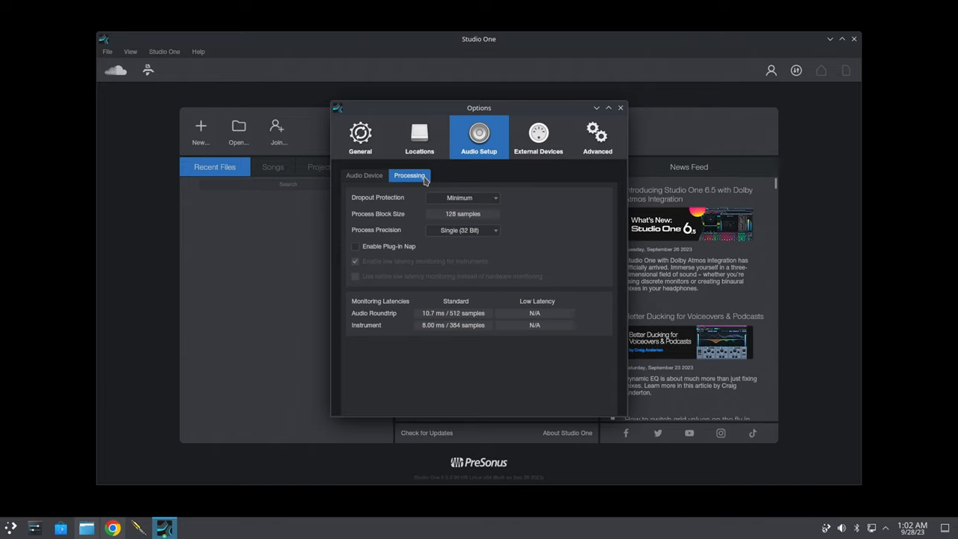
pyautogui.click(538, 138)
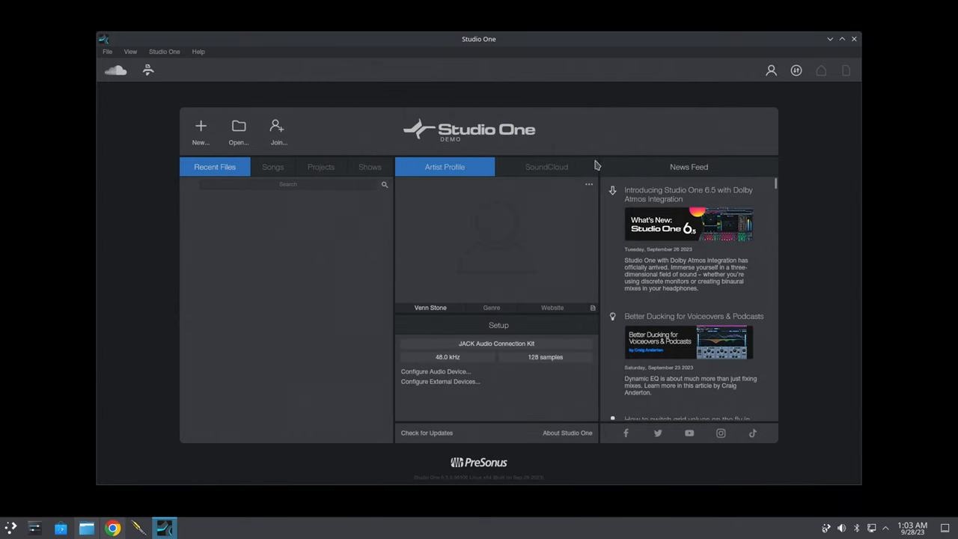
pyautogui.moveTo(193, 141)
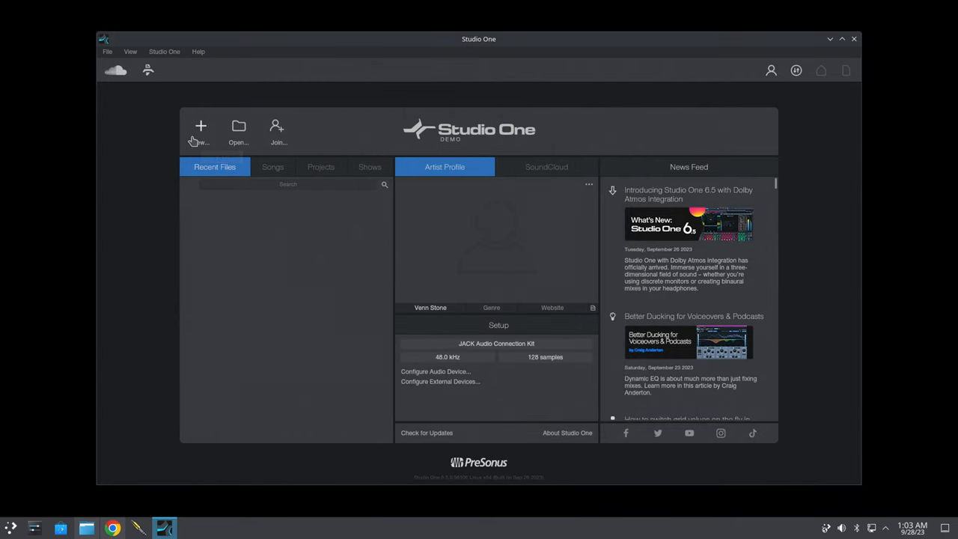
pyautogui.click(201, 126)
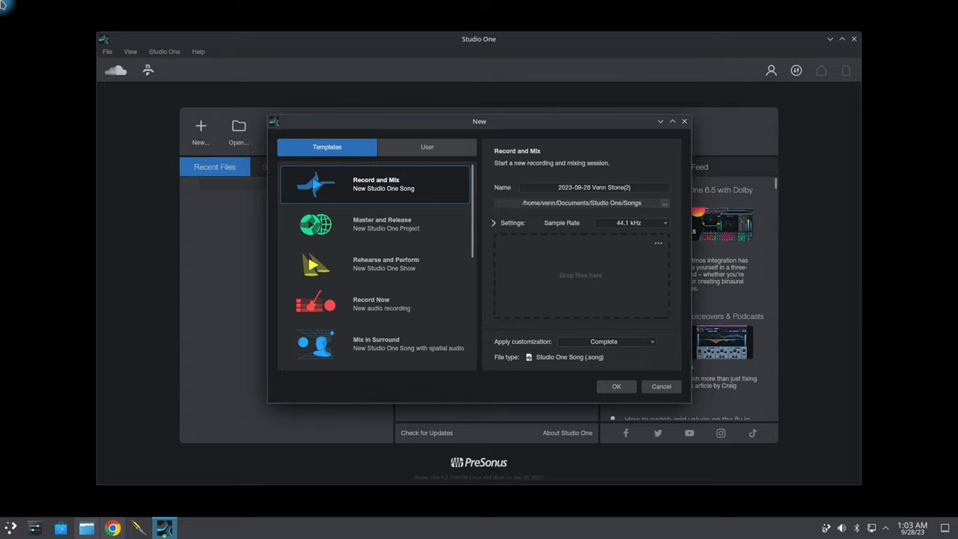
pyautogui.press('super')
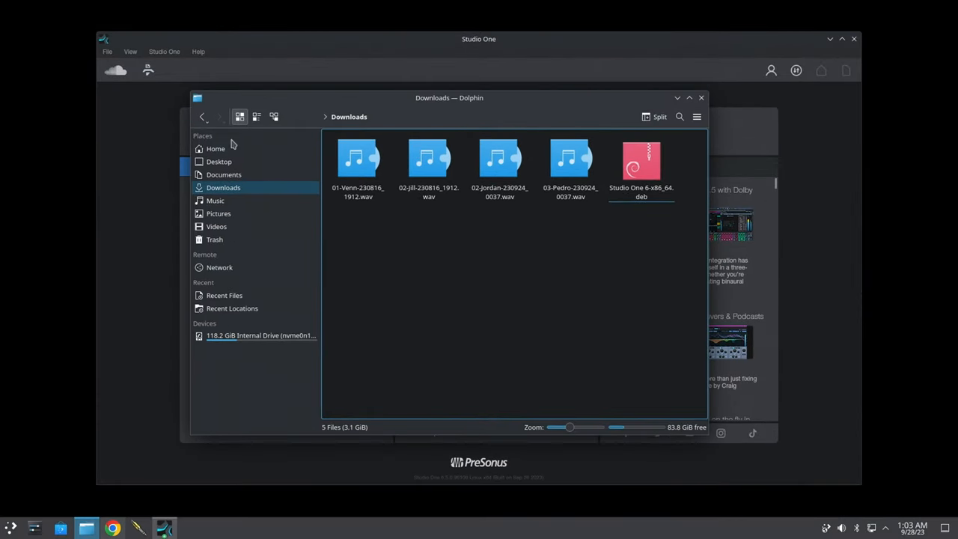
pyautogui.moveTo(590, 224)
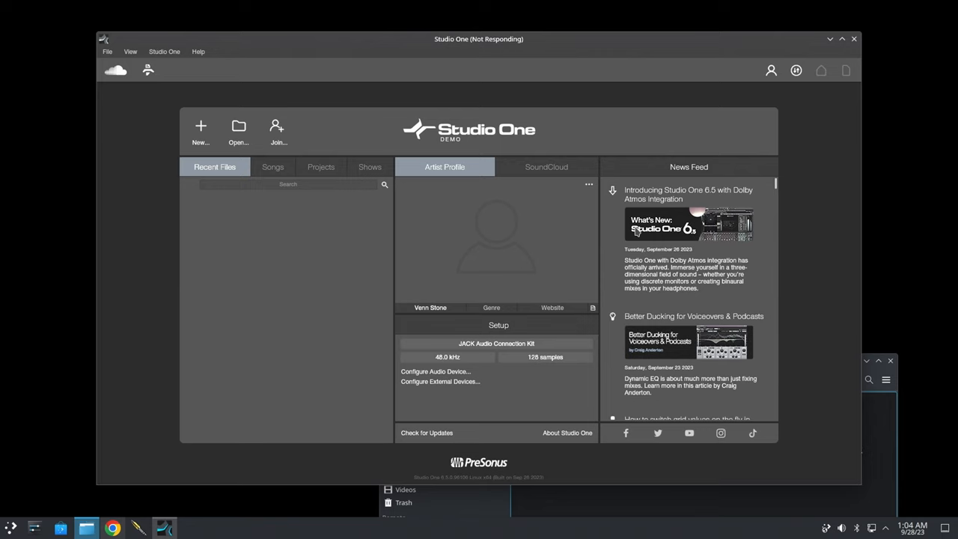
# - Relaunch Studio One from the launcher and start a new song with the Record and Mix template
pyautogui.click(36, 506)
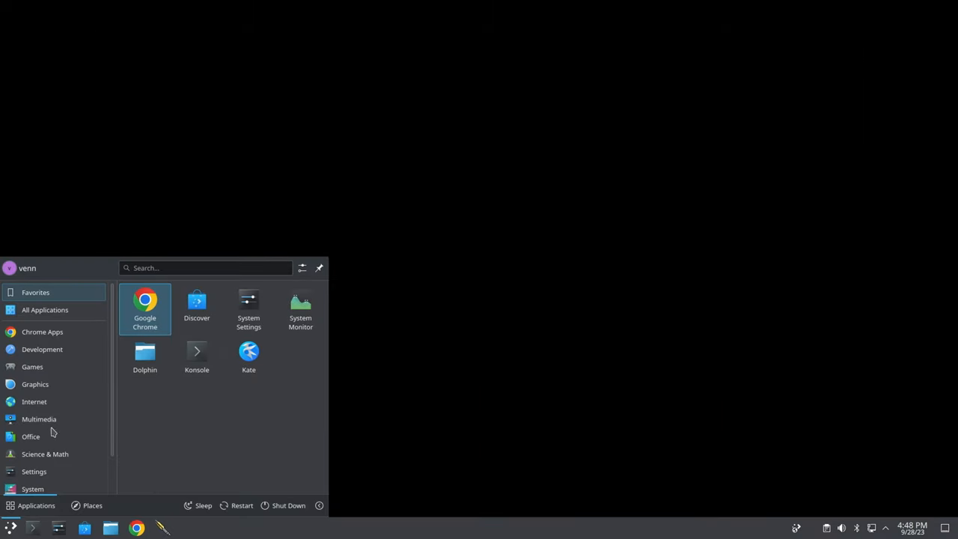
pyautogui.click(39, 419)
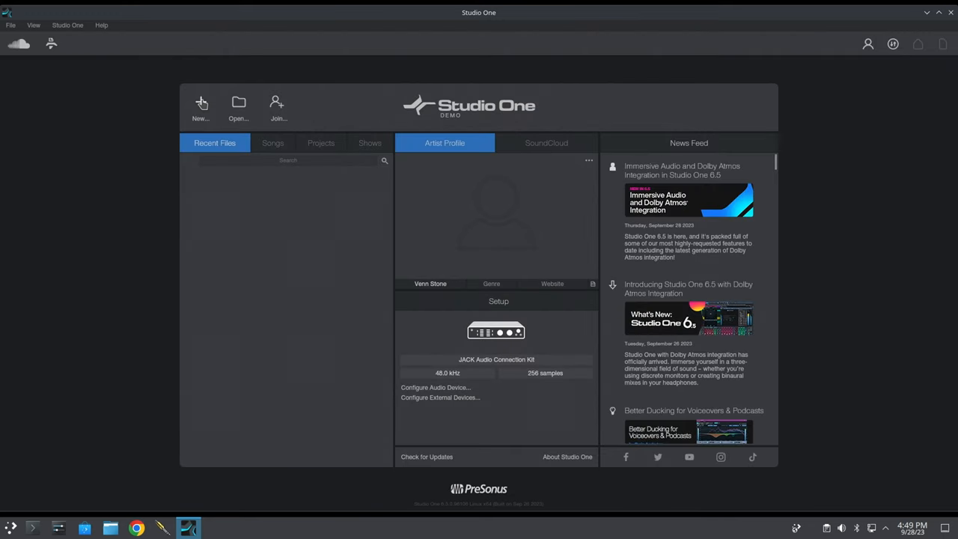
pyautogui.click(201, 105)
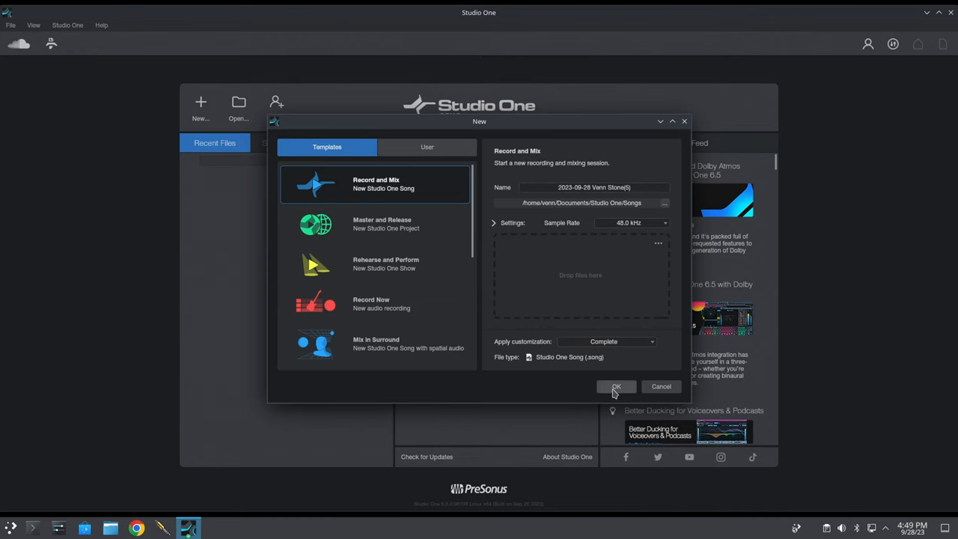
# - Create the song with the podcast WAV, show the mixer, and play from mid-recording then stop
pyautogui.click(617, 386)
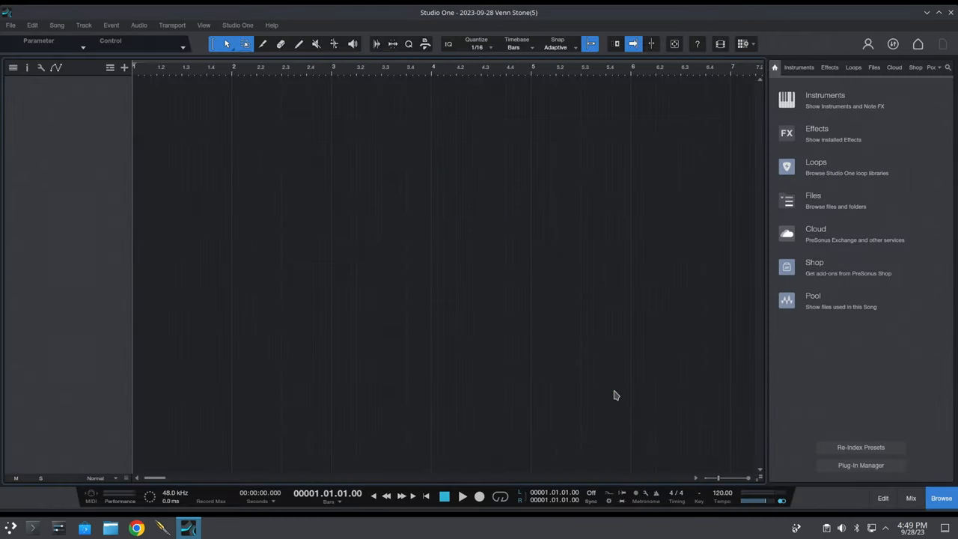
pyautogui.moveTo(615, 383)
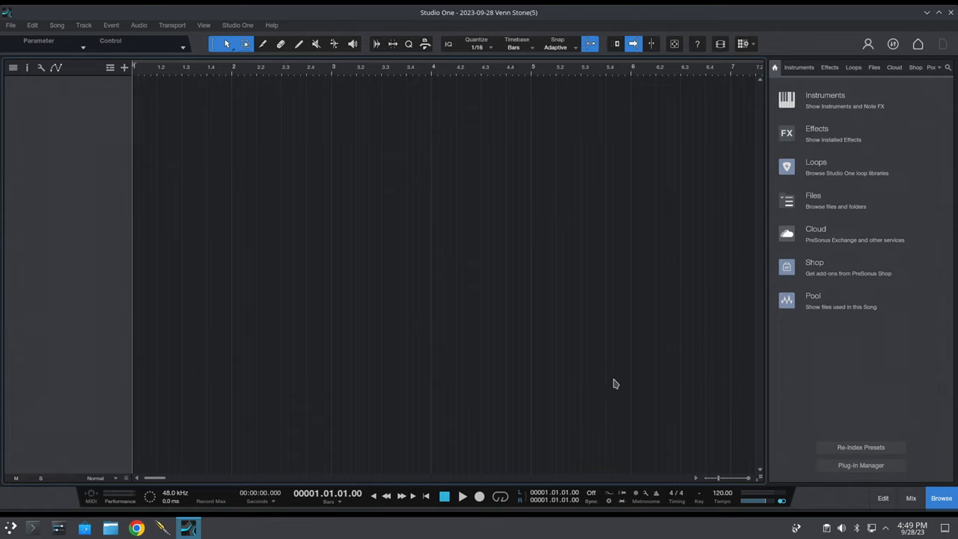
pyautogui.moveTo(68, 13)
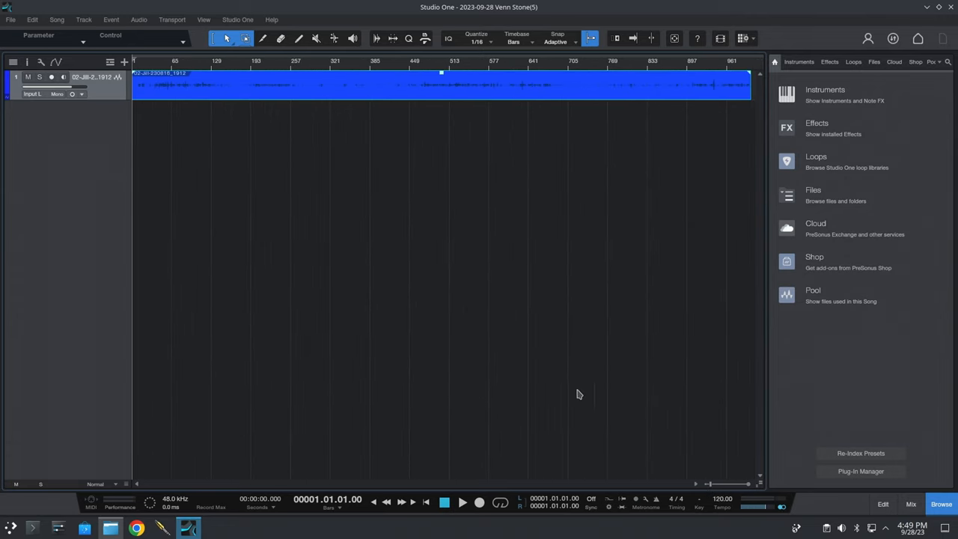
pyautogui.click(910, 502)
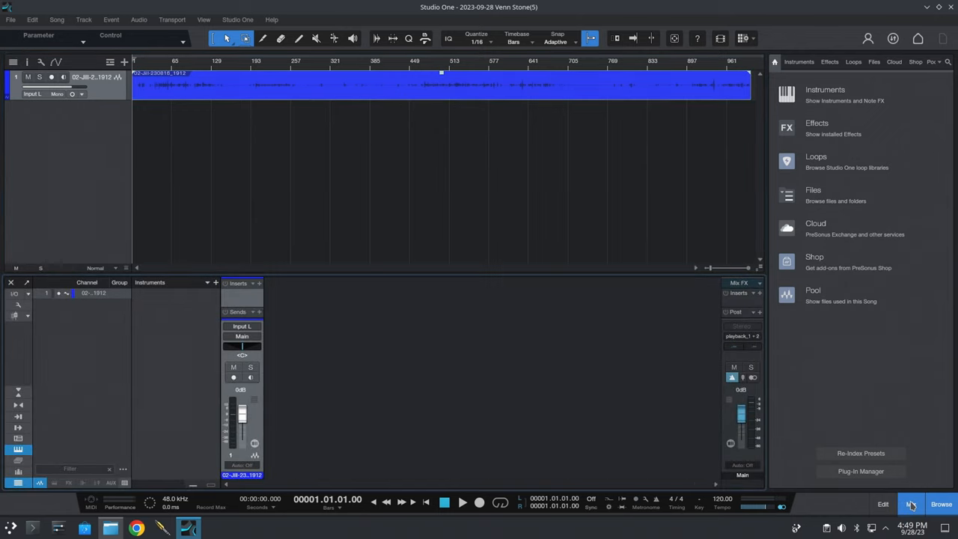
pyautogui.click(434, 67)
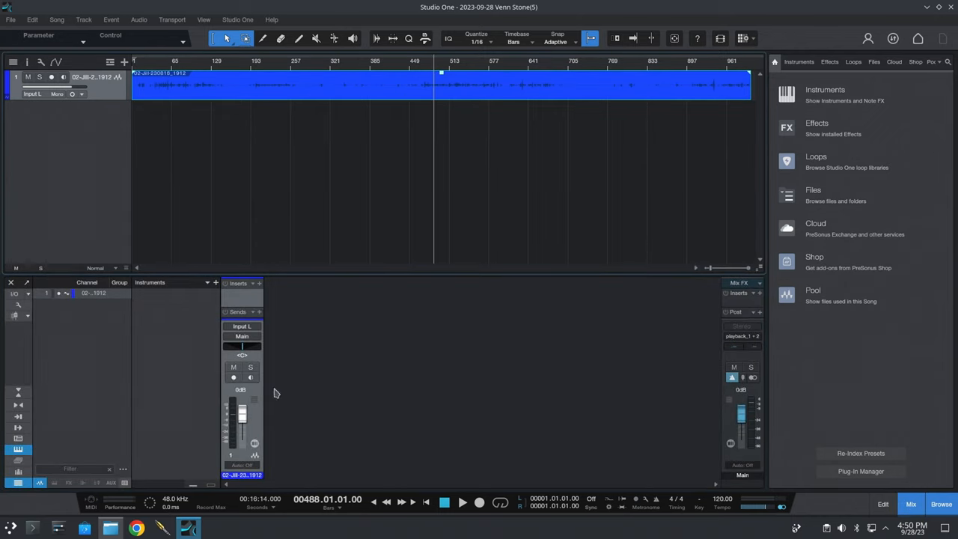
pyautogui.click(461, 502)
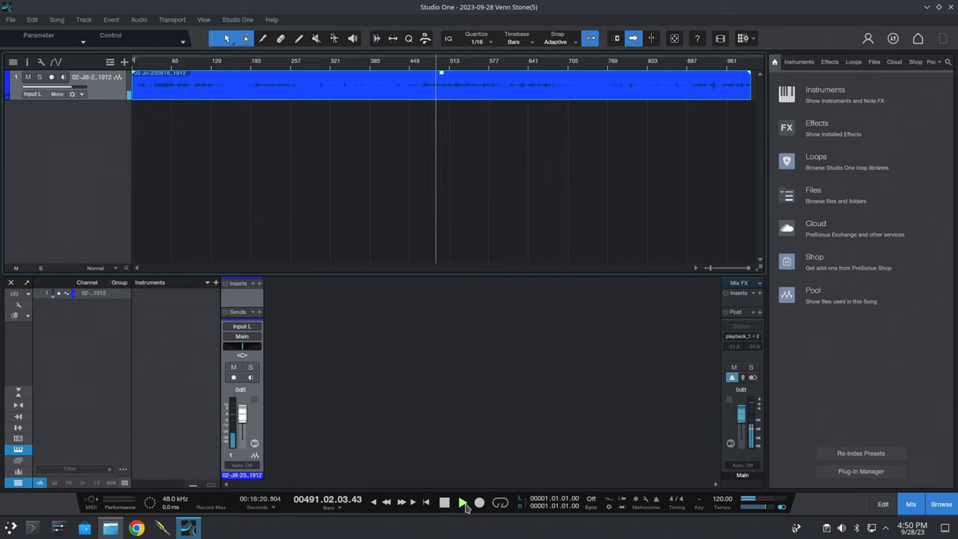
pyautogui.click(445, 502)
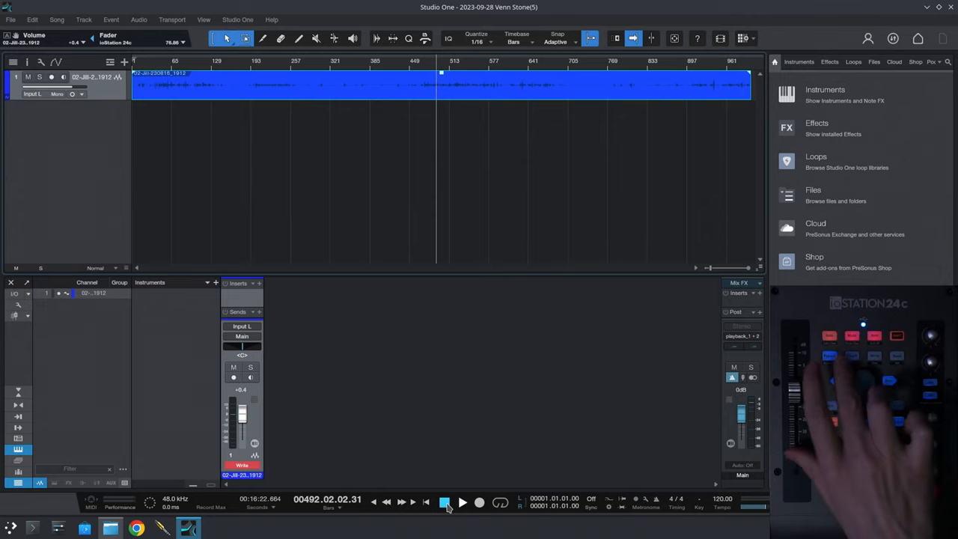
# - Play and stop the podcast track from the transport
pyautogui.click(242, 464)
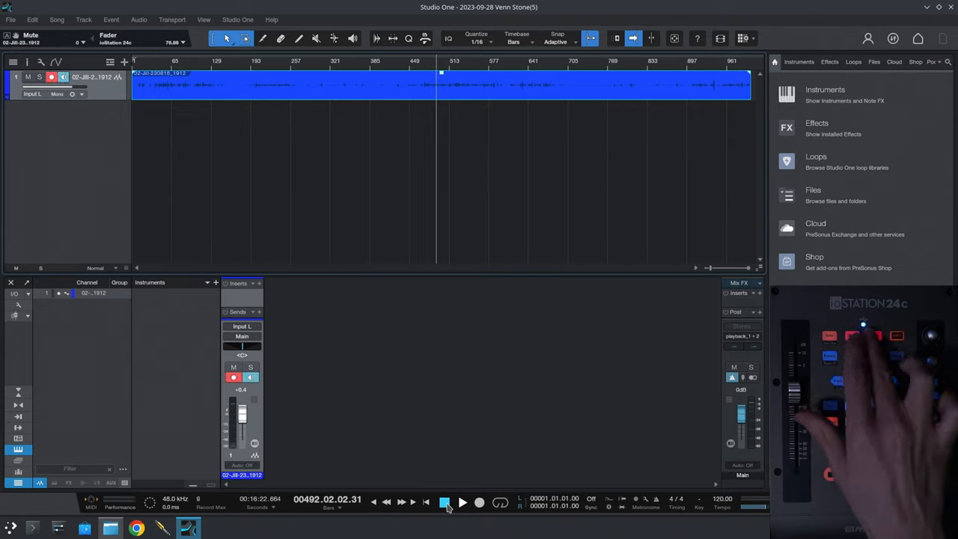
pyautogui.click(250, 367)
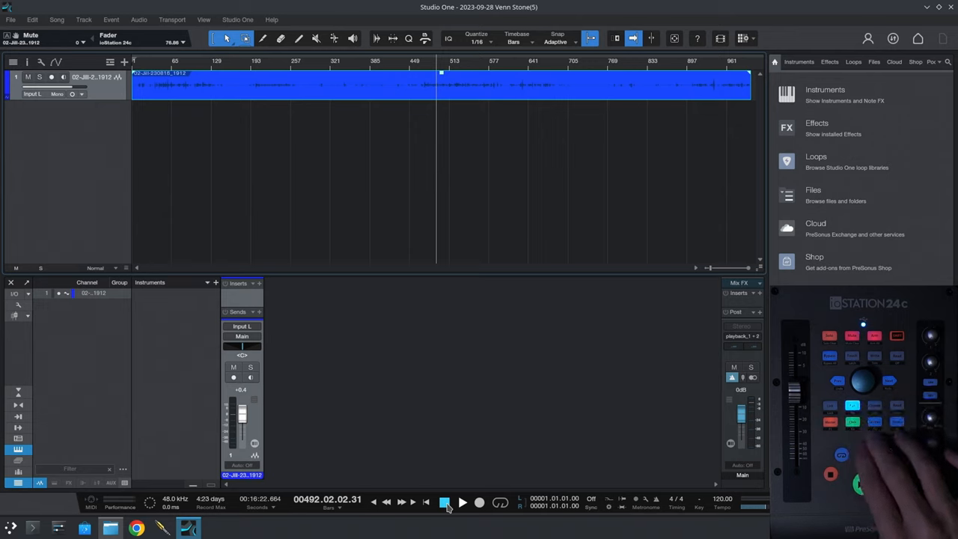
pyautogui.click(461, 503)
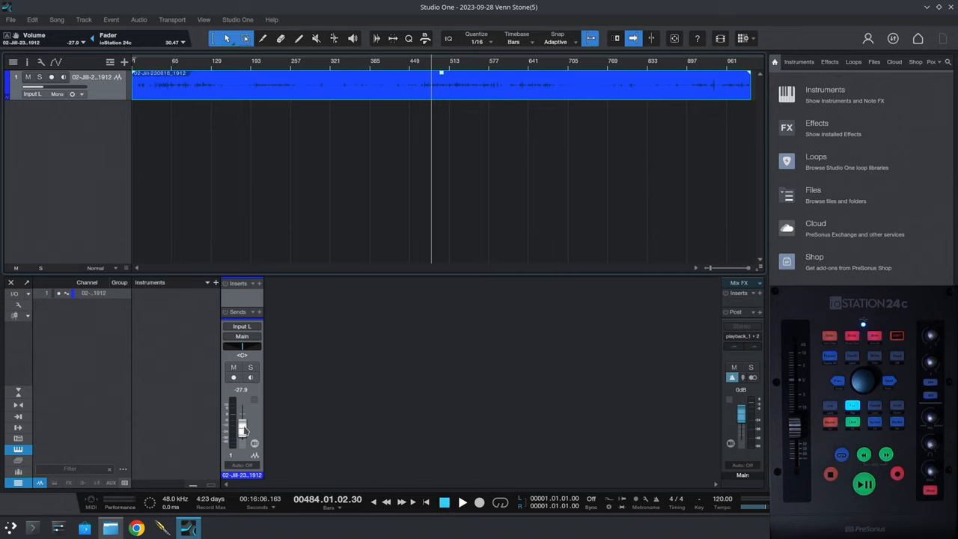
# - Nudge the podcast track's fader down and back up to 0.0 dB
pyautogui.moveTo(242, 419); pyautogui.dragTo(242, 441)
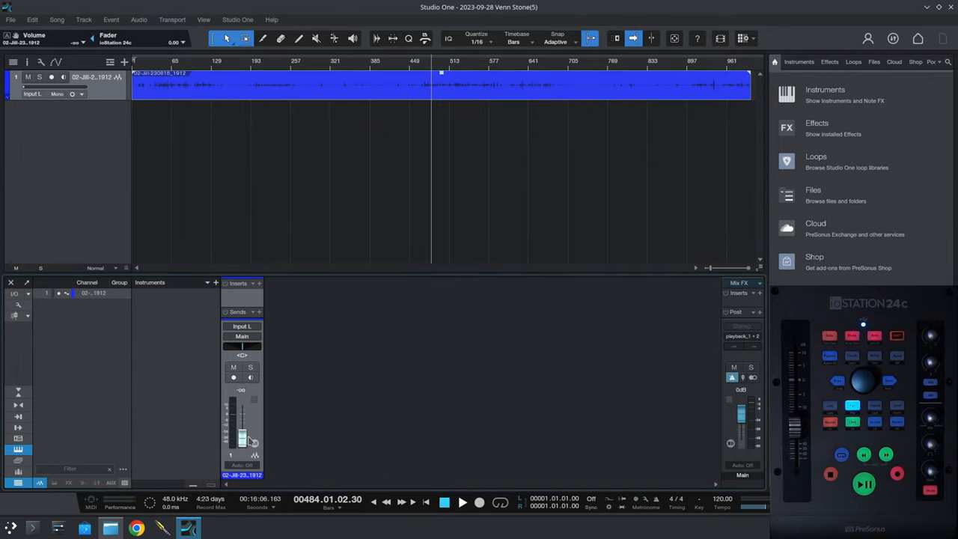
pyautogui.moveTo(243, 441); pyautogui.dragTo(243, 422)
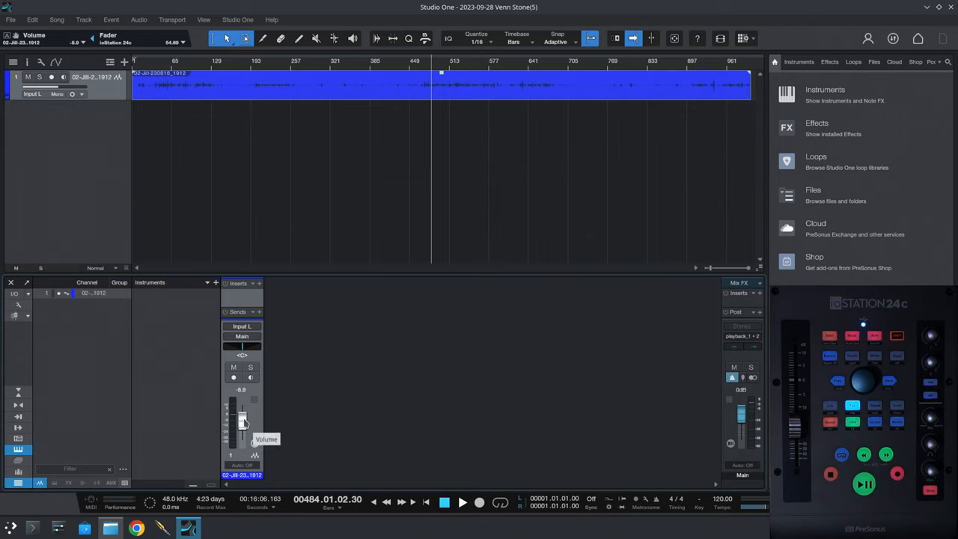
pyautogui.moveTo(242, 420); pyautogui.dragTo(243, 411)
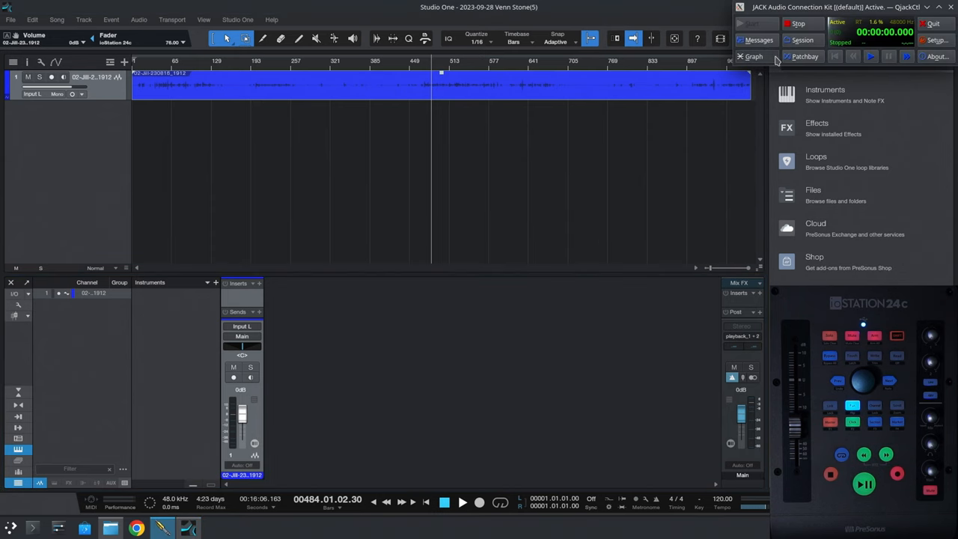
pyautogui.click(753, 57)
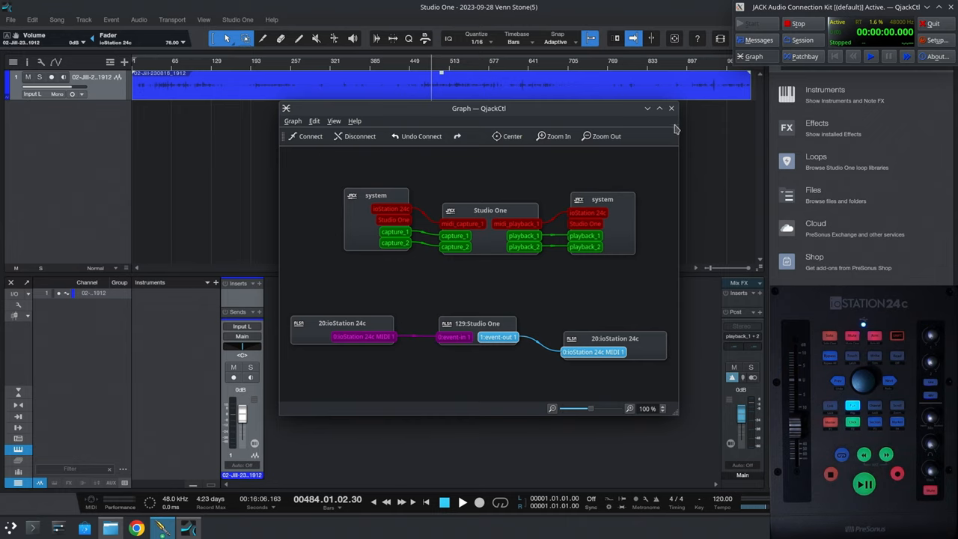
pyautogui.click(670, 108)
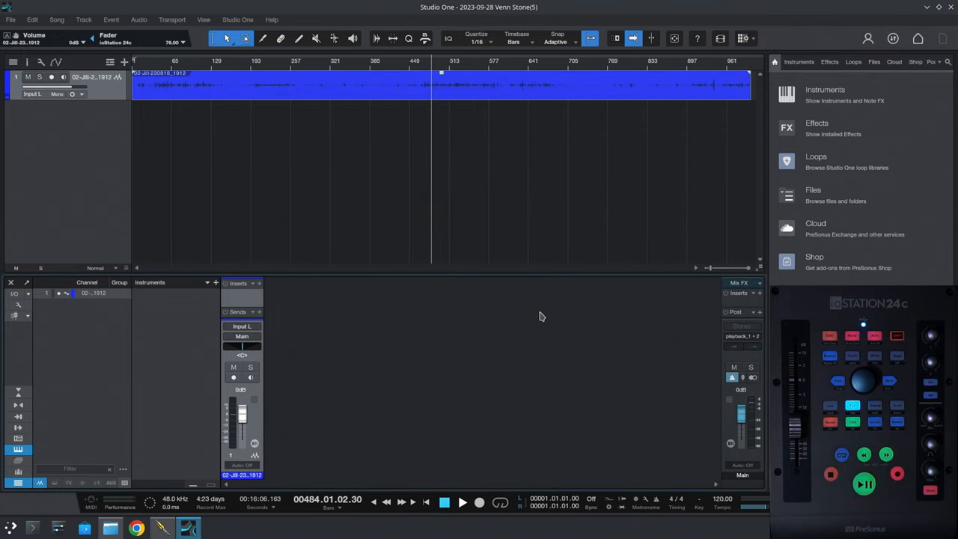
pyautogui.moveTo(242, 404); pyautogui.dragTo(242, 436)
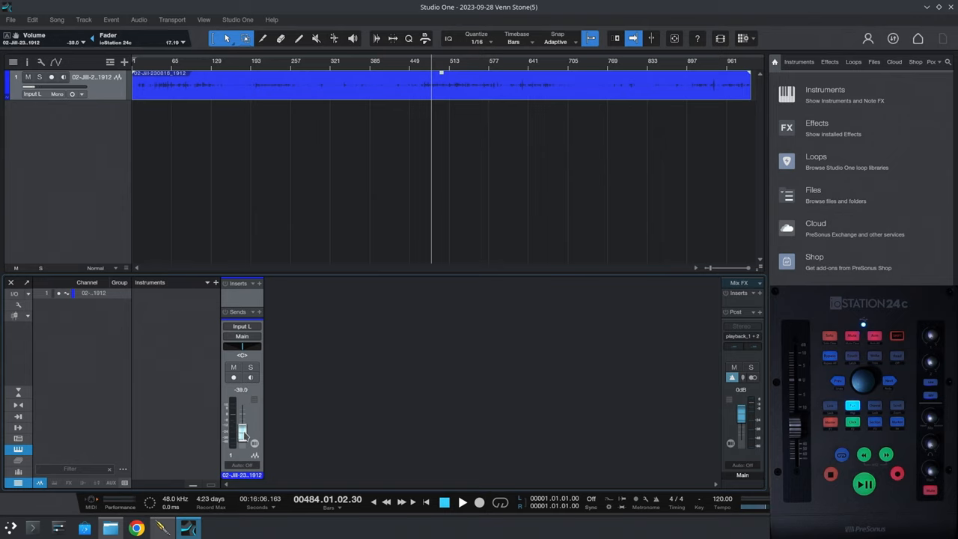
pyautogui.moveTo(241, 437); pyautogui.dragTo(241, 426)
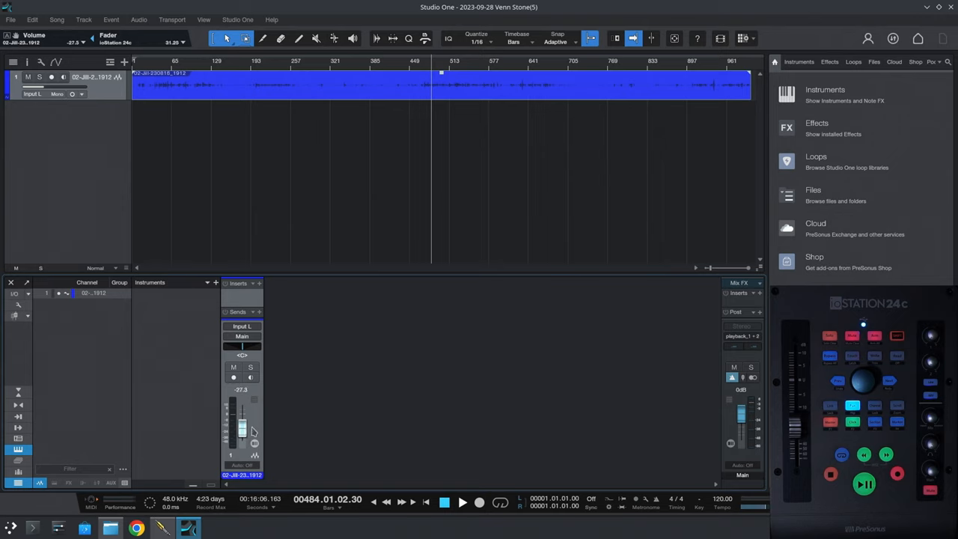
pyautogui.moveTo(242, 431); pyautogui.dragTo(242, 413)
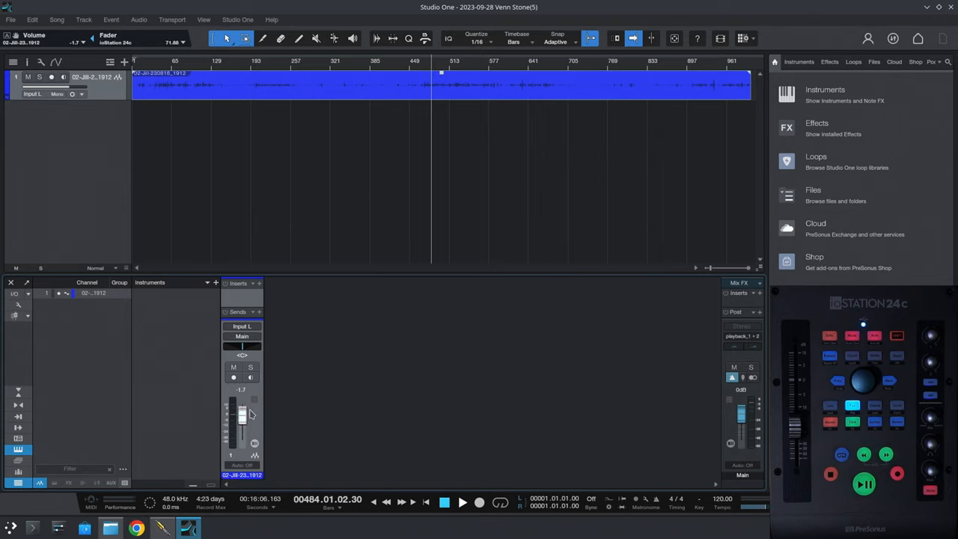
pyautogui.moveTo(242, 419); pyautogui.dragTo(242, 410)
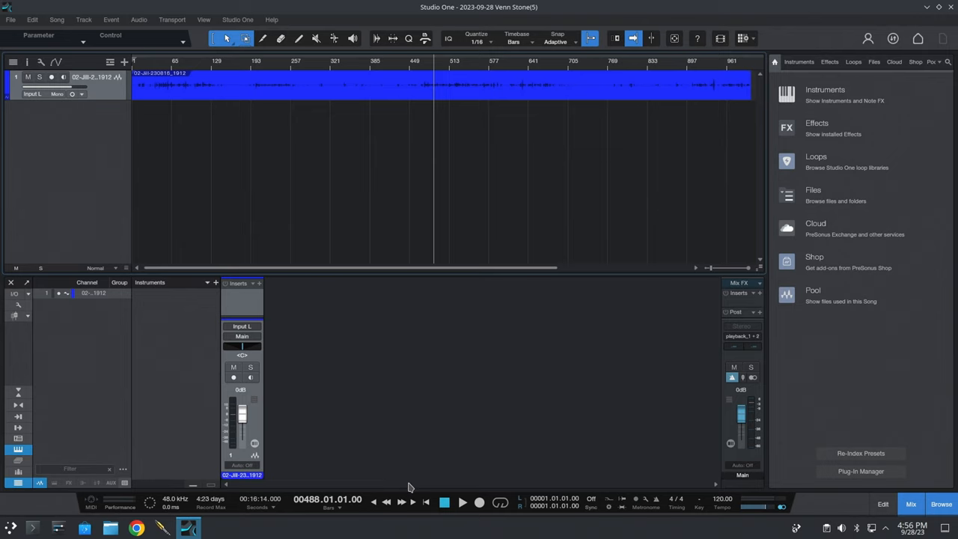
# - Play and stop the song, then show the Browser's installed effects list
pyautogui.click(461, 502)
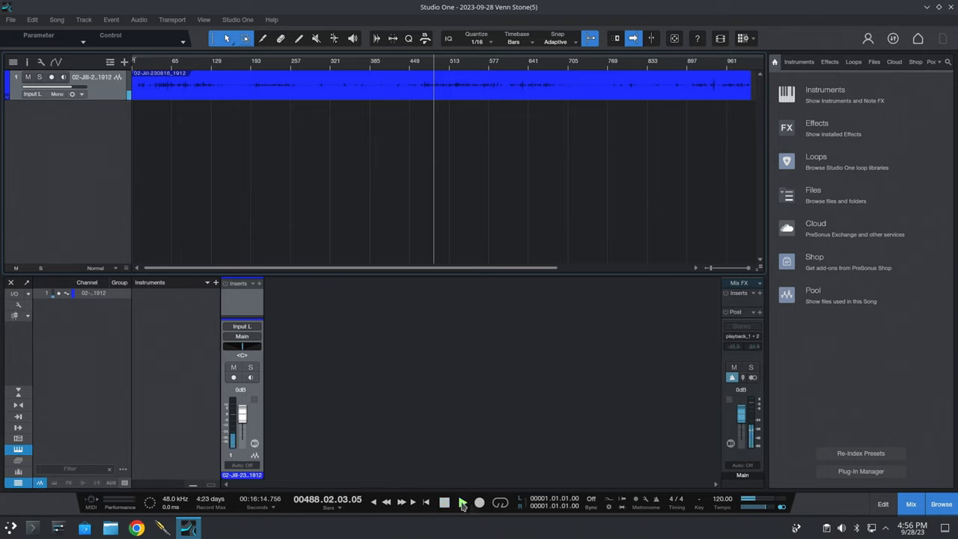
pyautogui.click(461, 502)
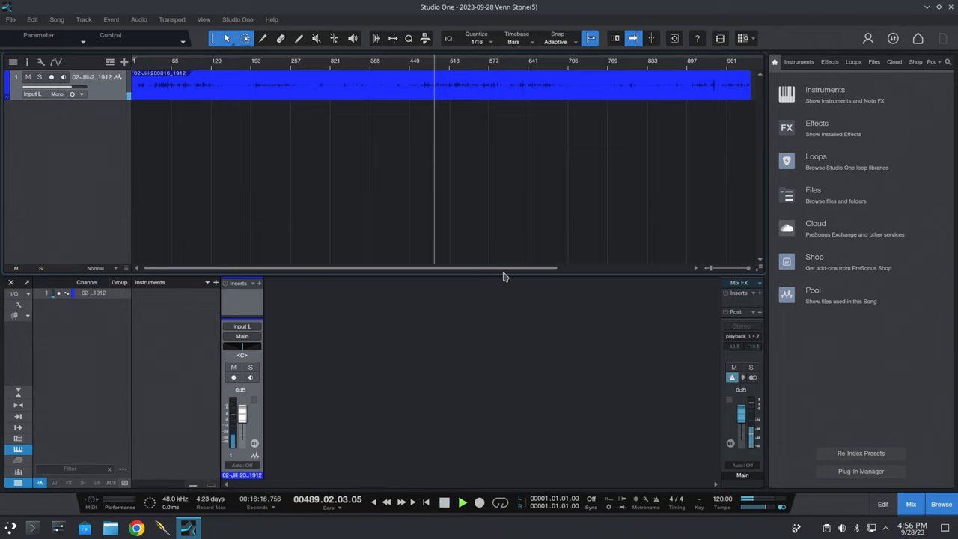
pyautogui.click(461, 503)
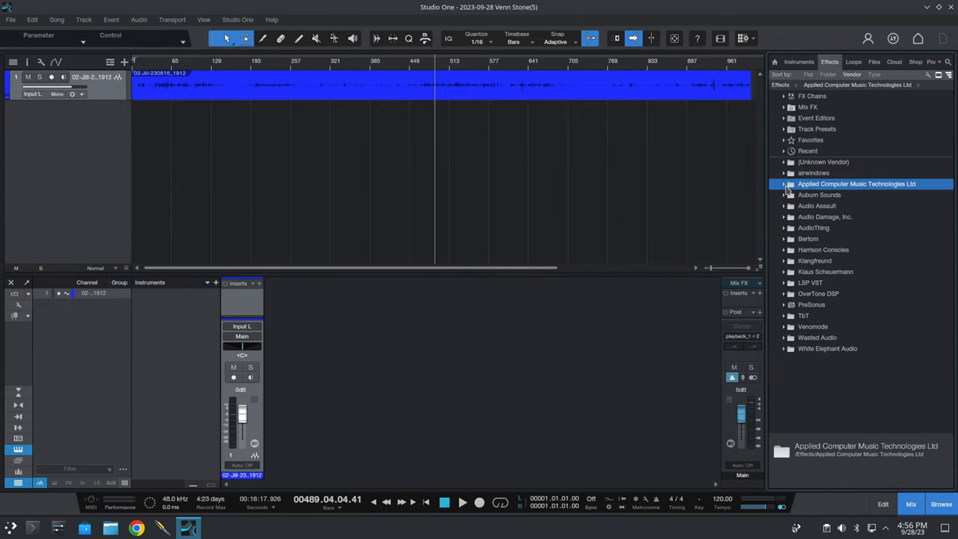
# - Browse the vendor folders (Audio Assault, Audio Damage) and expand PreSonus to its built-in plugins
pyautogui.click(817, 206)
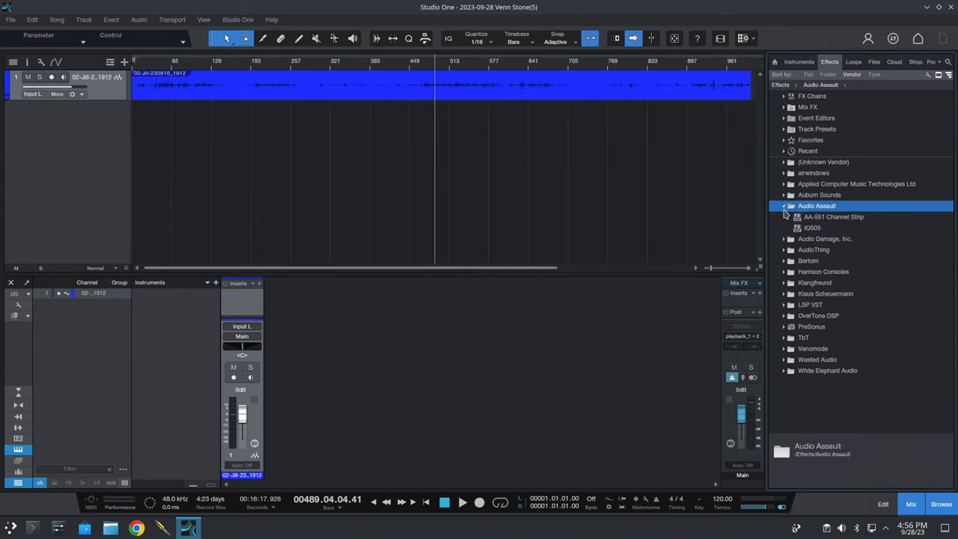
pyautogui.click(784, 207)
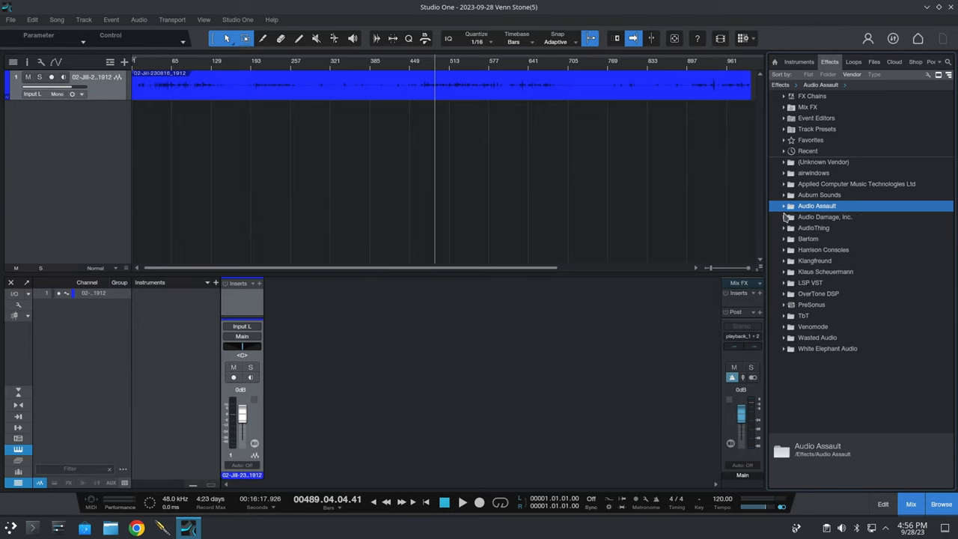
pyautogui.click(825, 215)
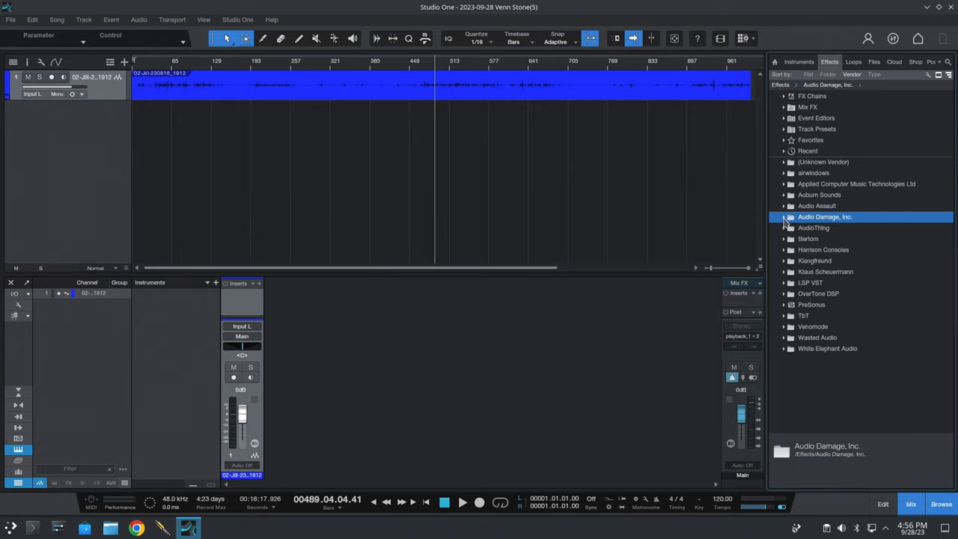
pyautogui.click(812, 305)
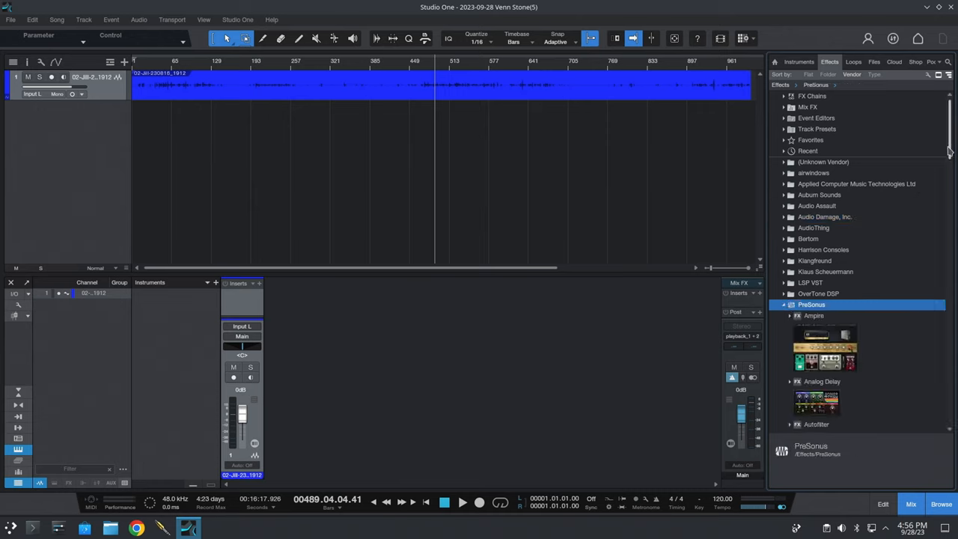
pyautogui.scroll(-3)
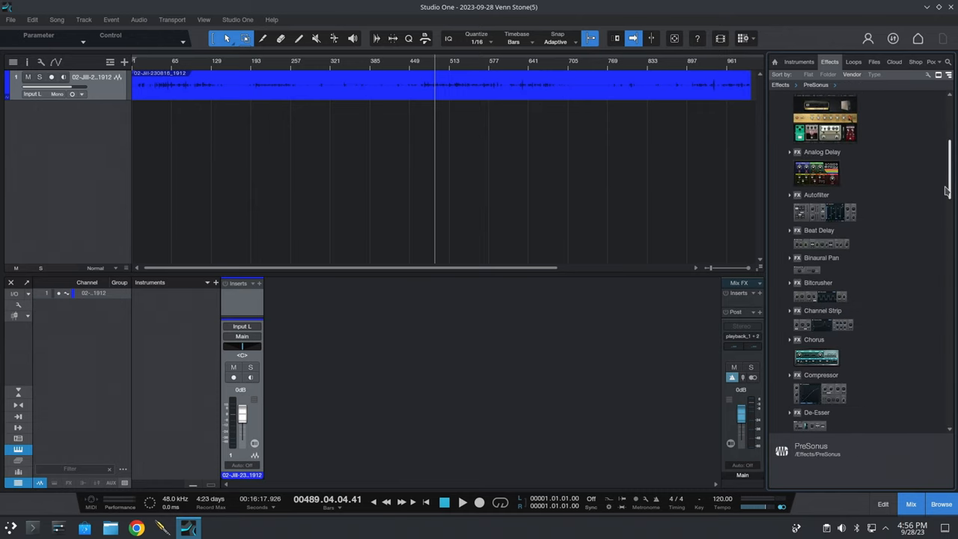
pyautogui.scroll(-3)
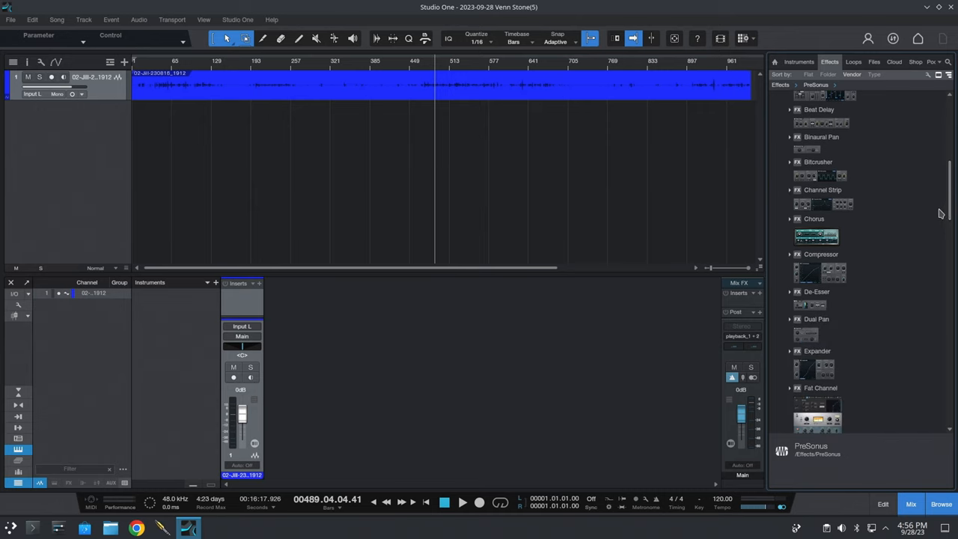
pyautogui.moveTo(827, 206)
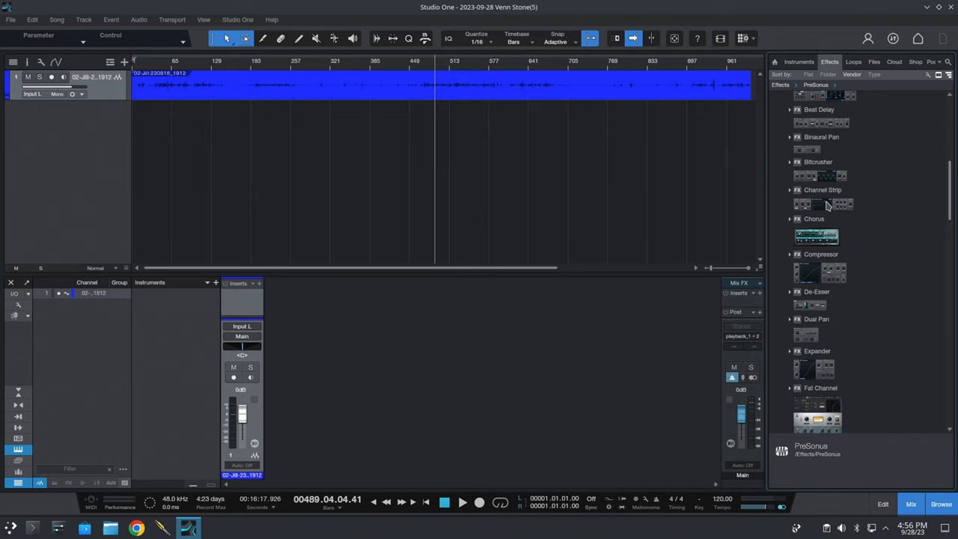
# - Insert the PreSonus Channel Strip on the podcast track and bring up its editor
pyautogui.click(823, 189)
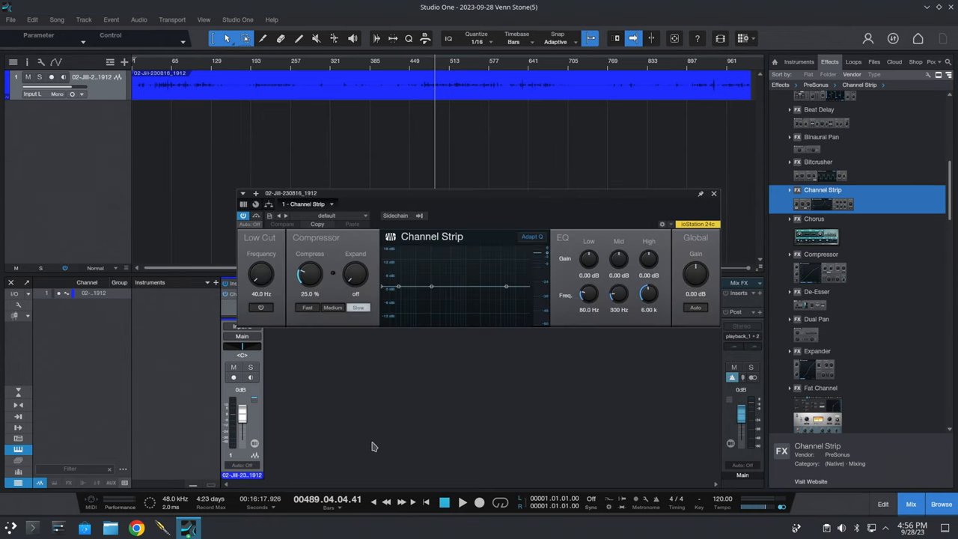
pyautogui.click(713, 193)
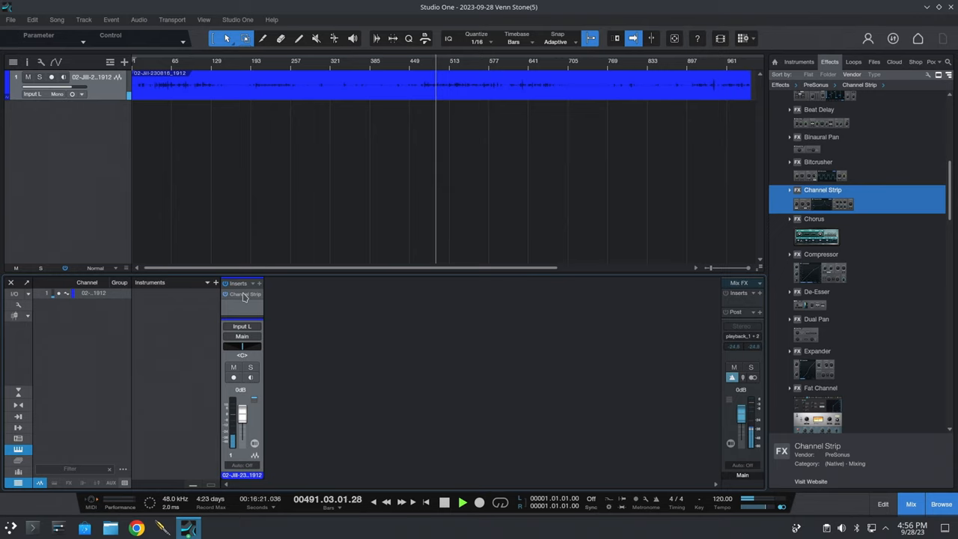
pyautogui.click(238, 294)
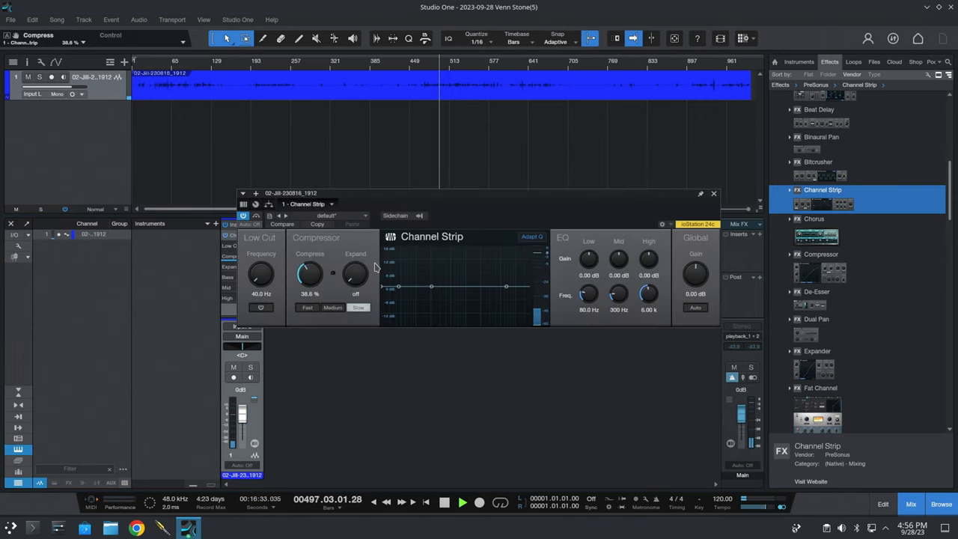
# - Enable the low cut around 82 Hz and set the compression amount below 100%
pyautogui.click(260, 309)
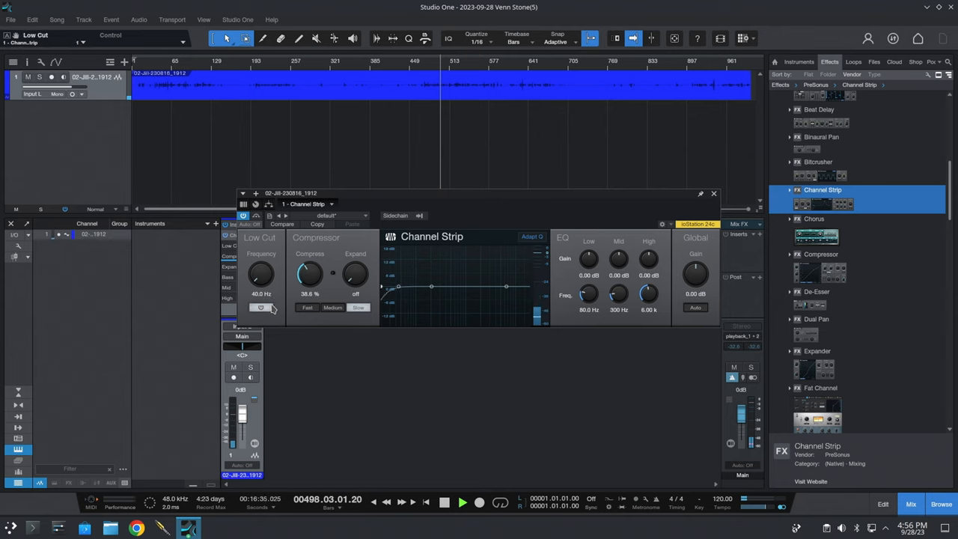
pyautogui.moveTo(260, 273); pyautogui.dragTo(260, 261)
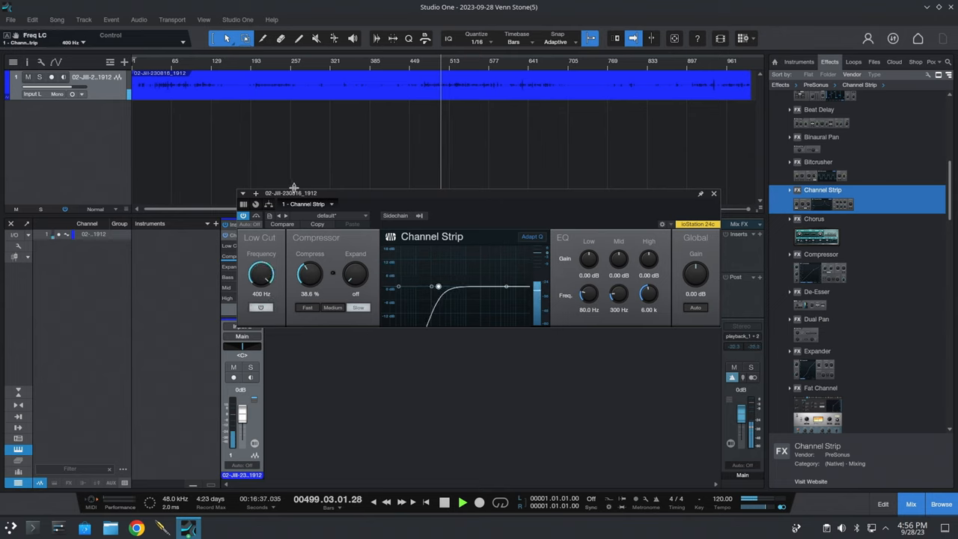
pyautogui.moveTo(260, 272); pyautogui.dragTo(261, 287)
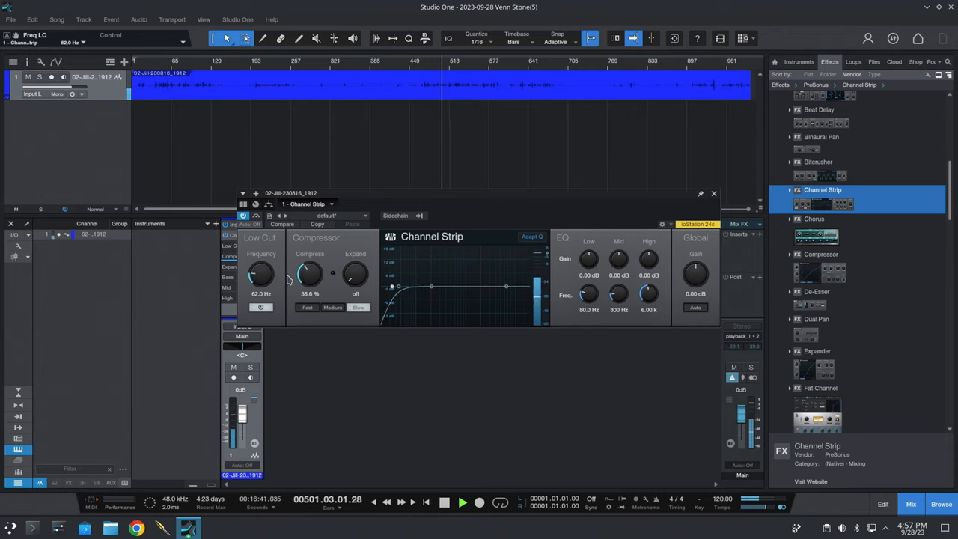
pyautogui.moveTo(309, 272); pyautogui.dragTo(310, 255)
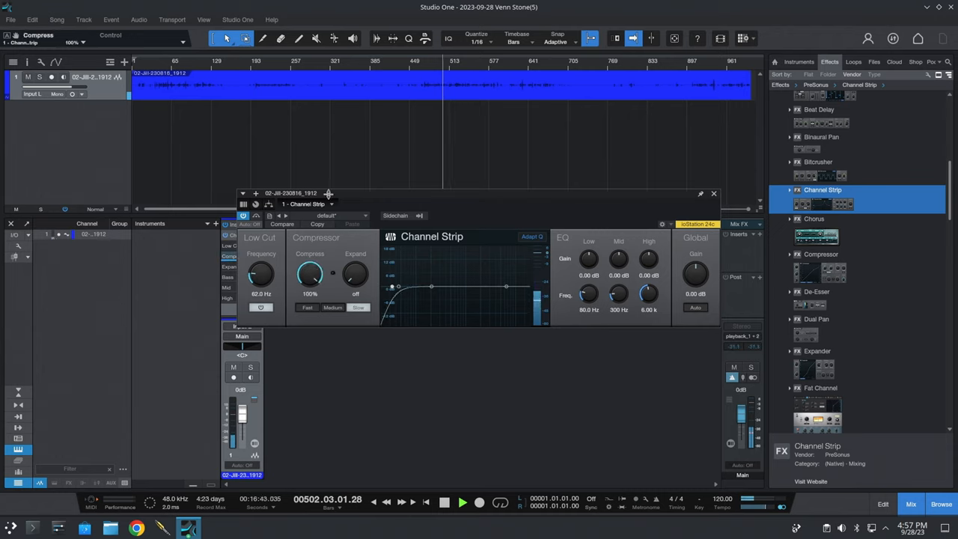
pyautogui.moveTo(309, 270); pyautogui.dragTo(308, 282)
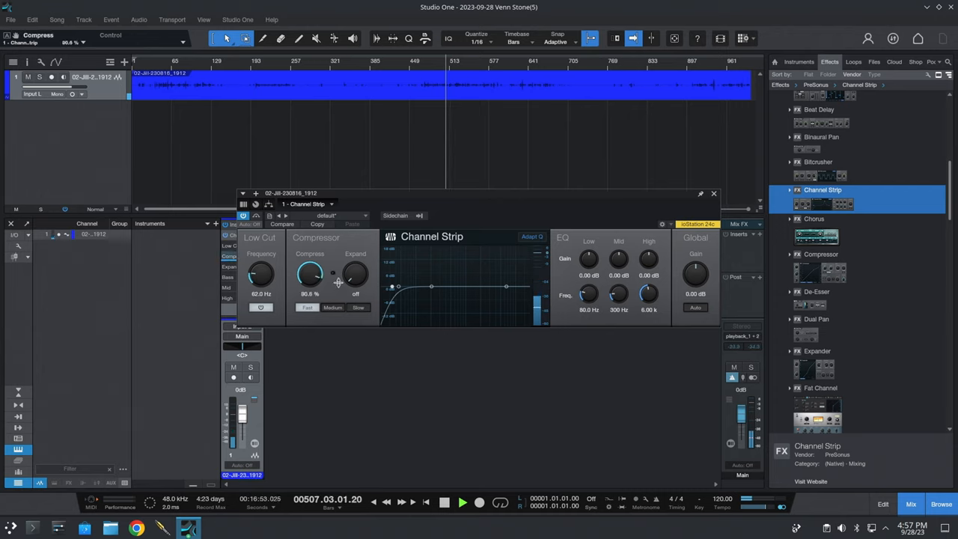
# - Shape a gentle mid EQ boost, adjust output gain and settle compression near 79%
pyautogui.moveTo(308, 272); pyautogui.dragTo(337, 296)
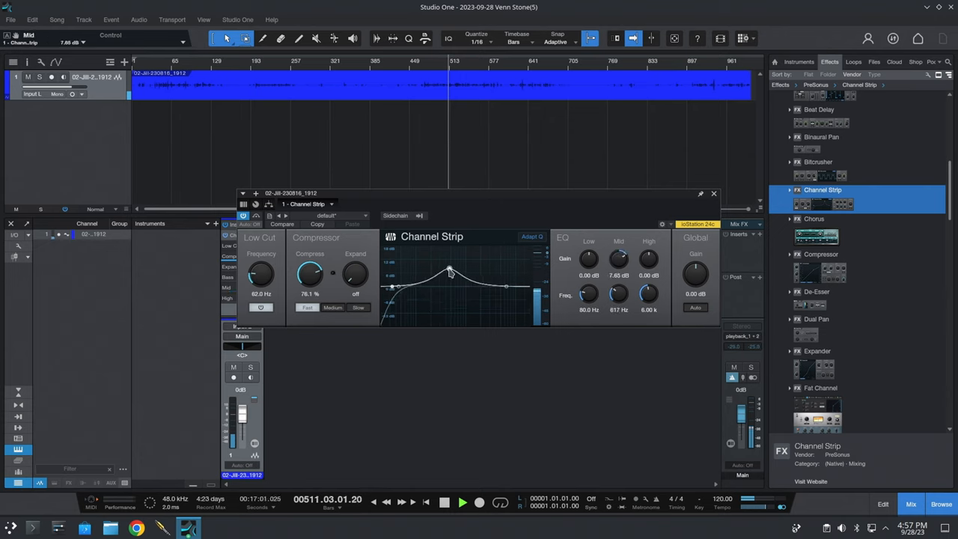
pyautogui.moveTo(449, 271); pyautogui.dragTo(491, 283)
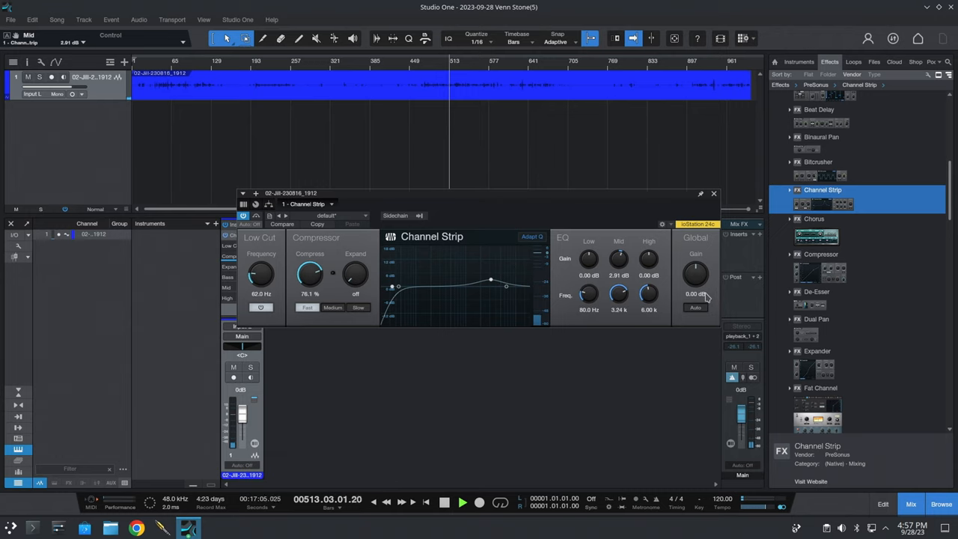
pyautogui.moveTo(696, 270); pyautogui.dragTo(700, 258)
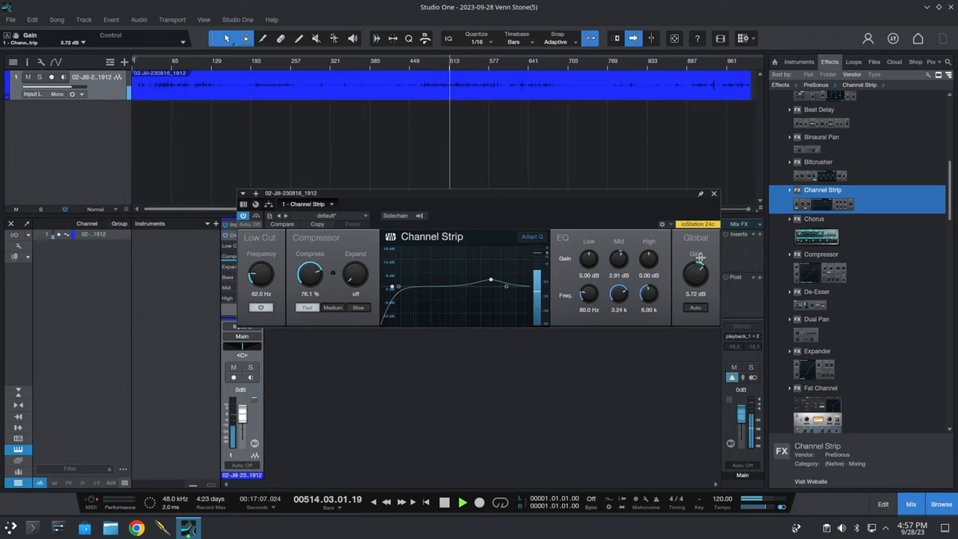
pyautogui.moveTo(696, 270); pyautogui.dragTo(696, 283)
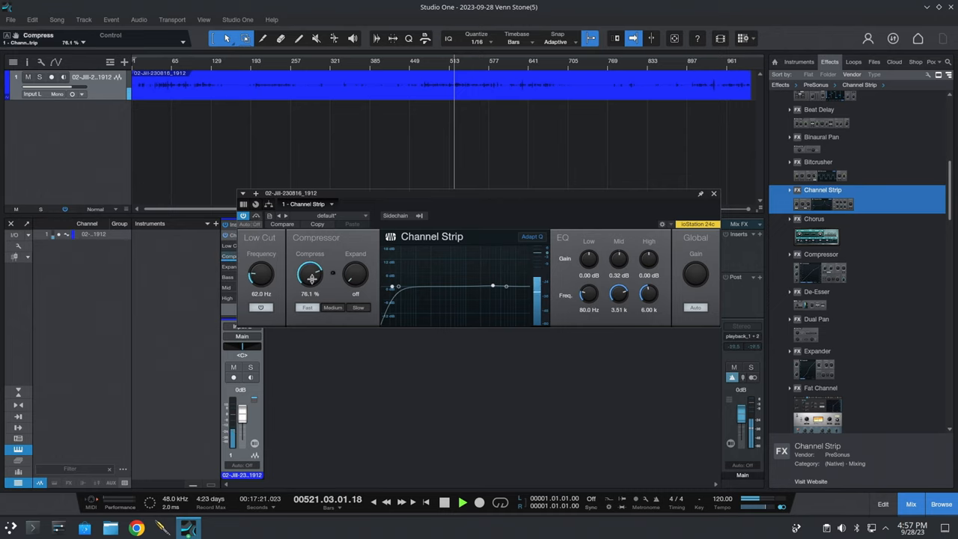
pyautogui.moveTo(309, 273); pyautogui.dragTo(308, 255)
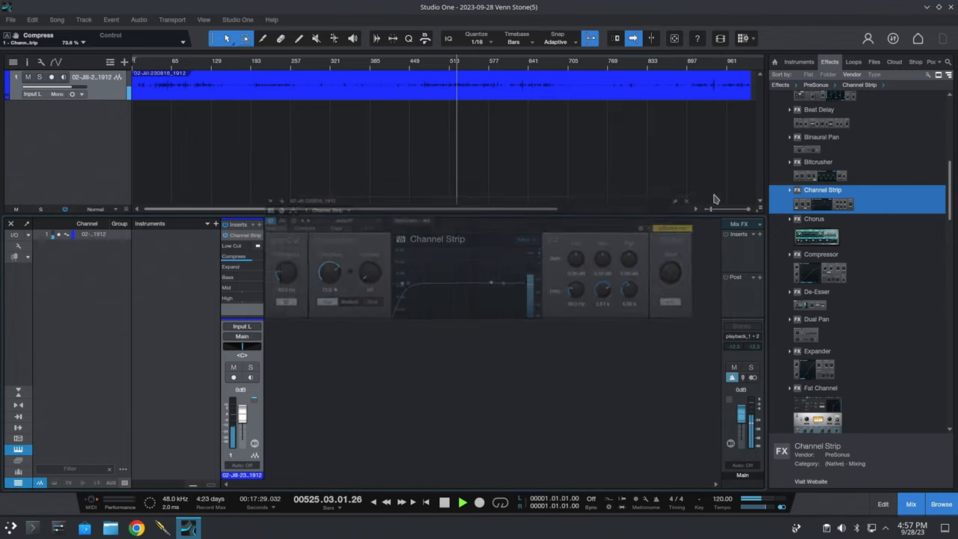
# - Insert the De-Esser on the podcast track and tune its frequency to about 9 kHz with listen off
pyautogui.click(817, 290)
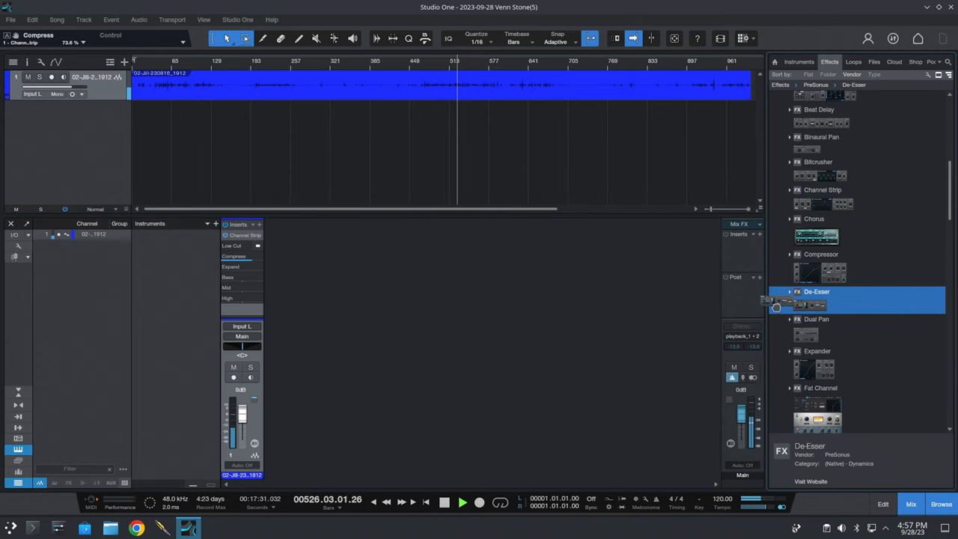
pyautogui.doubleClick(241, 308)
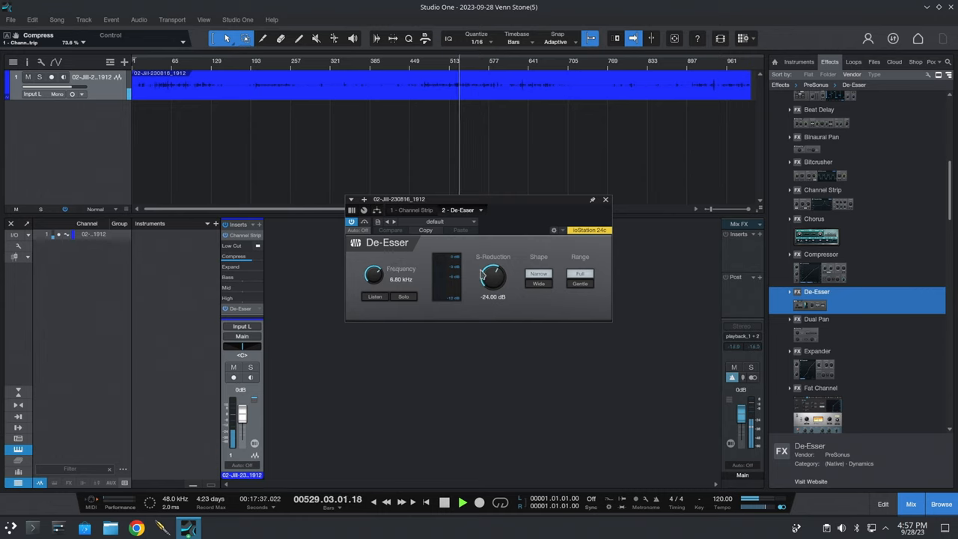
pyautogui.moveTo(497, 278)
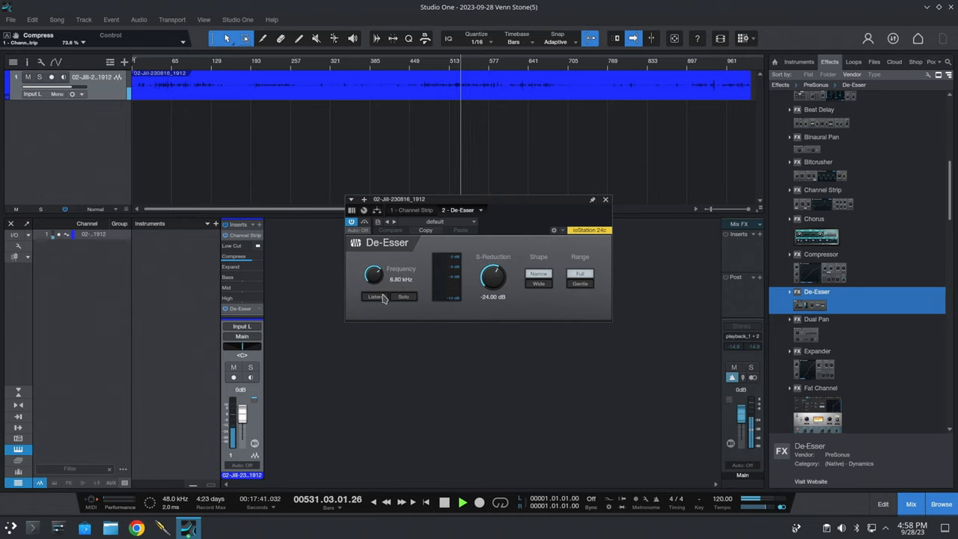
pyautogui.moveTo(375, 272); pyautogui.dragTo(377, 282)
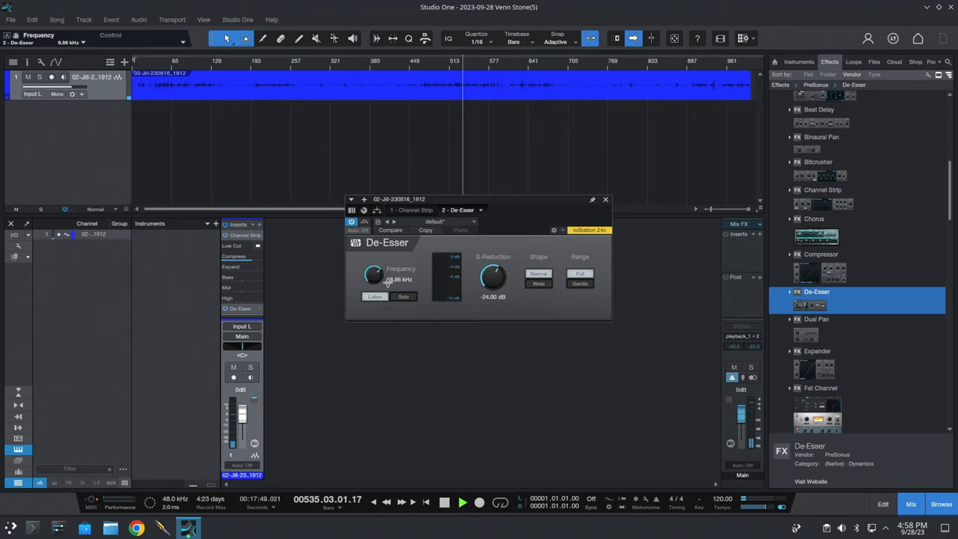
pyautogui.moveTo(386, 281); pyautogui.dragTo(386, 292)
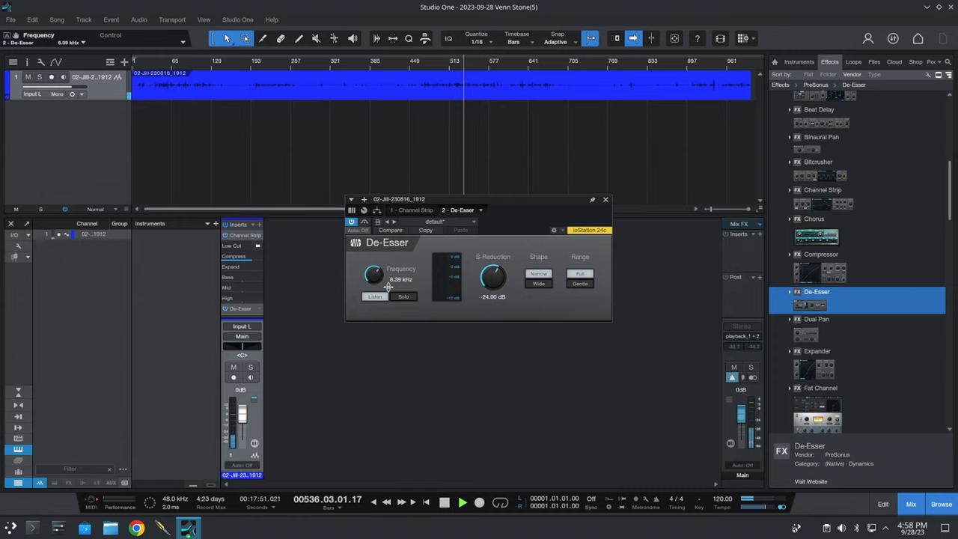
pyautogui.moveTo(375, 272); pyautogui.dragTo(374, 281)
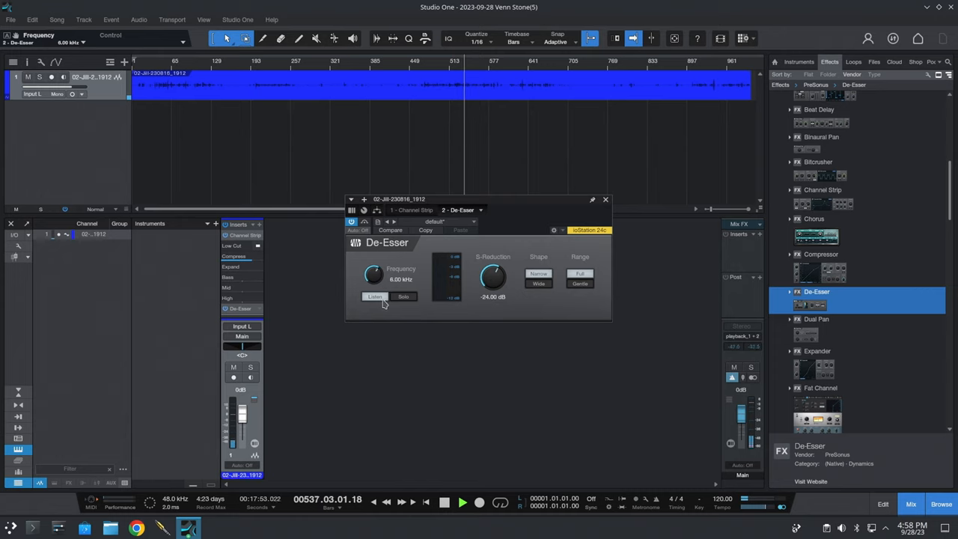
pyautogui.click(375, 296)
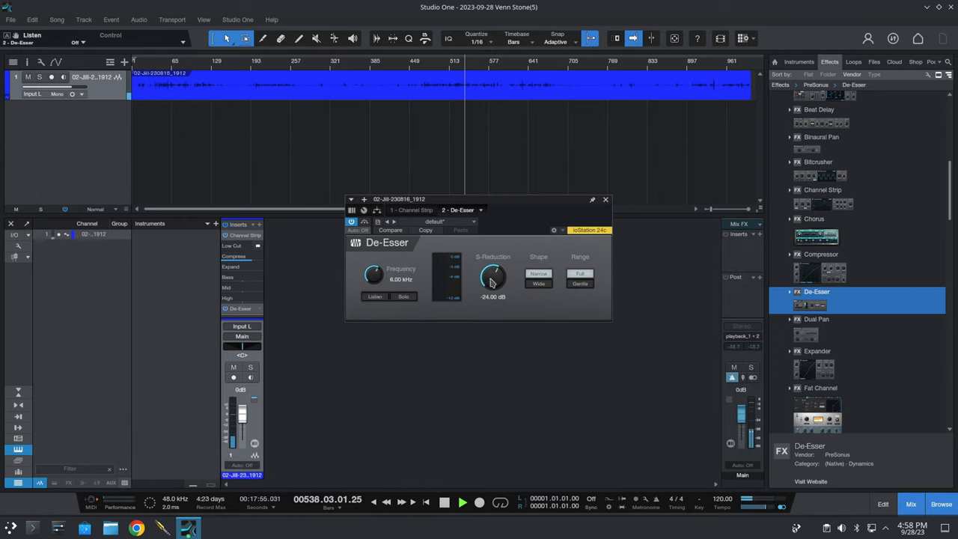
# - Set S-Reduction to about −28.7 dB with full range, then close the De-Esser editor
pyautogui.moveTo(493, 276); pyautogui.dragTo(493, 300)
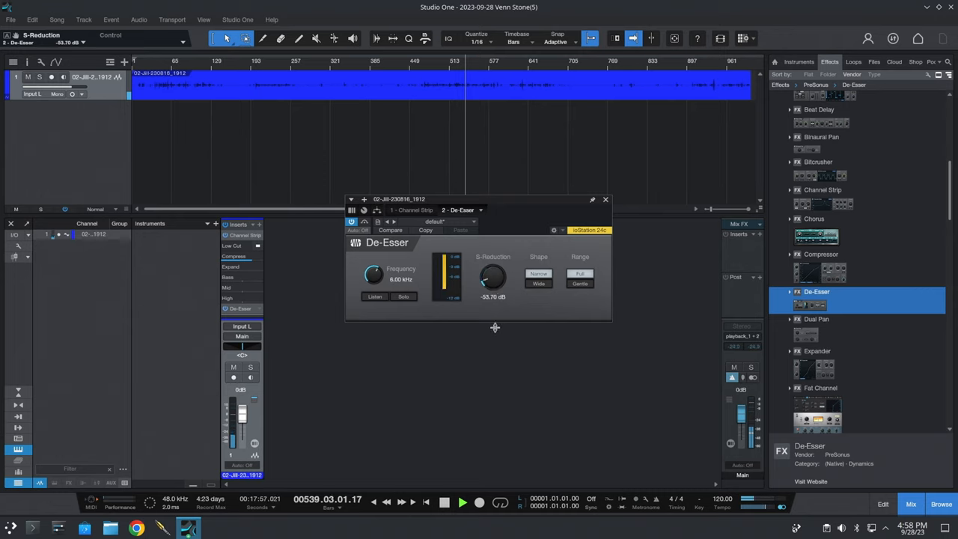
pyautogui.moveTo(492, 277); pyautogui.dragTo(494, 292)
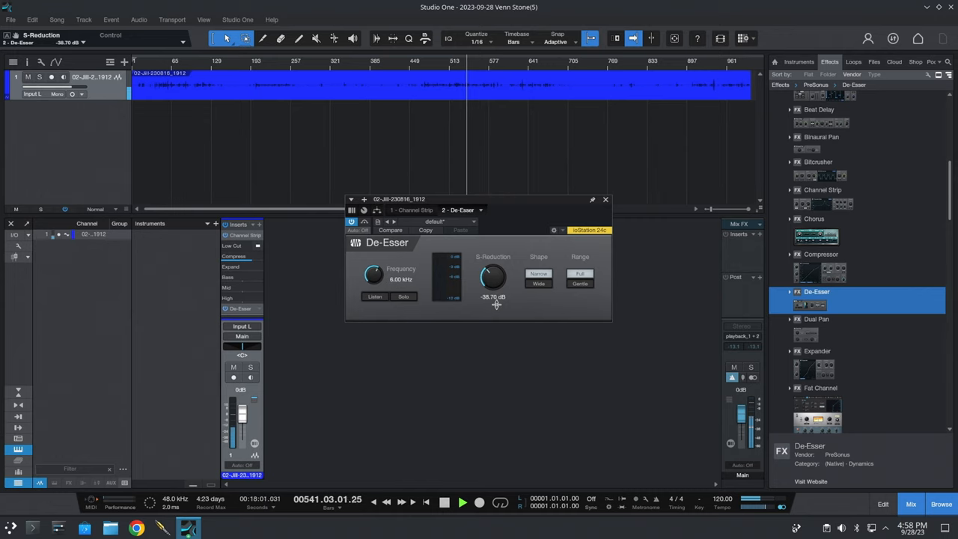
pyautogui.moveTo(570, 287)
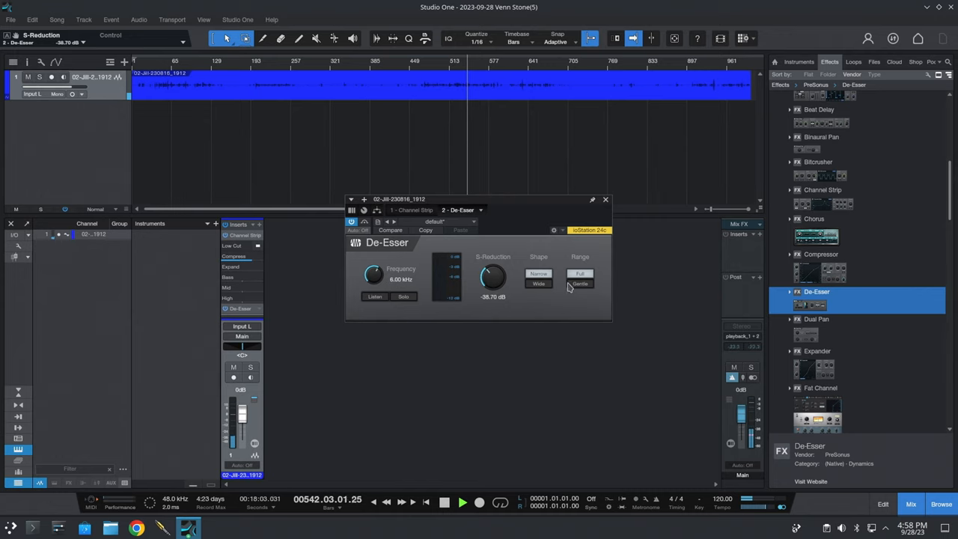
pyautogui.click(581, 283)
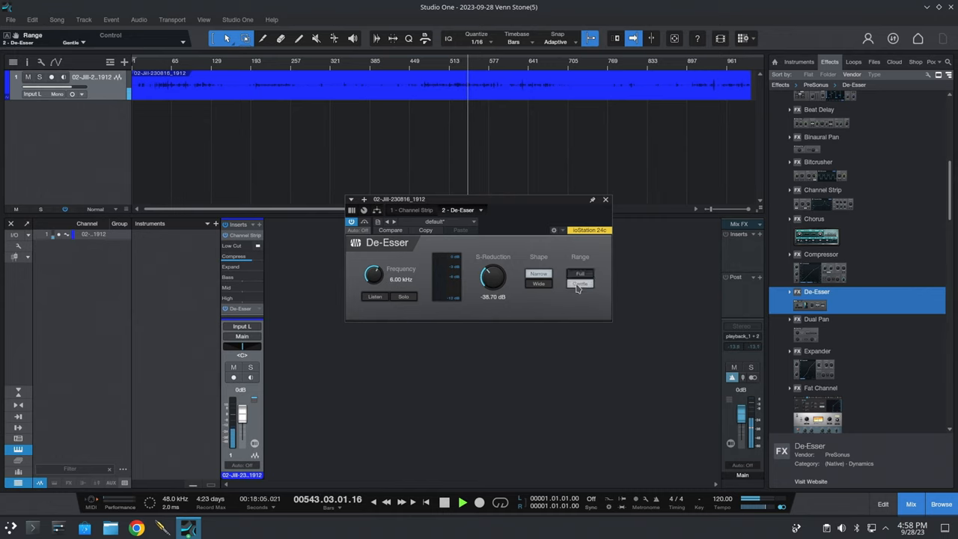
pyautogui.click(580, 283)
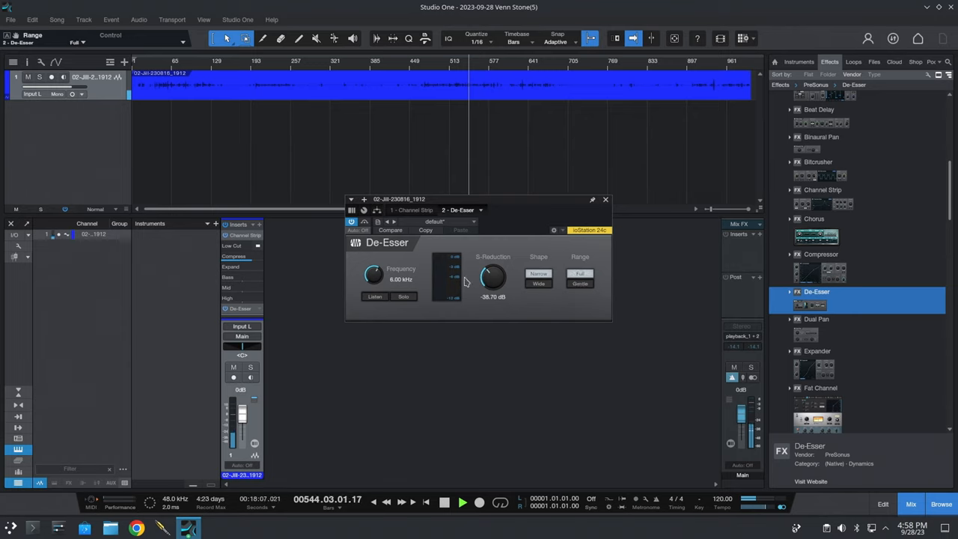
pyautogui.click(605, 199)
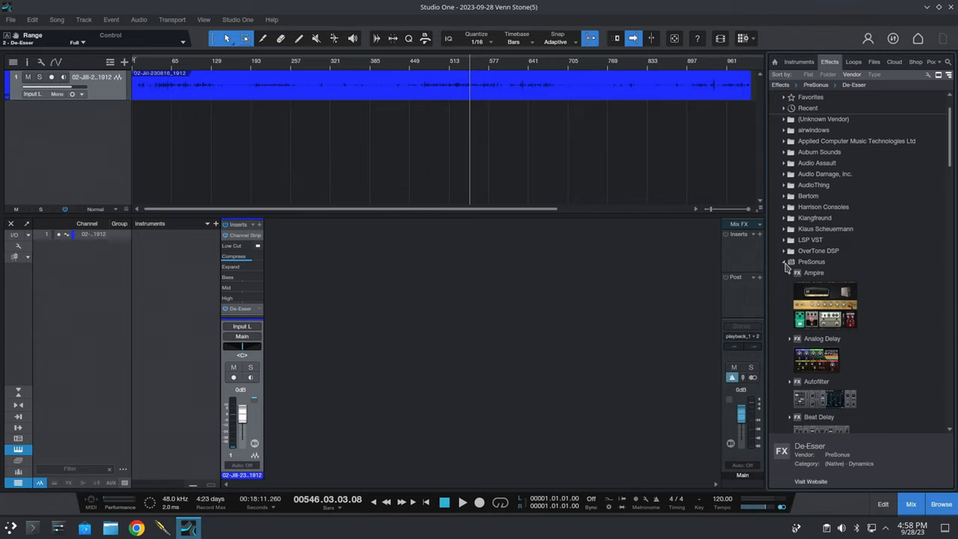
# - Remove the inserted effects from the track and show the Audio Damage plugin folder
pyautogui.click(811, 260)
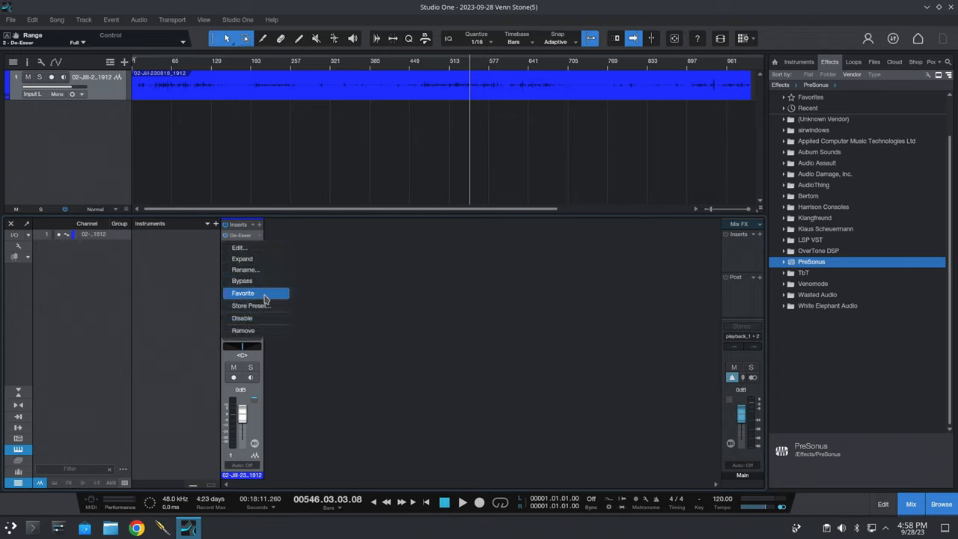
pyautogui.click(242, 331)
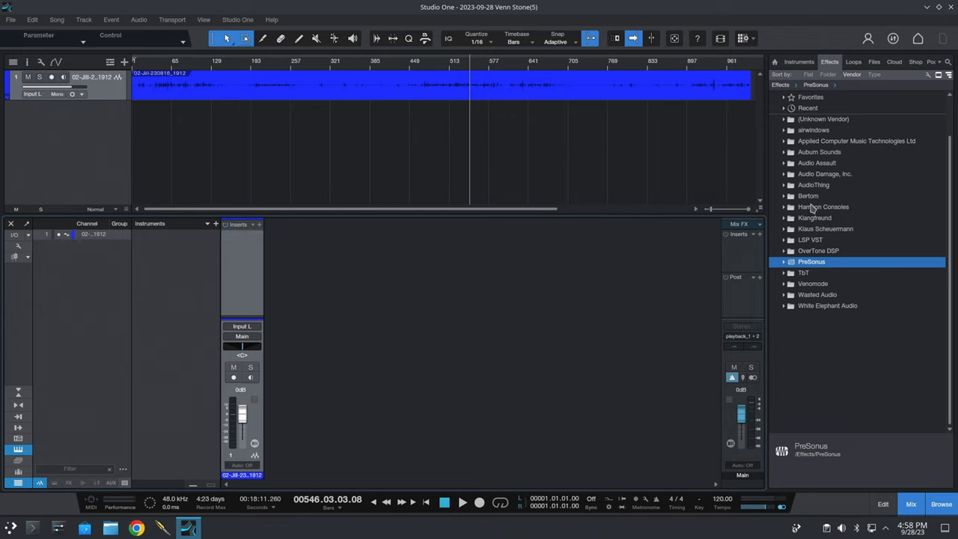
pyautogui.click(825, 161)
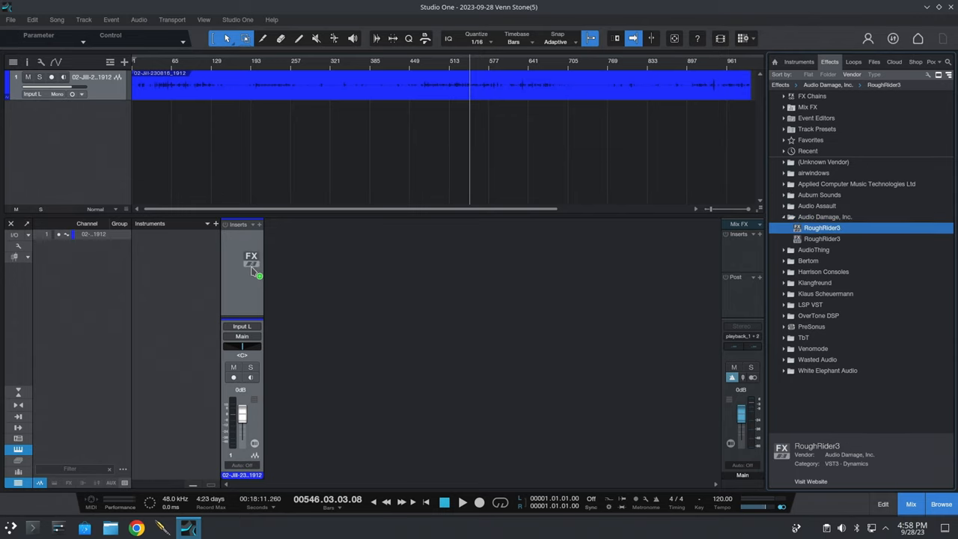
pyautogui.doubleClick(251, 262)
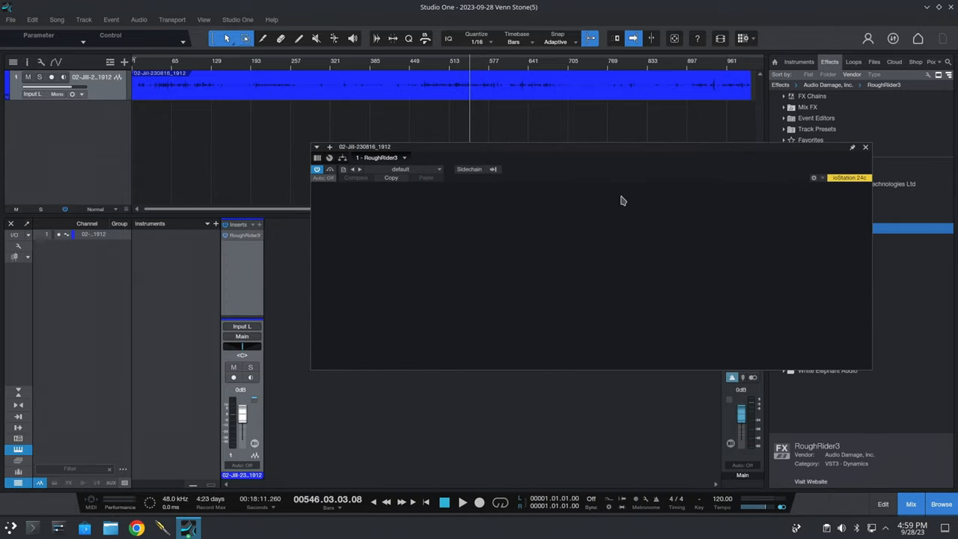
pyautogui.moveTo(814, 182)
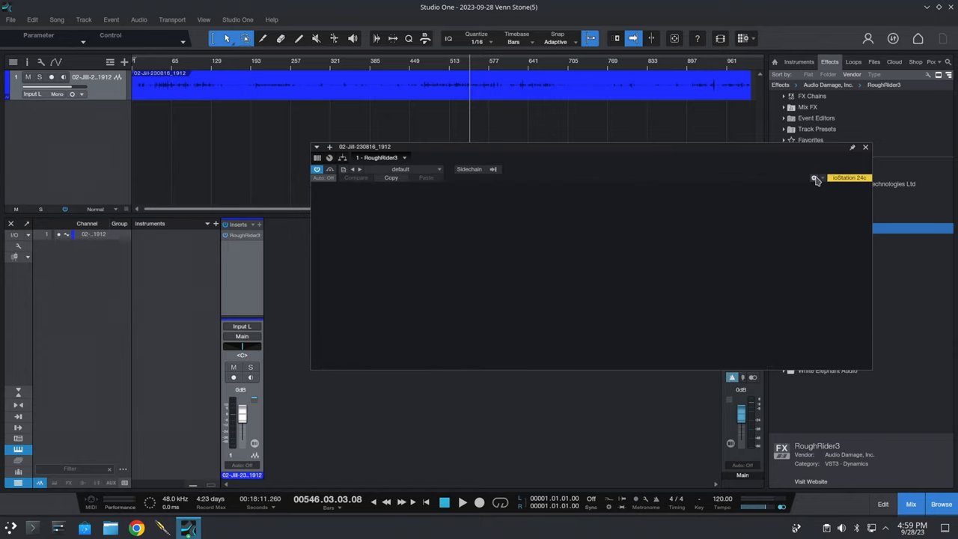
pyautogui.rightClick(245, 234)
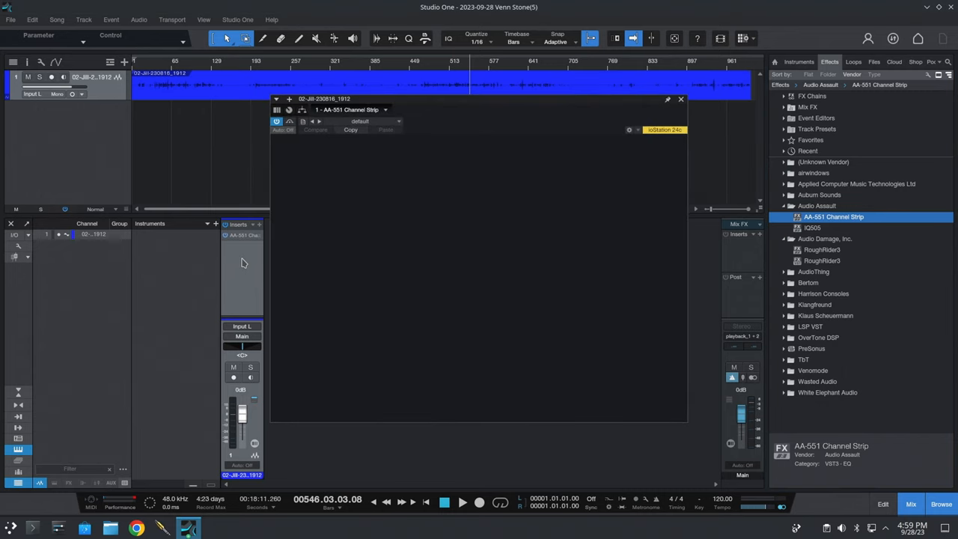
pyautogui.moveTo(481, 108)
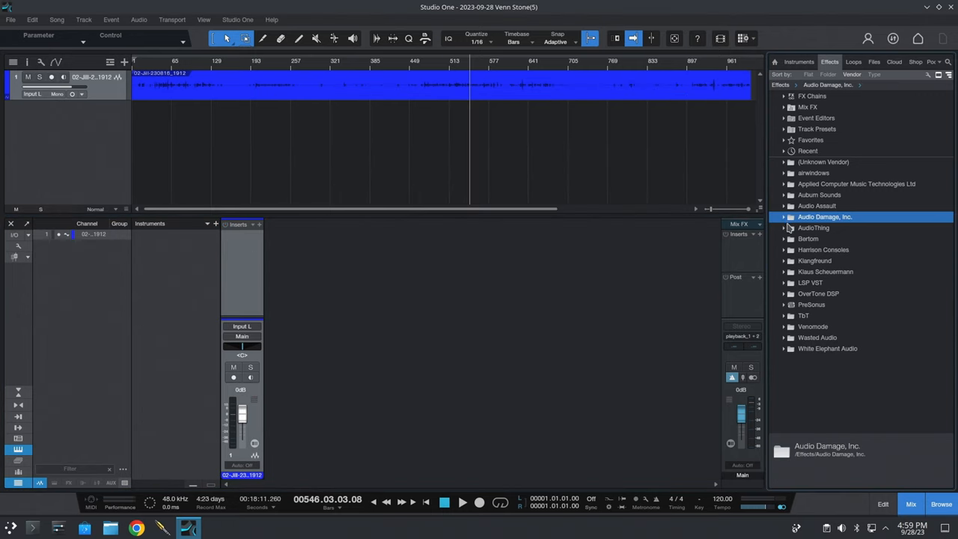
# - Insert AudioThing's Type A, view its generic parameter list, then remove it from the track
pyautogui.click(814, 228)
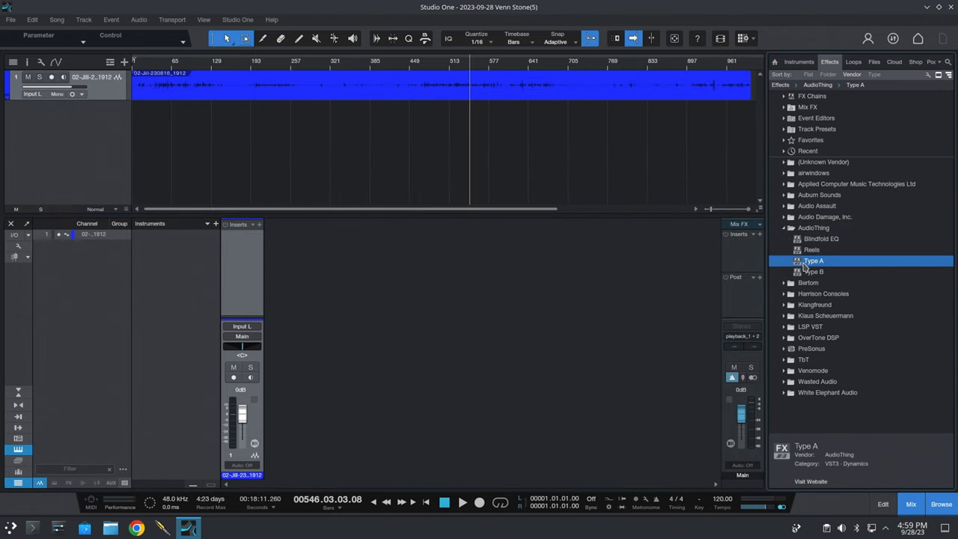
pyautogui.doubleClick(815, 260)
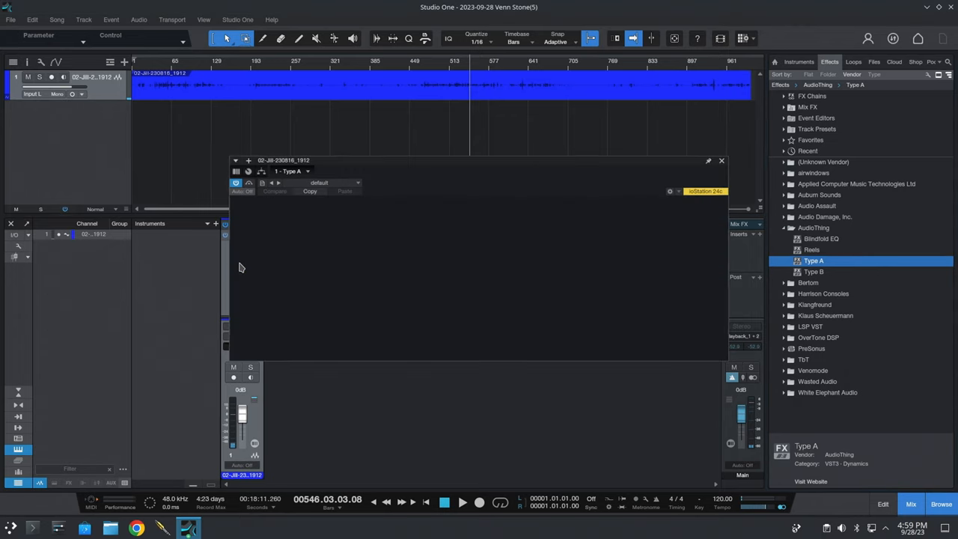
pyautogui.moveTo(290, 206)
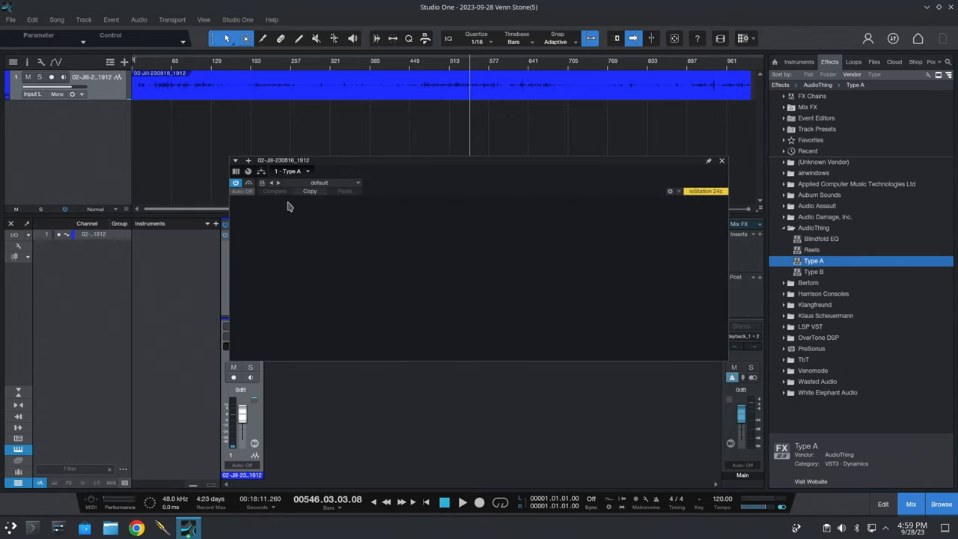
pyautogui.rightClick(291, 171)
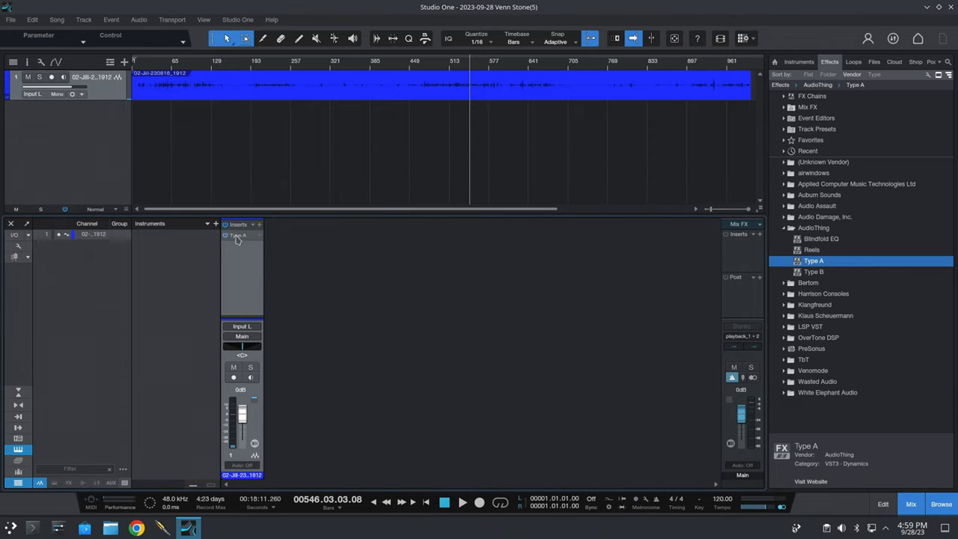
pyautogui.rightClick(238, 235)
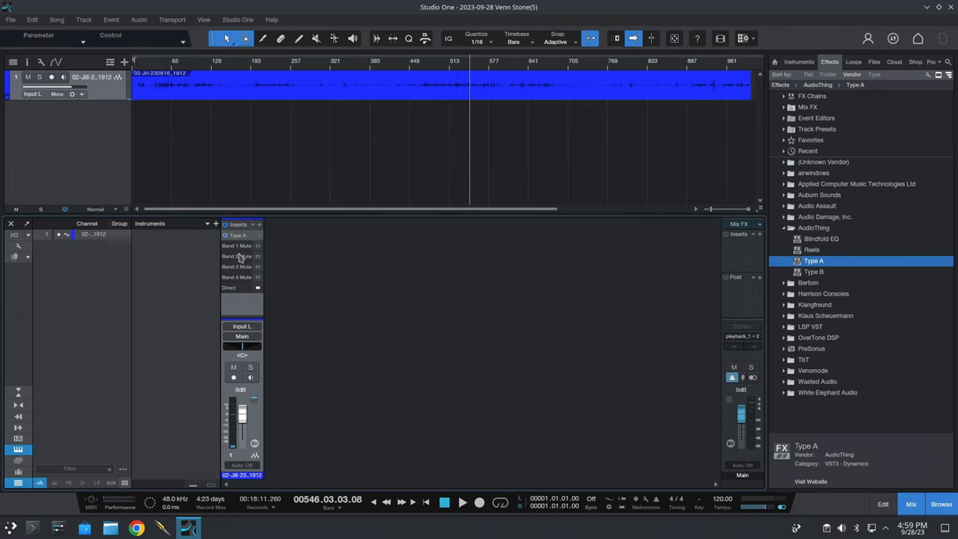
pyautogui.rightClick(243, 235)
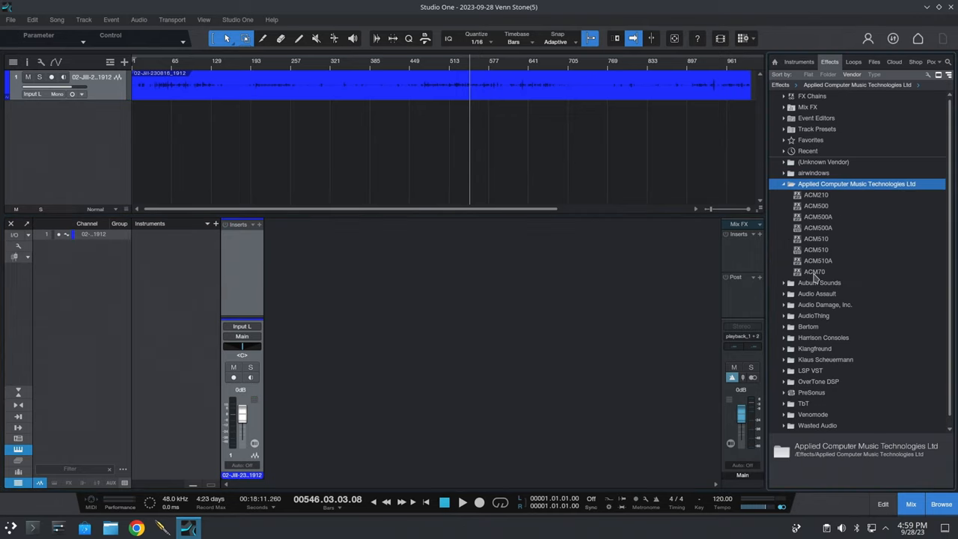
# - Insert ACM70 on the track, dismiss its demo notice, view and close its full editor
pyautogui.doubleClick(815, 272)
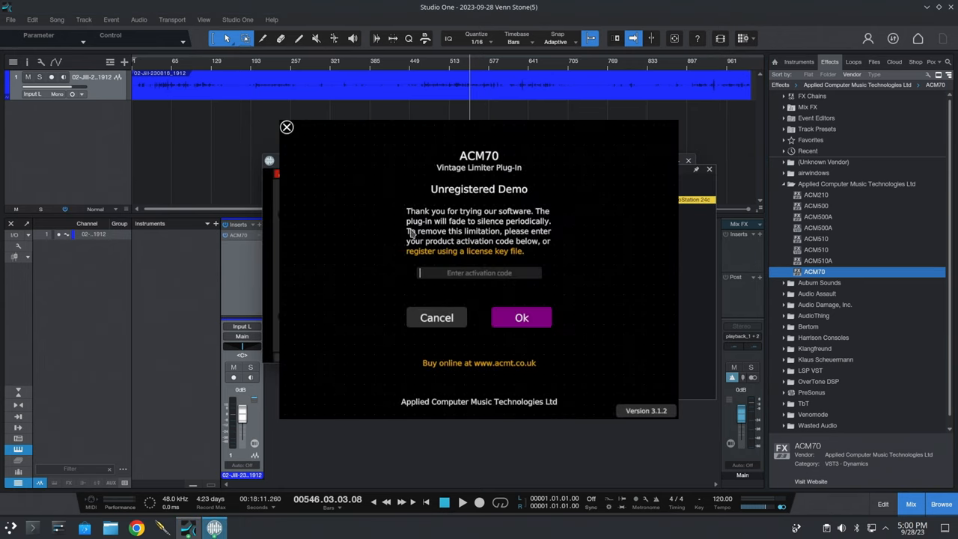
pyautogui.click(437, 317)
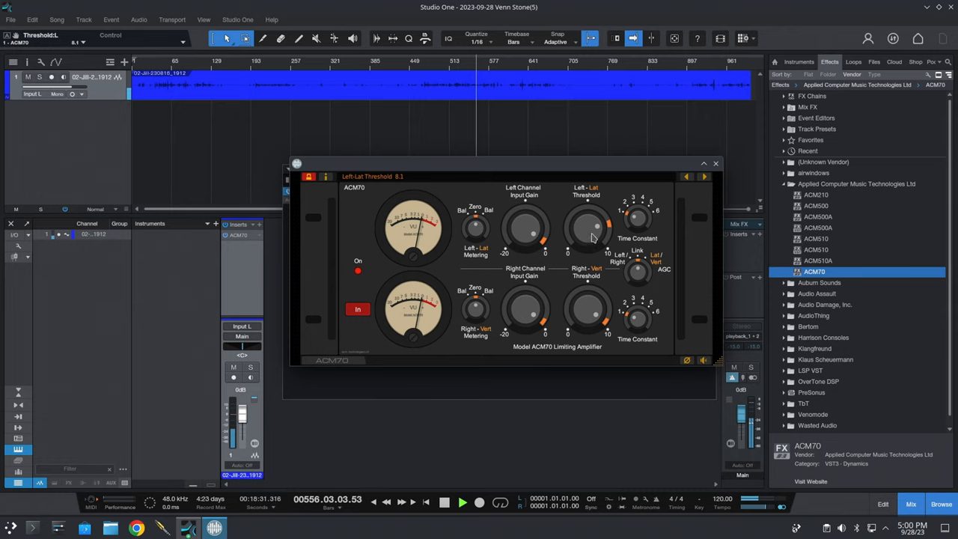
pyautogui.moveTo(587, 224); pyautogui.dragTo(614, 191)
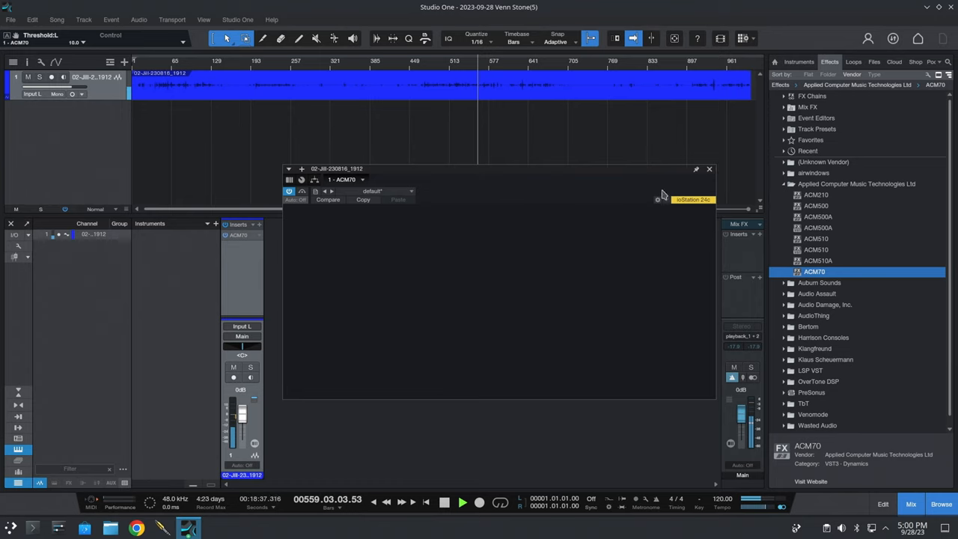
pyautogui.click(710, 168)
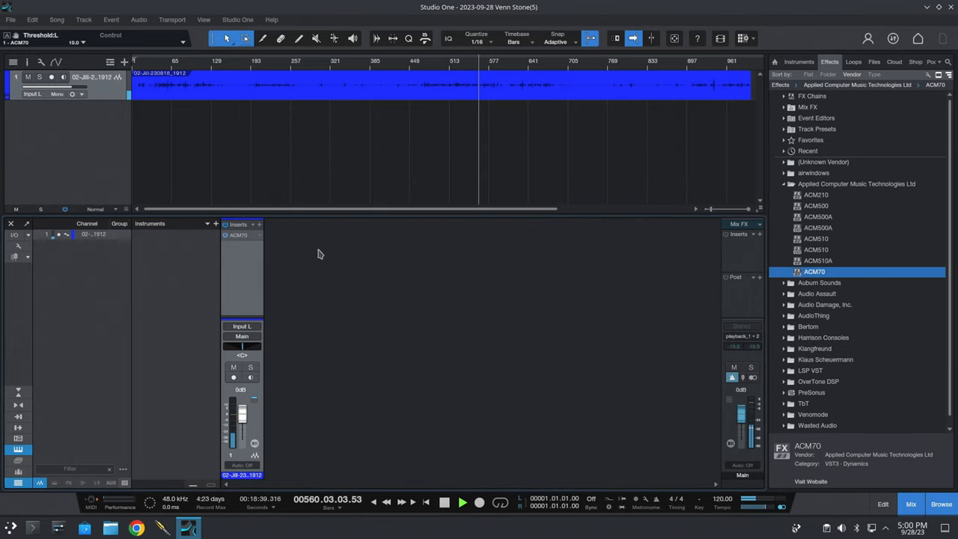
# - Remove ACM70 from the podcast track's inserts
pyautogui.rightClick(238, 235)
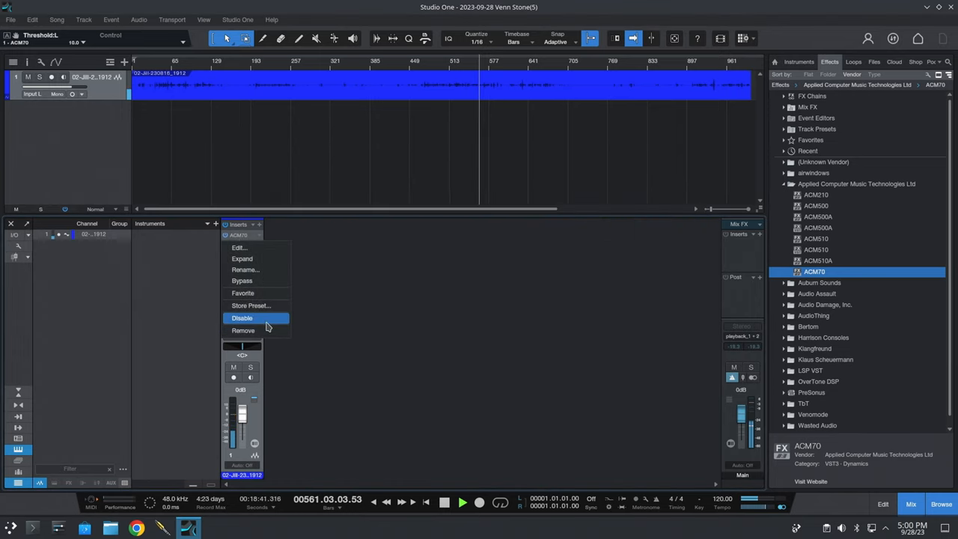
pyautogui.click(243, 317)
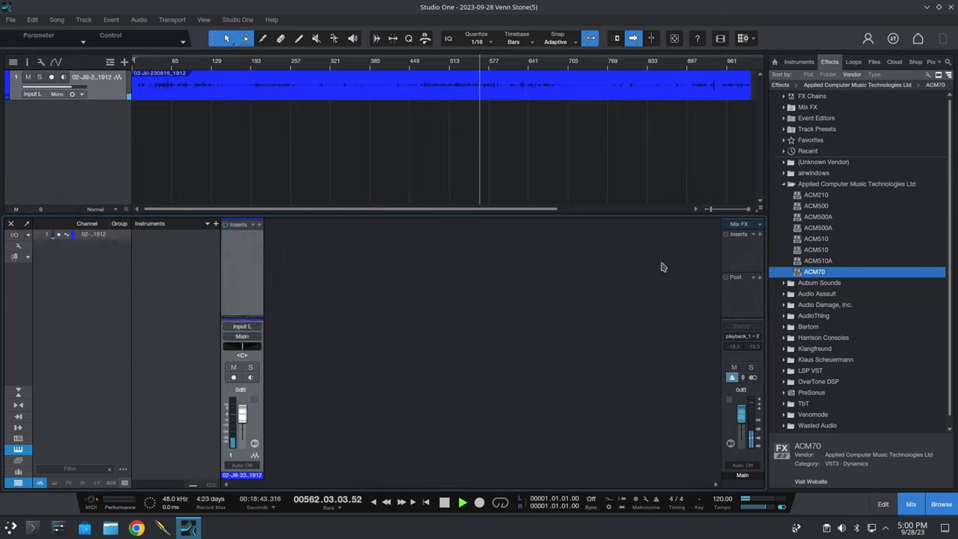
# - Collapse Applied Computer Music Technologies, expand LSP VST and insert compressor-mono on the track
pyautogui.click(784, 183)
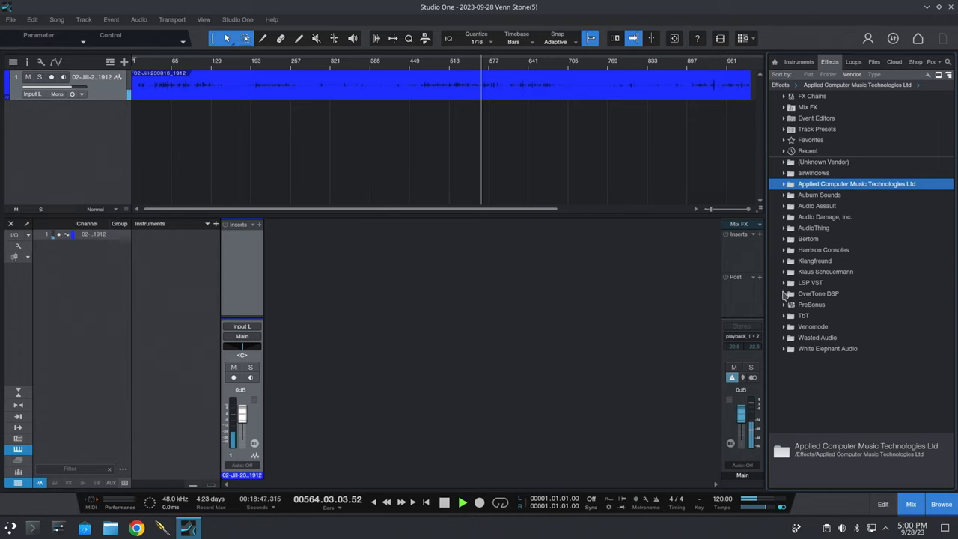
pyautogui.click(810, 281)
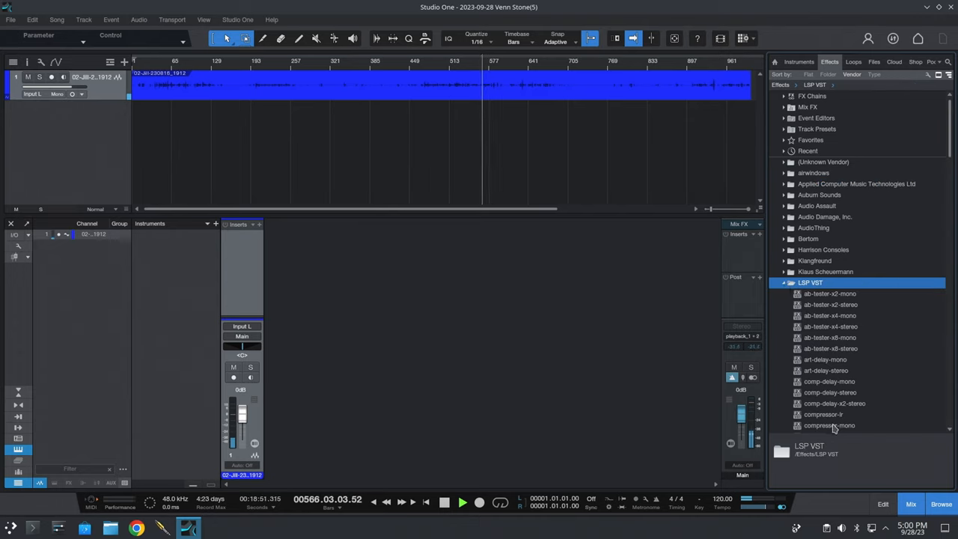
pyautogui.doubleClick(829, 425)
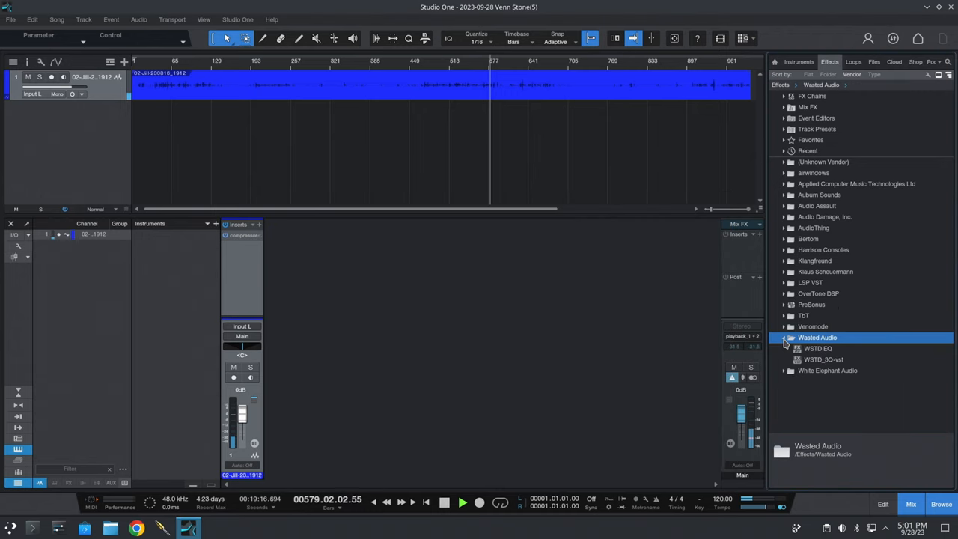
# - Drag WSTD_3Q-vst onto the track's inserts and reopen its generic knob editor
pyautogui.click(823, 359)
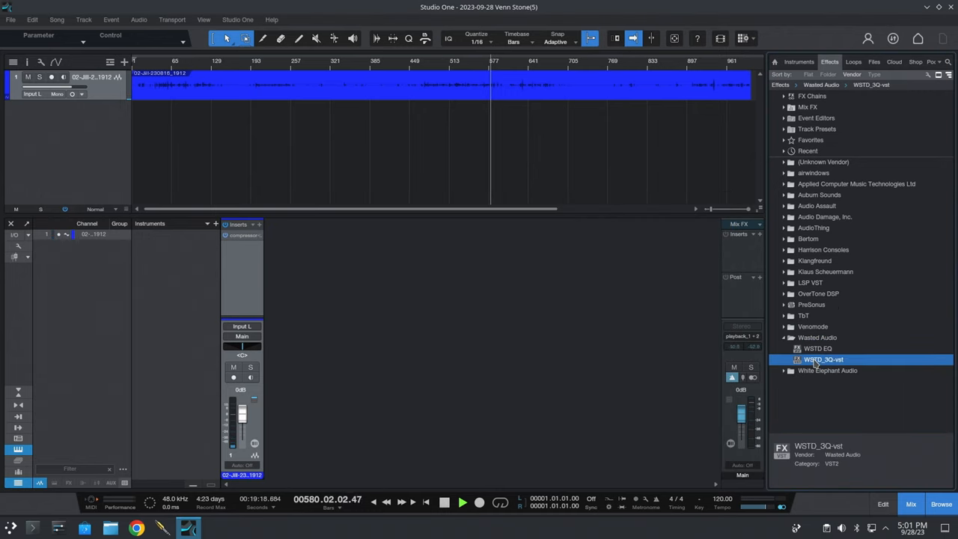
pyautogui.moveTo(823, 359); pyautogui.dragTo(248, 276)
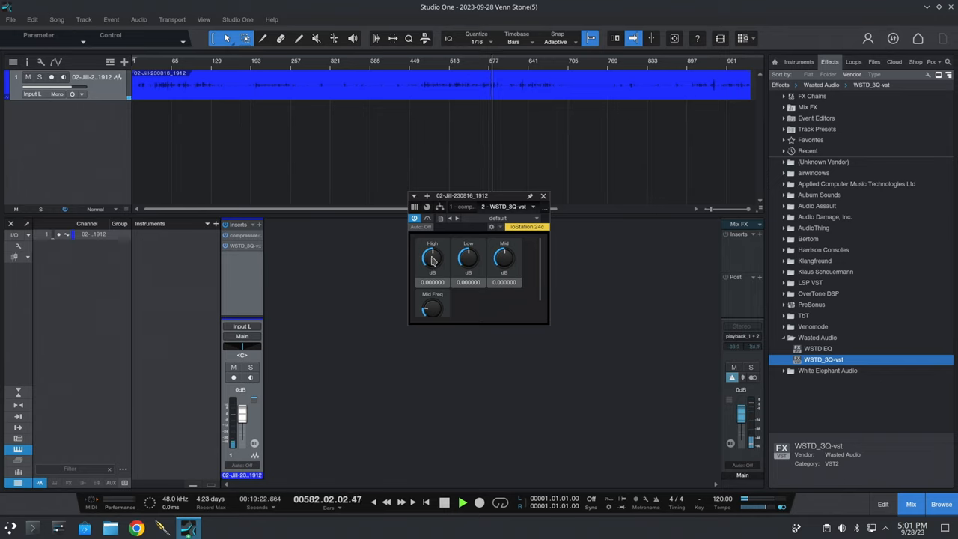
pyautogui.moveTo(431, 257); pyautogui.dragTo(431, 269)
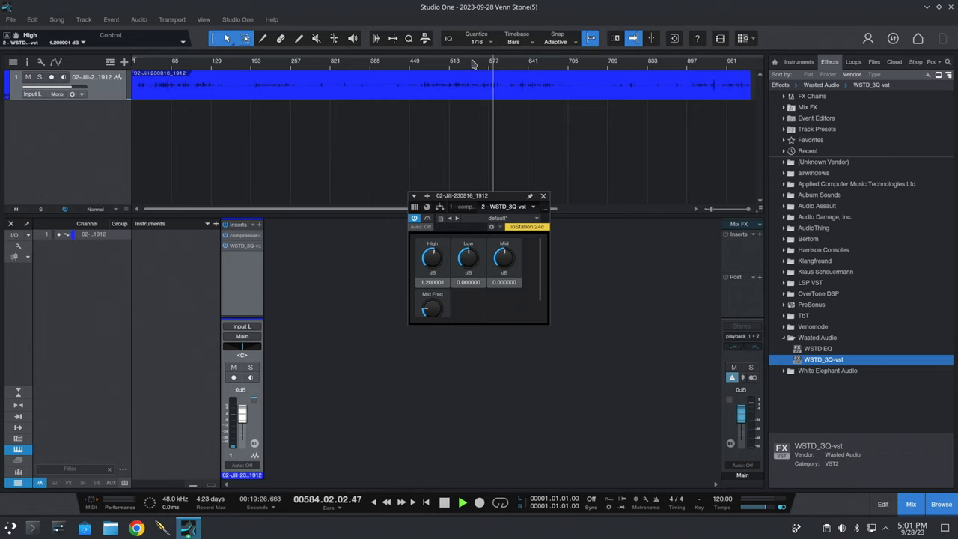
pyautogui.click(541, 195)
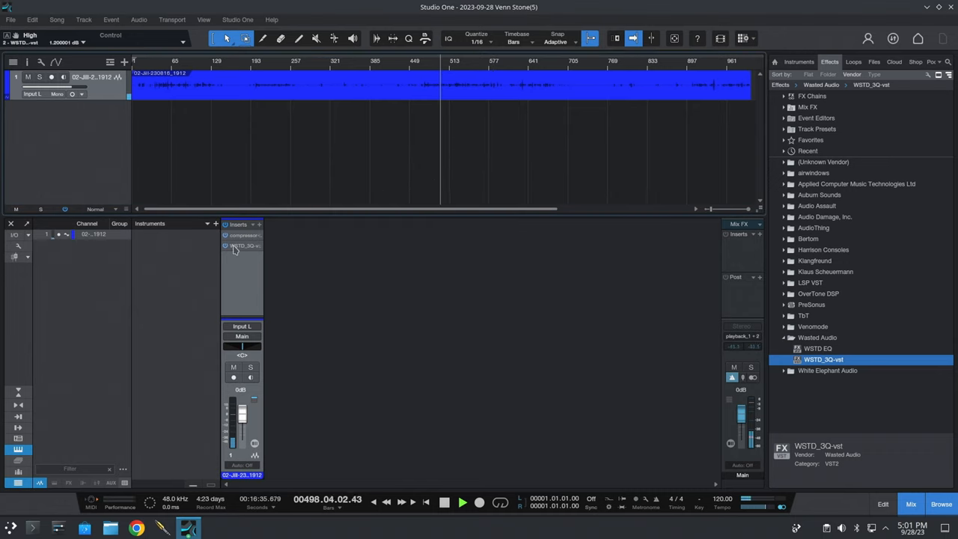
pyautogui.doubleClick(242, 245)
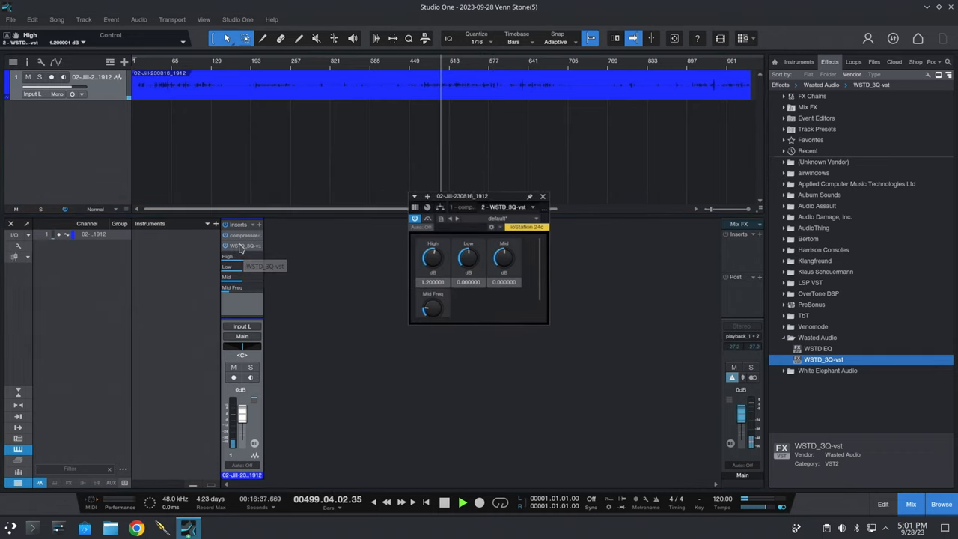
# - Adjust the High, Low, Mid and Mid Freq knobs of WSTD_3Q-vst
pyautogui.moveTo(431, 257); pyautogui.dragTo(431, 284)
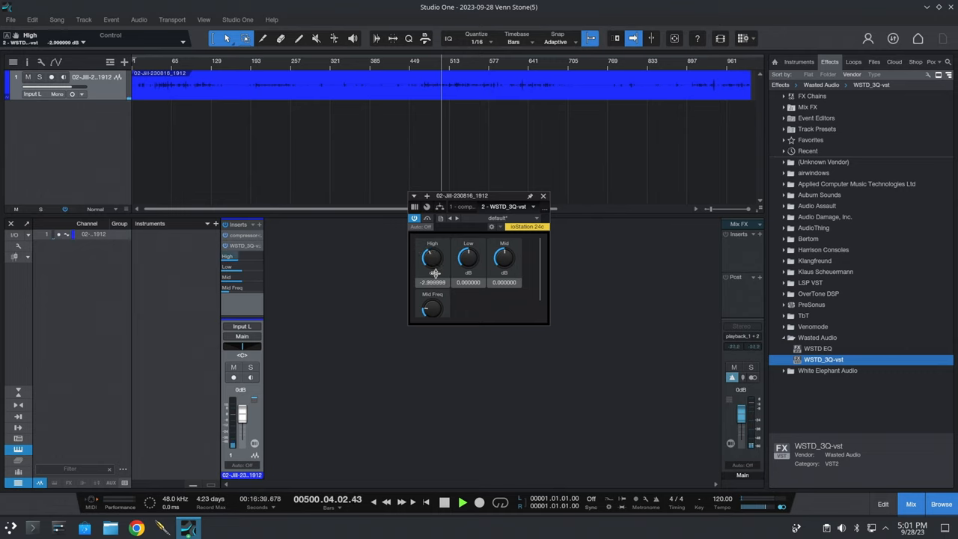
pyautogui.moveTo(431, 257); pyautogui.dragTo(431, 261)
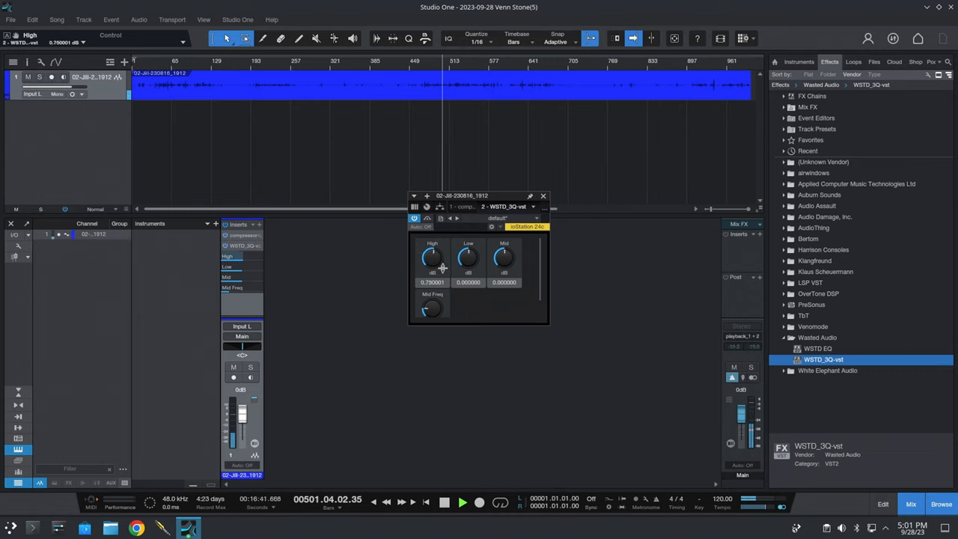
pyautogui.moveTo(467, 258); pyautogui.dragTo(467, 299)
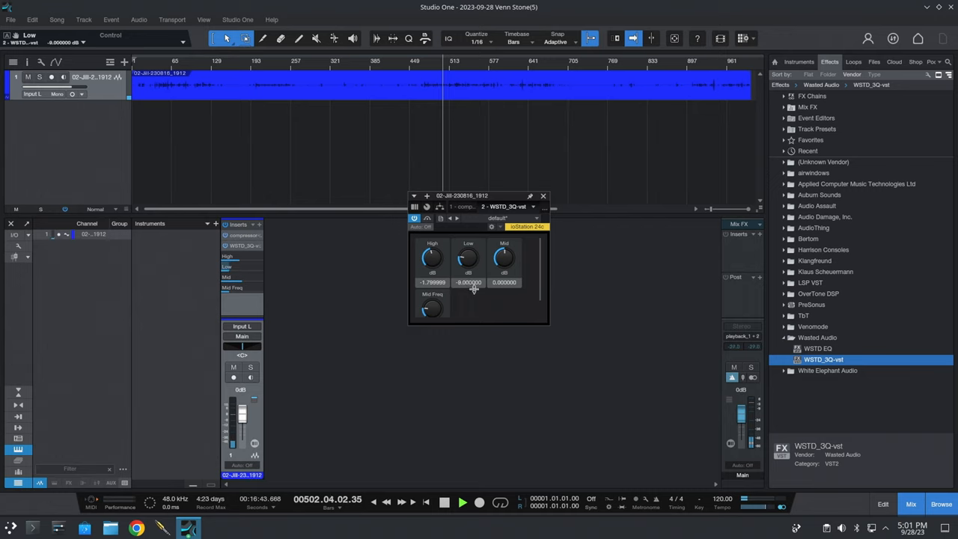
pyautogui.moveTo(467, 257); pyautogui.dragTo(467, 240)
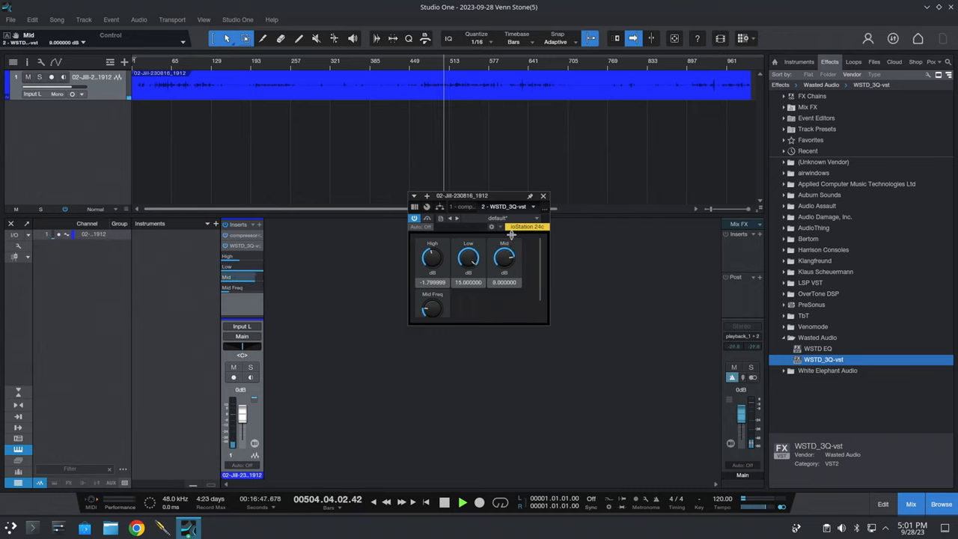
pyautogui.moveTo(503, 257); pyautogui.dragTo(503, 252)
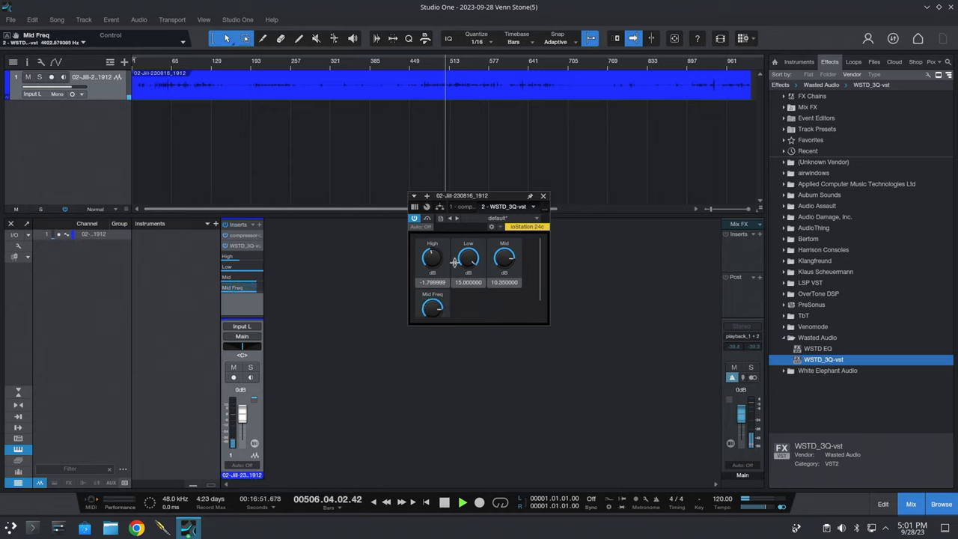
# - Remove WSTD_3Q-vst and the LSP compressor from the track's inserts
pyautogui.rightClick(245, 245)
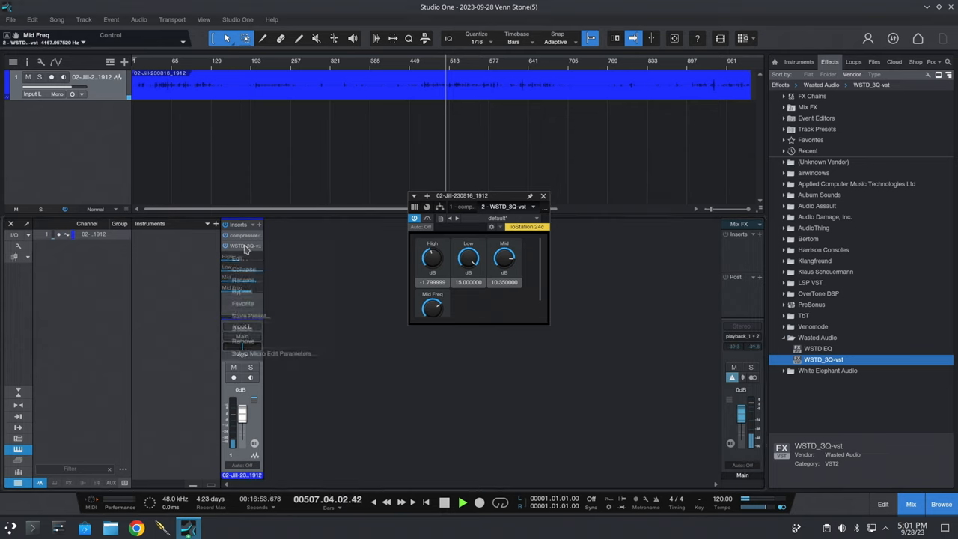
pyautogui.click(242, 247)
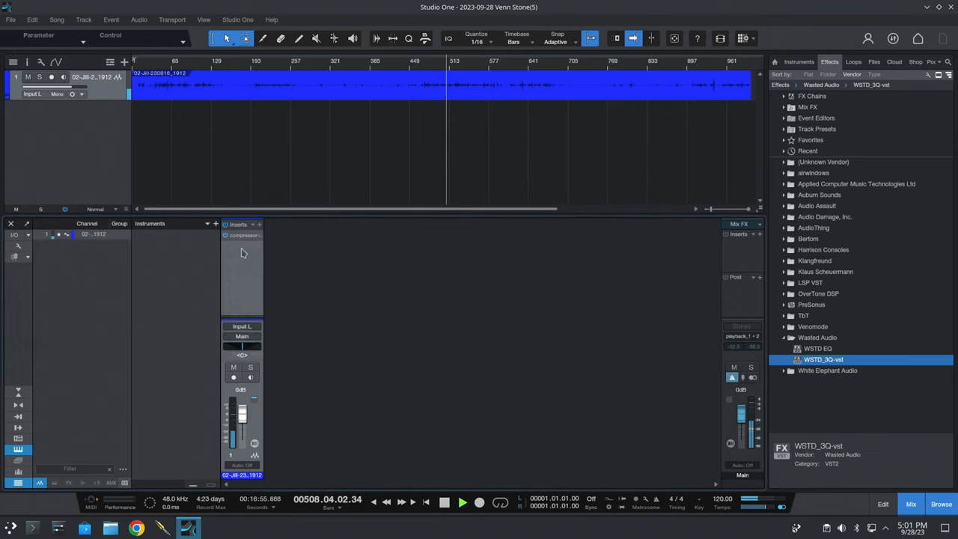
pyautogui.rightClick(242, 235)
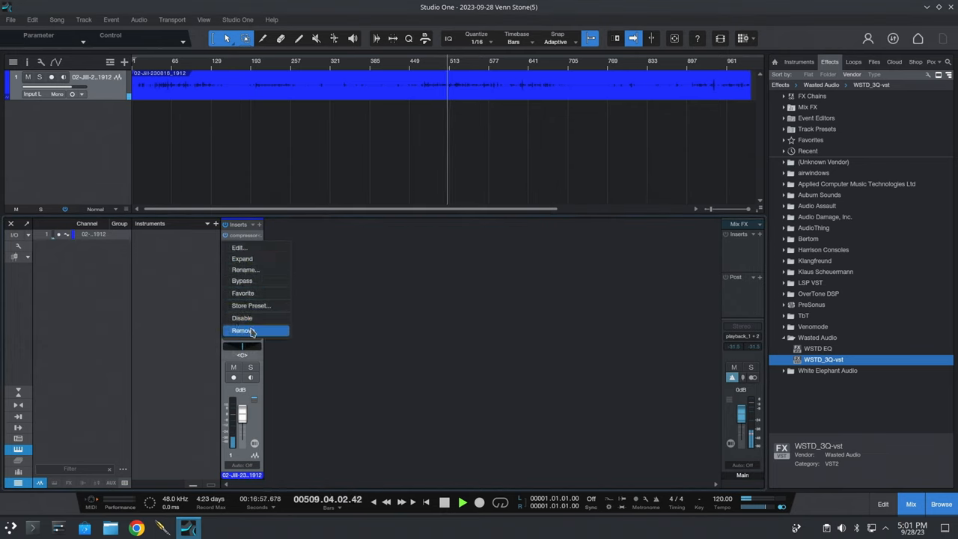
pyautogui.click(241, 330)
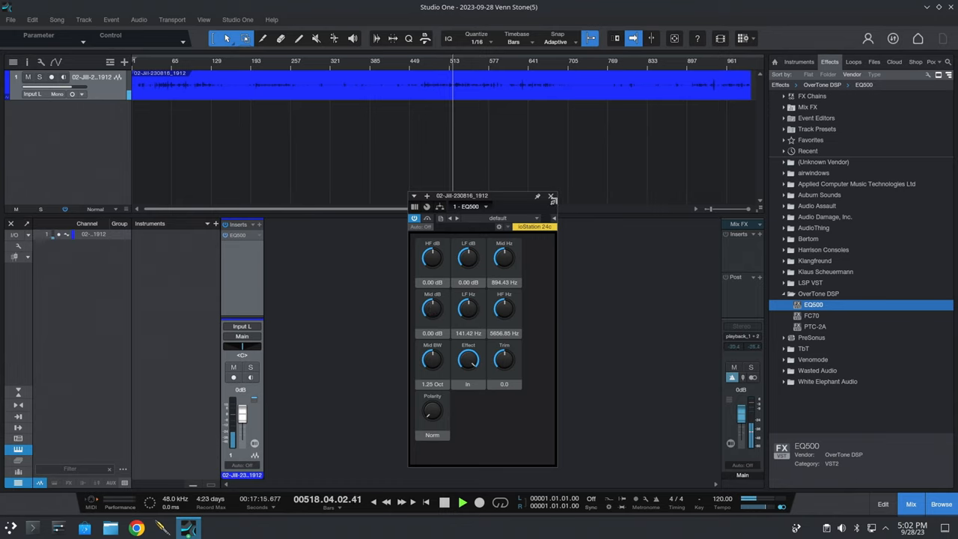
# - Close the EQ500 generic knob window
pyautogui.click(551, 195)
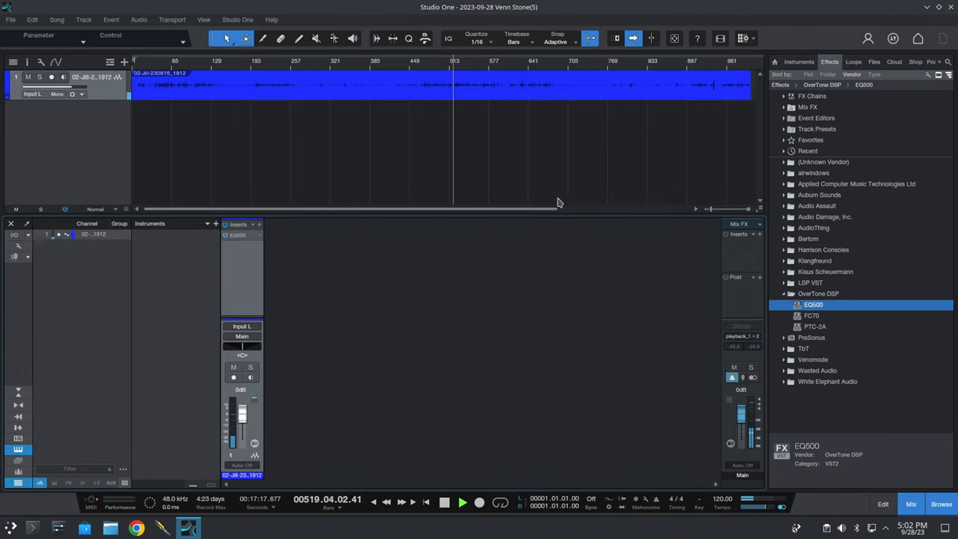
# - Add Harrison Consoles' 32C-Channel below EQ500 on the podcast track and expand its parameters
pyautogui.click(784, 293)
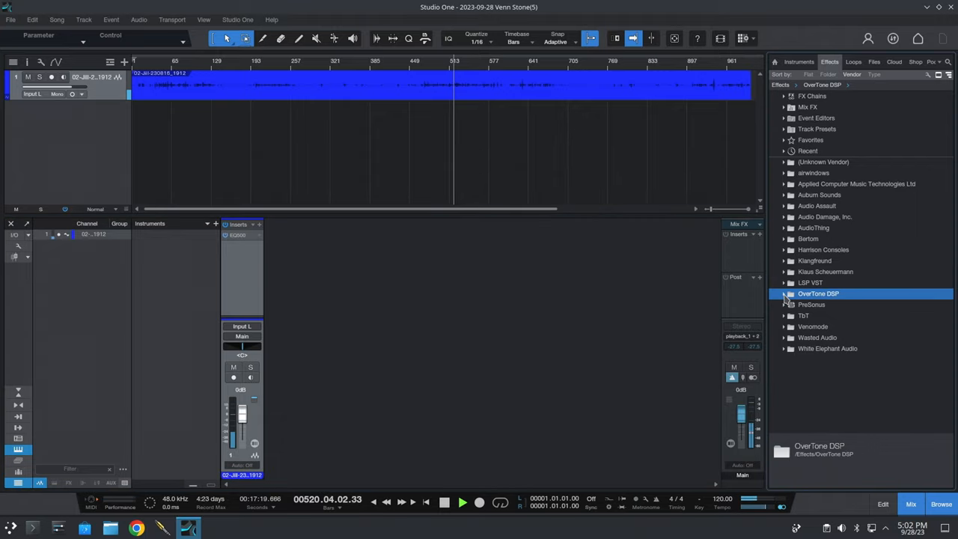
pyautogui.click(824, 248)
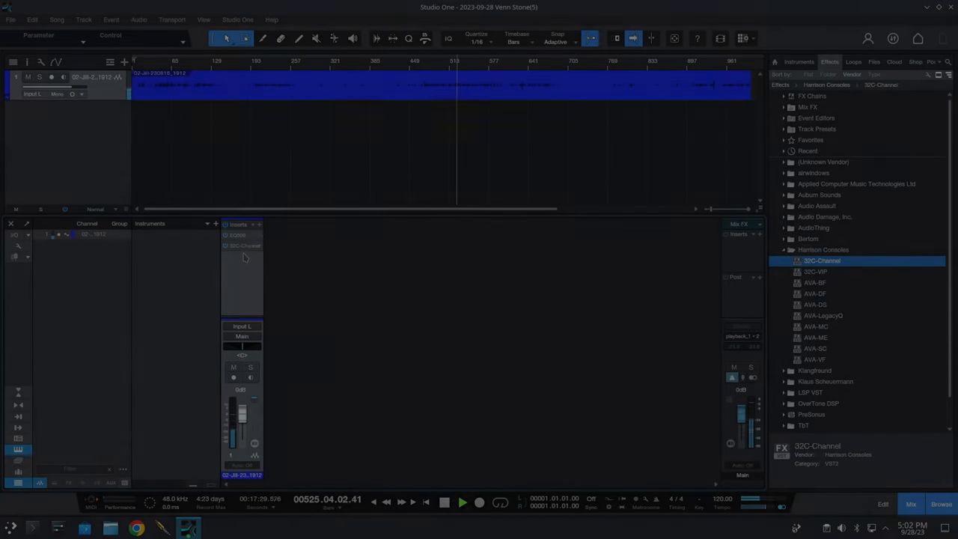
pyautogui.click(242, 245)
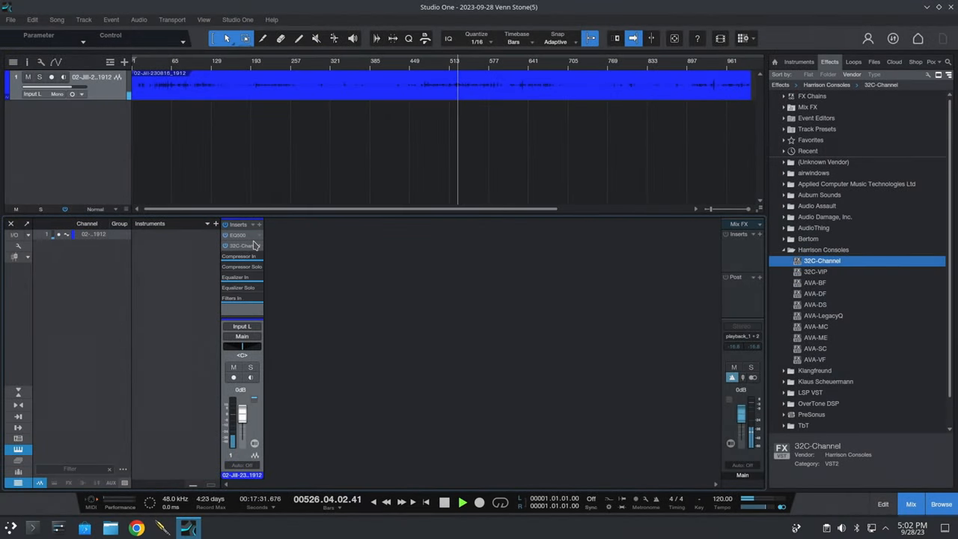